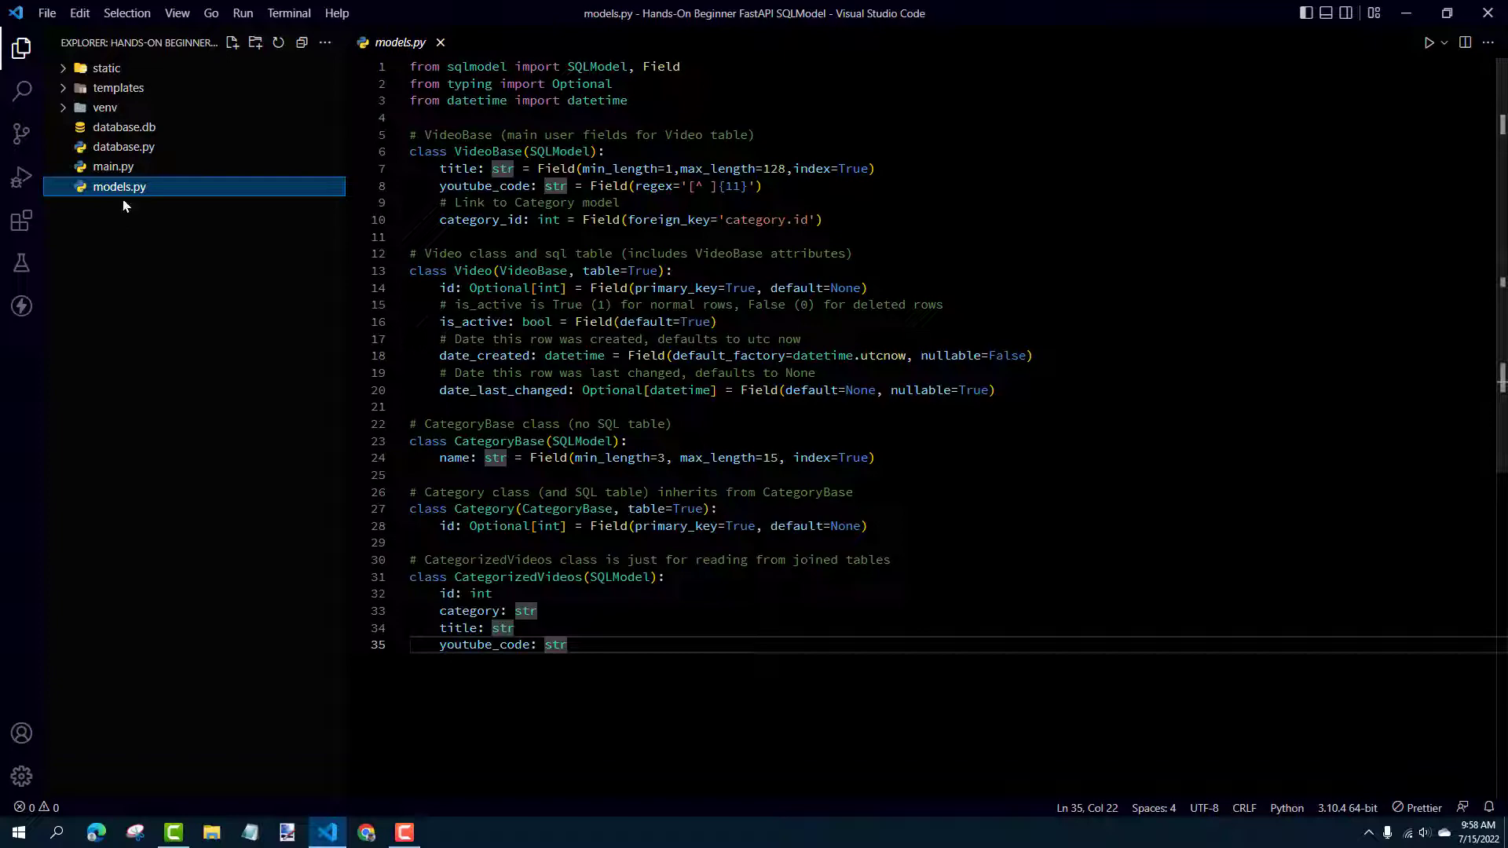
- Open the Hands-On FastAPI SQLModel project folder in the Explorer
click(113, 167)
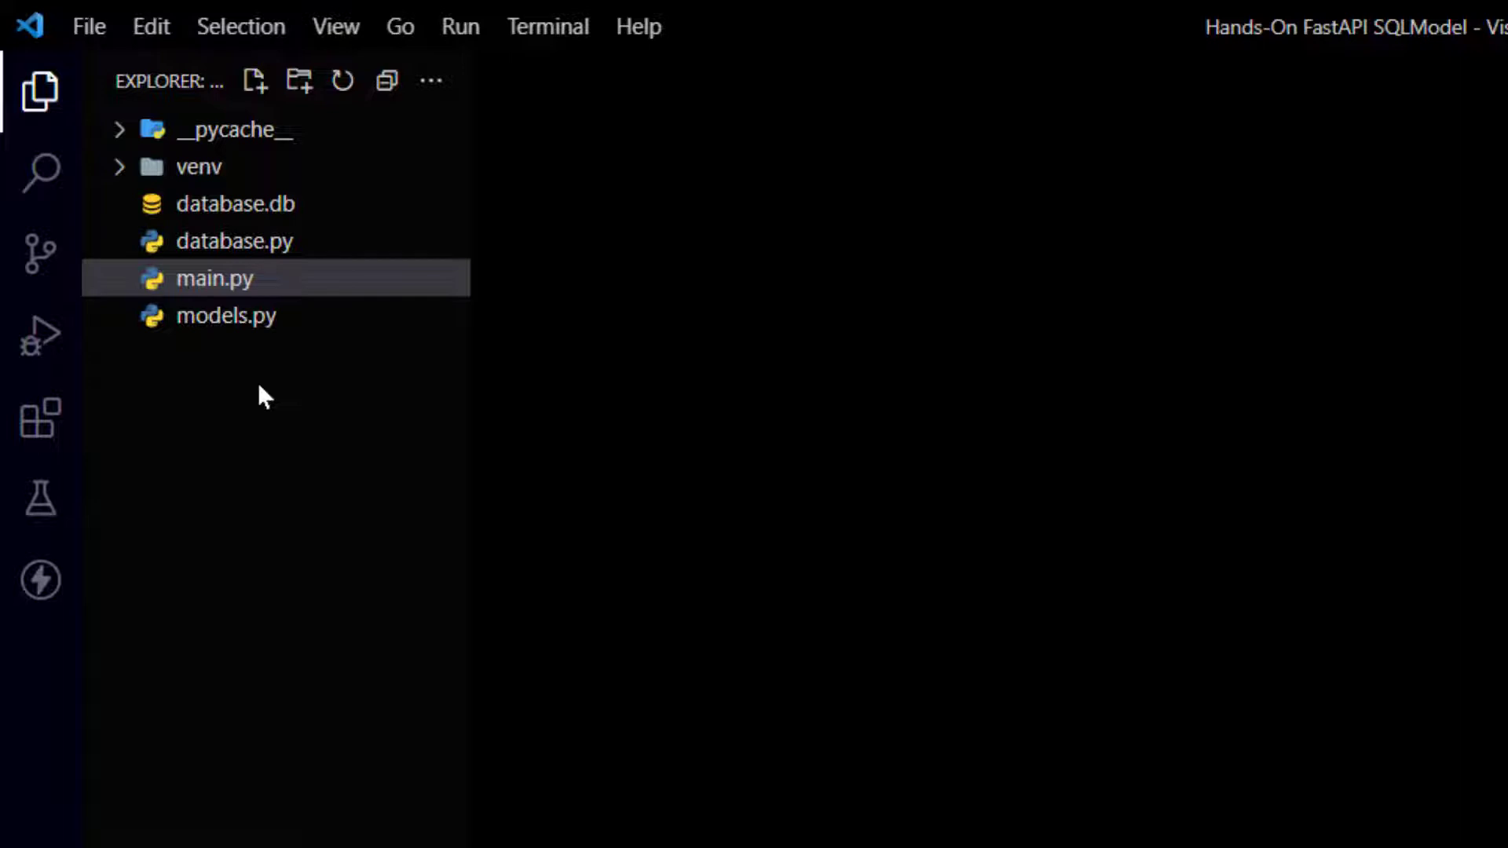
mouse_move(264, 327)
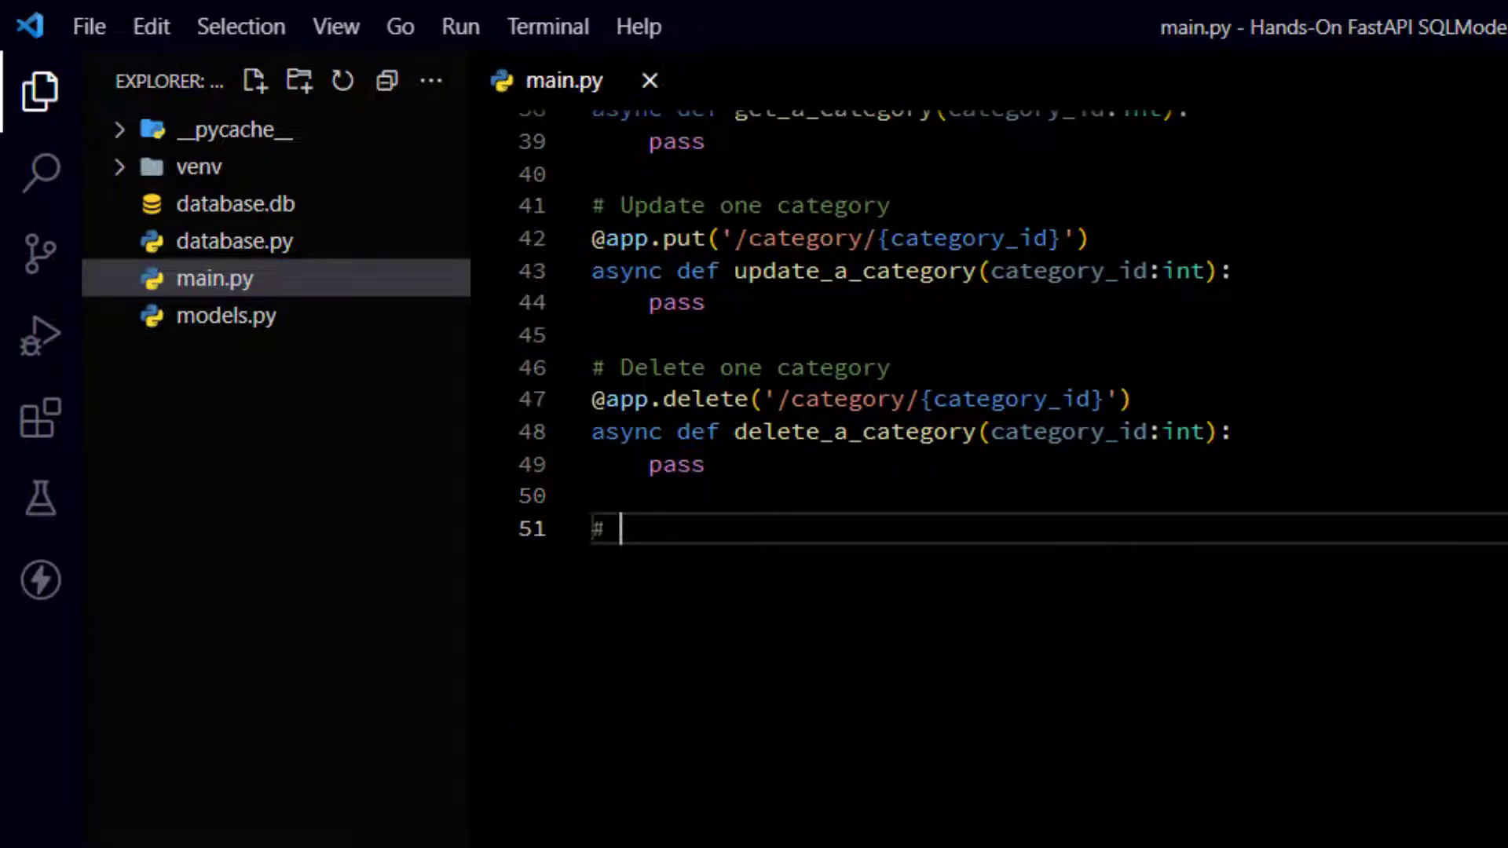
- Add a '# For debugging with breakpoints in VS Code' comment and an if __name__ == '__main__': guard
text(For dwe)
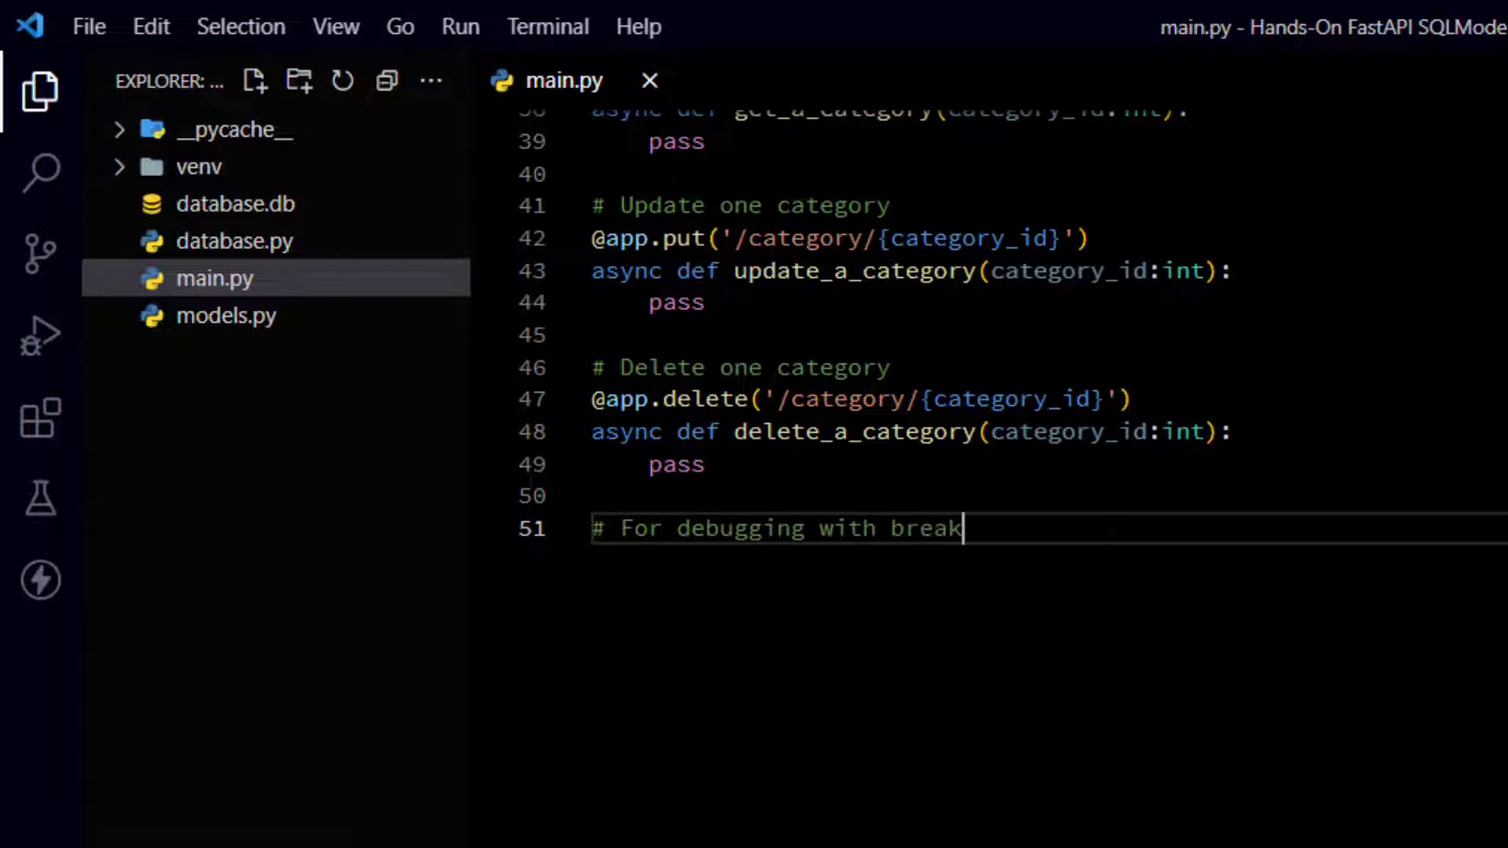
text(points in VS COd)
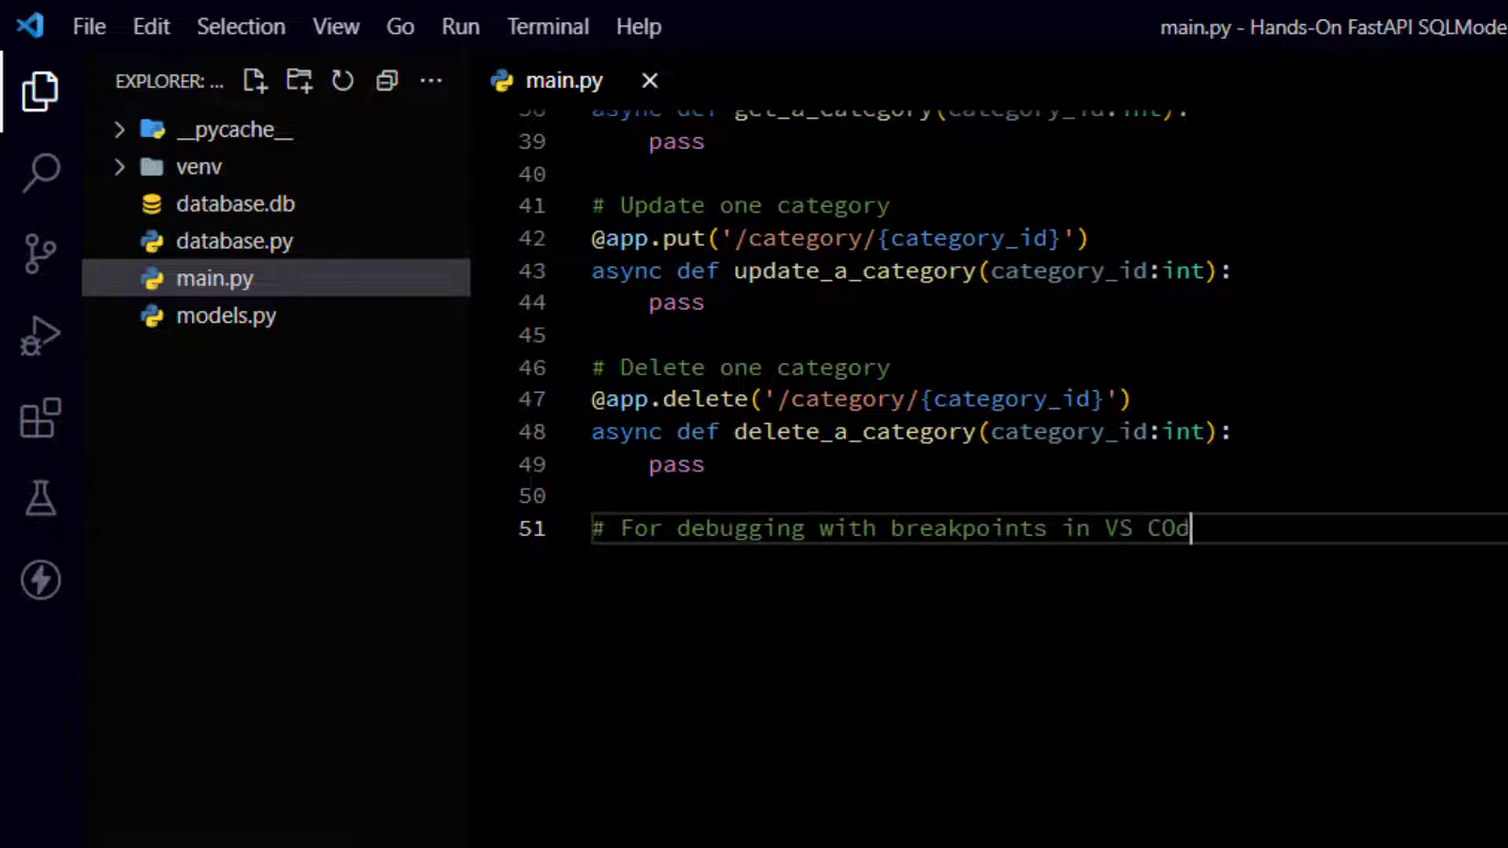
key(Enter)
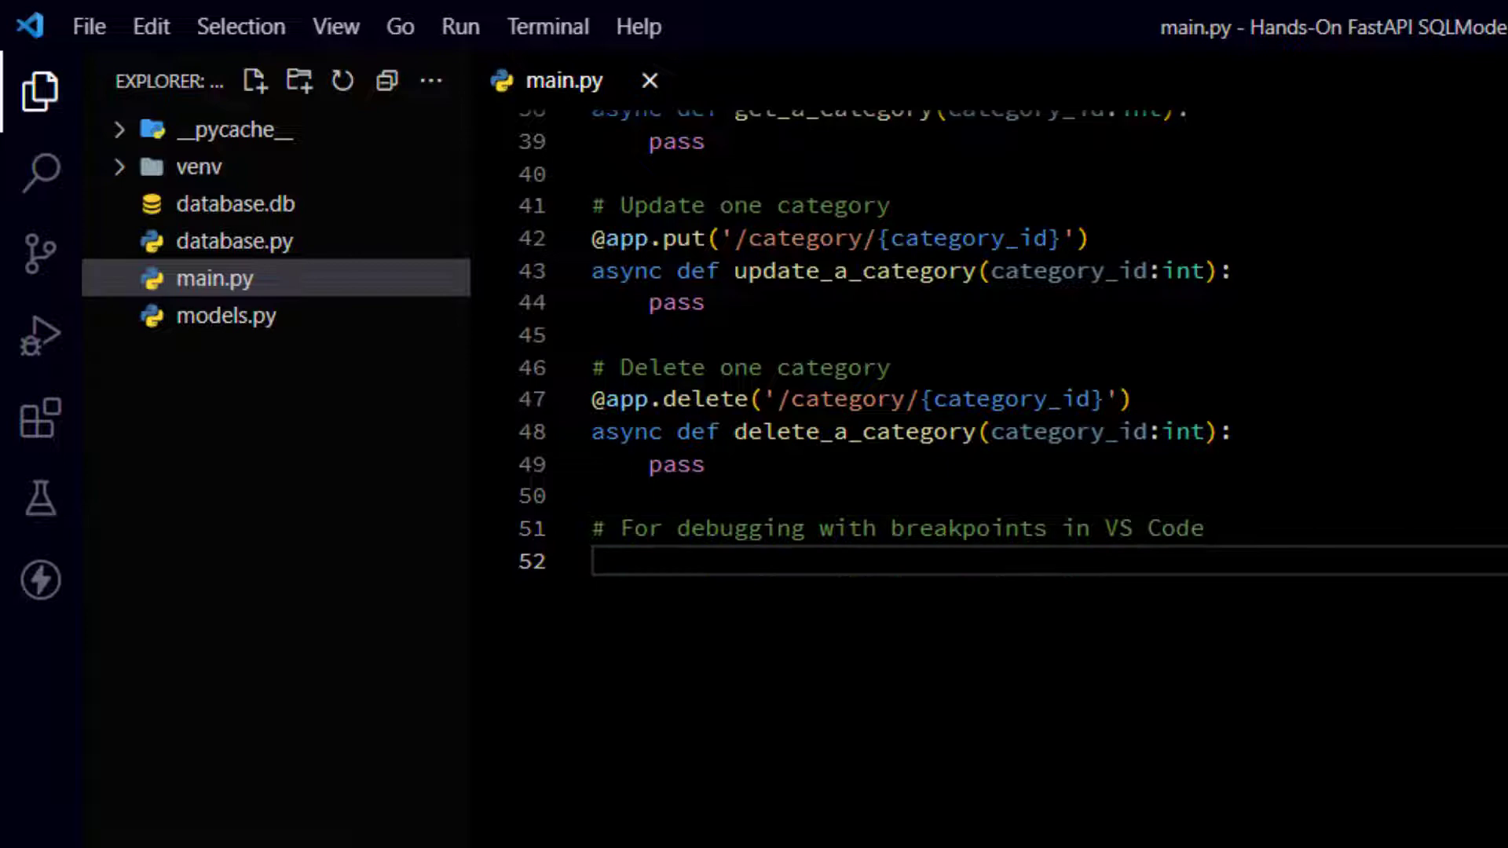
text(if __)
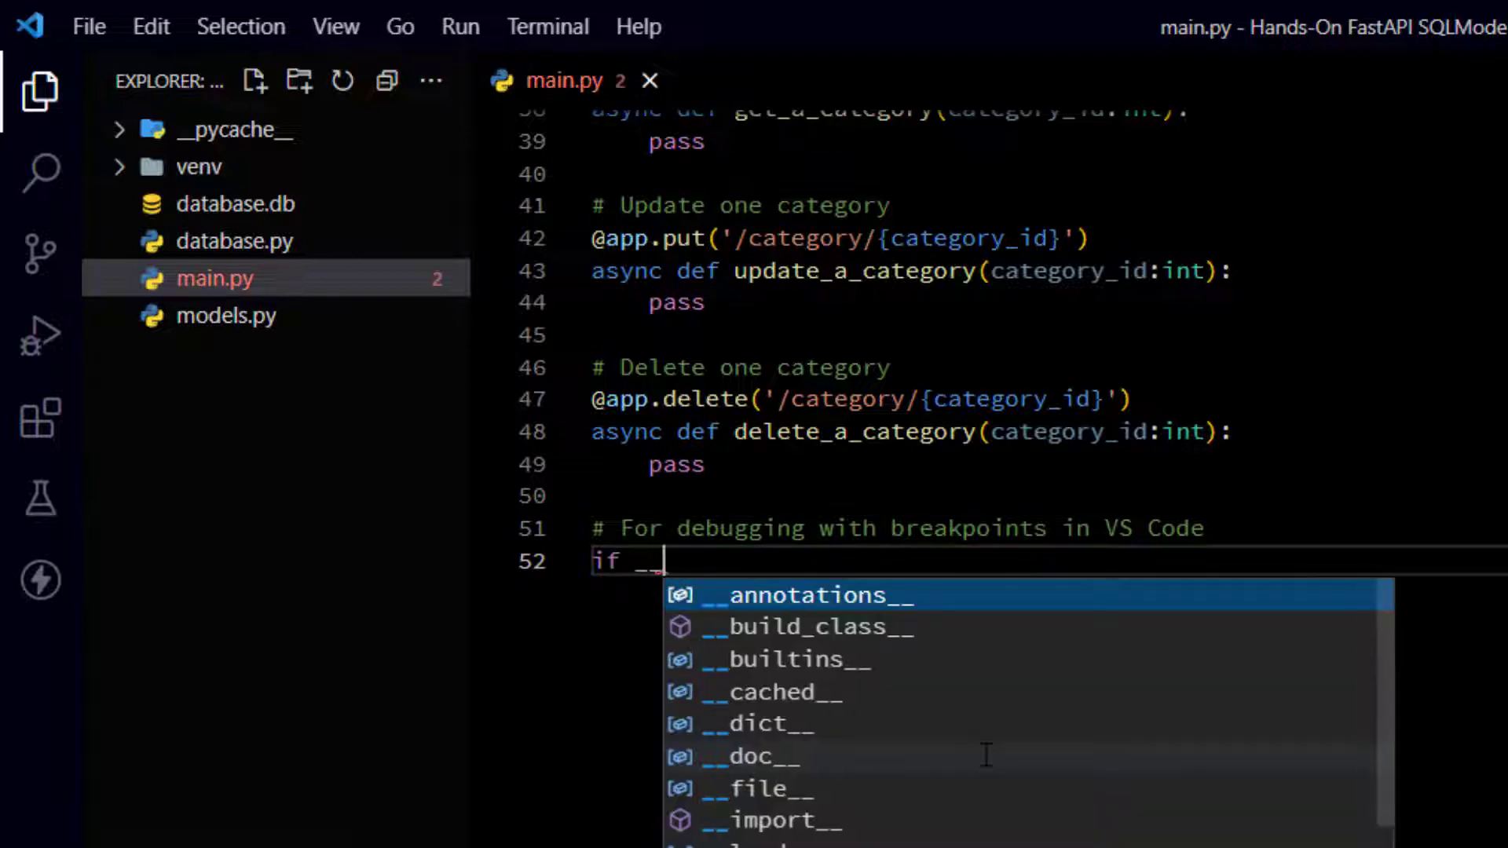
text(name__ ==)
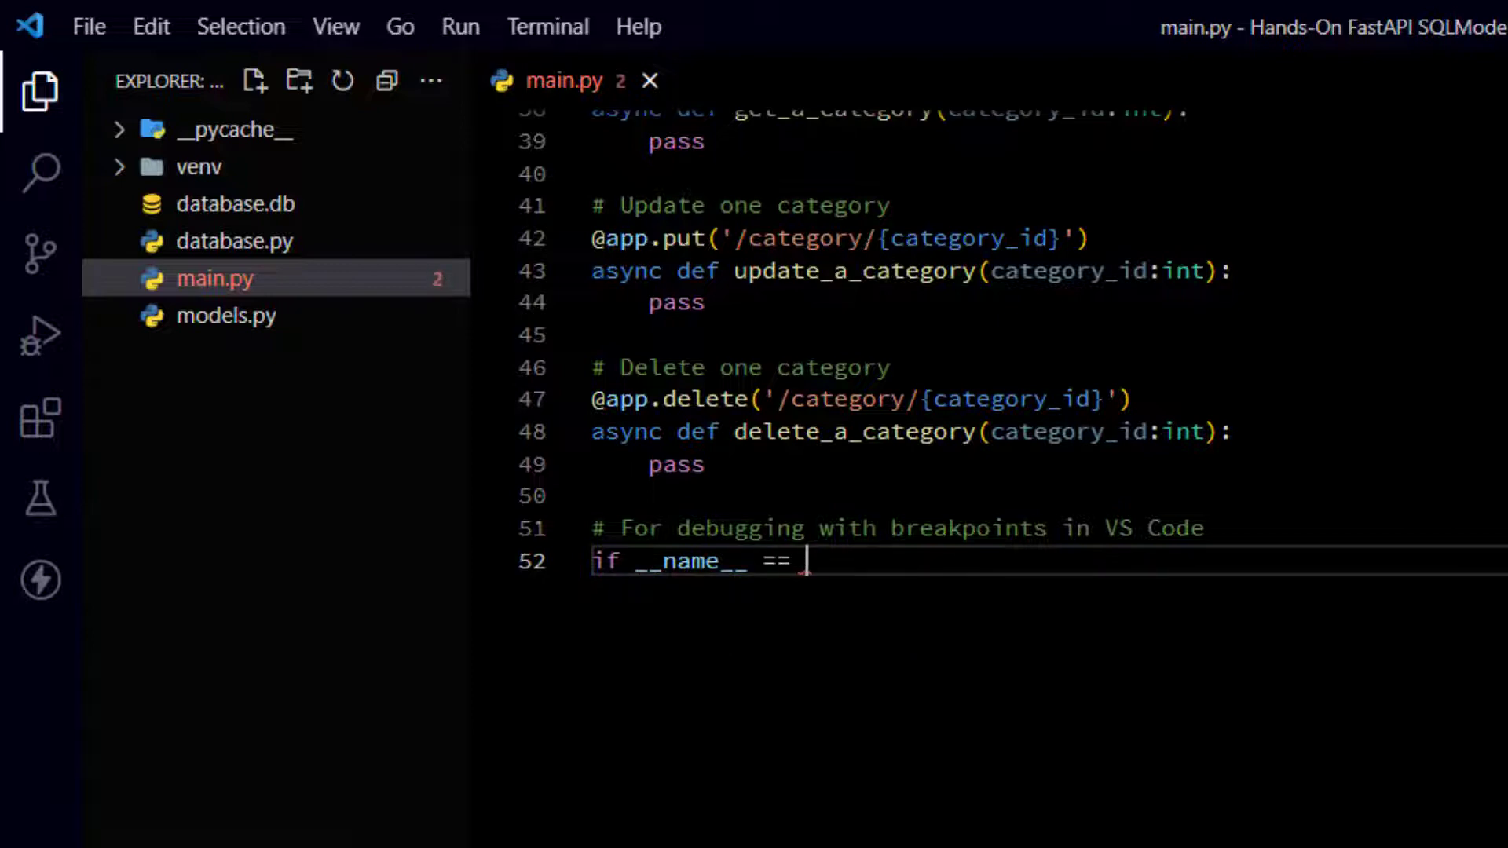
text('__')
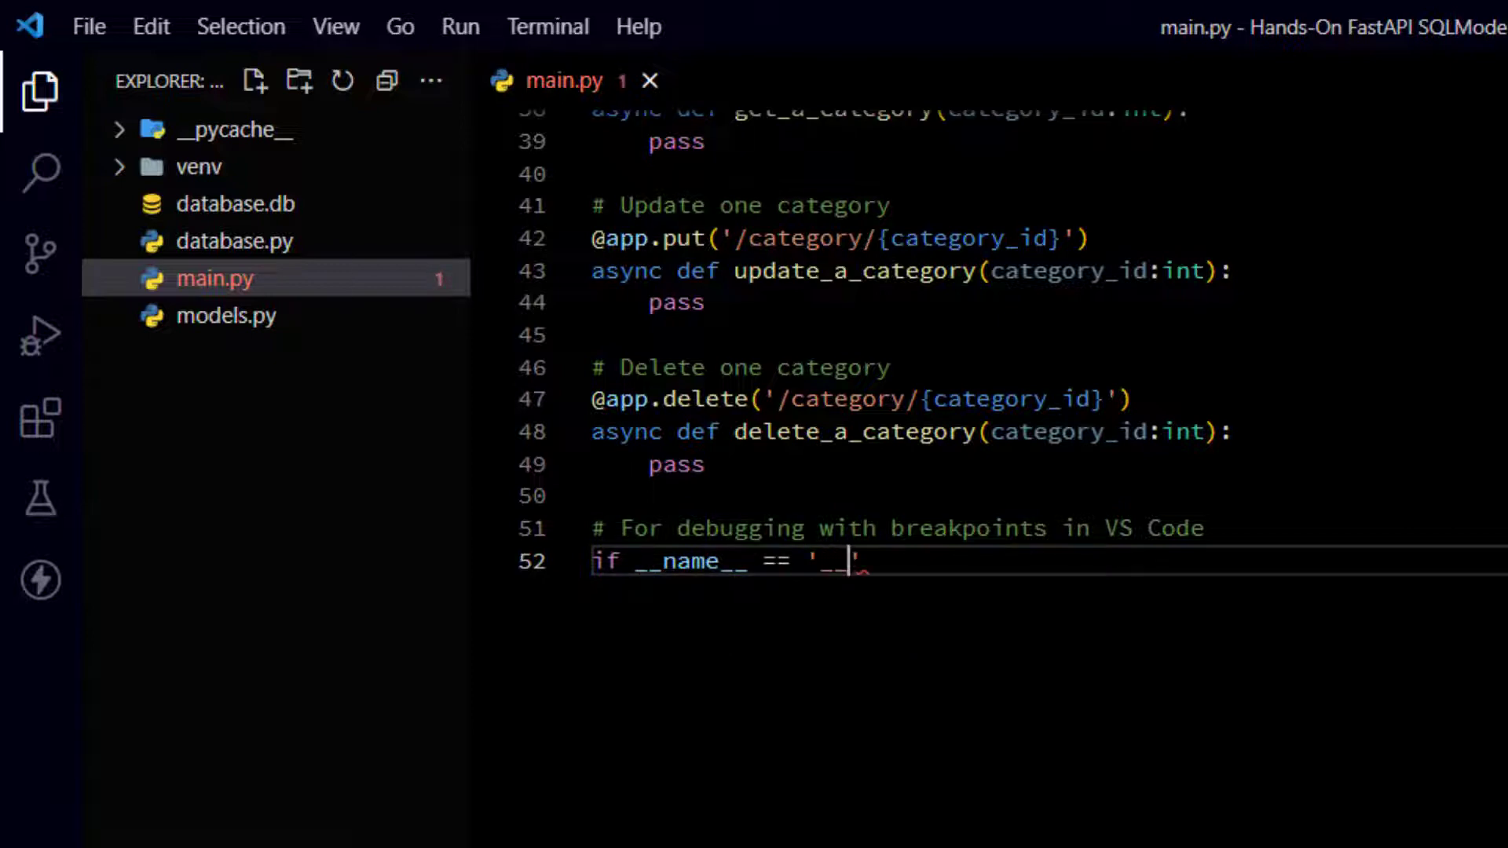
text(main)
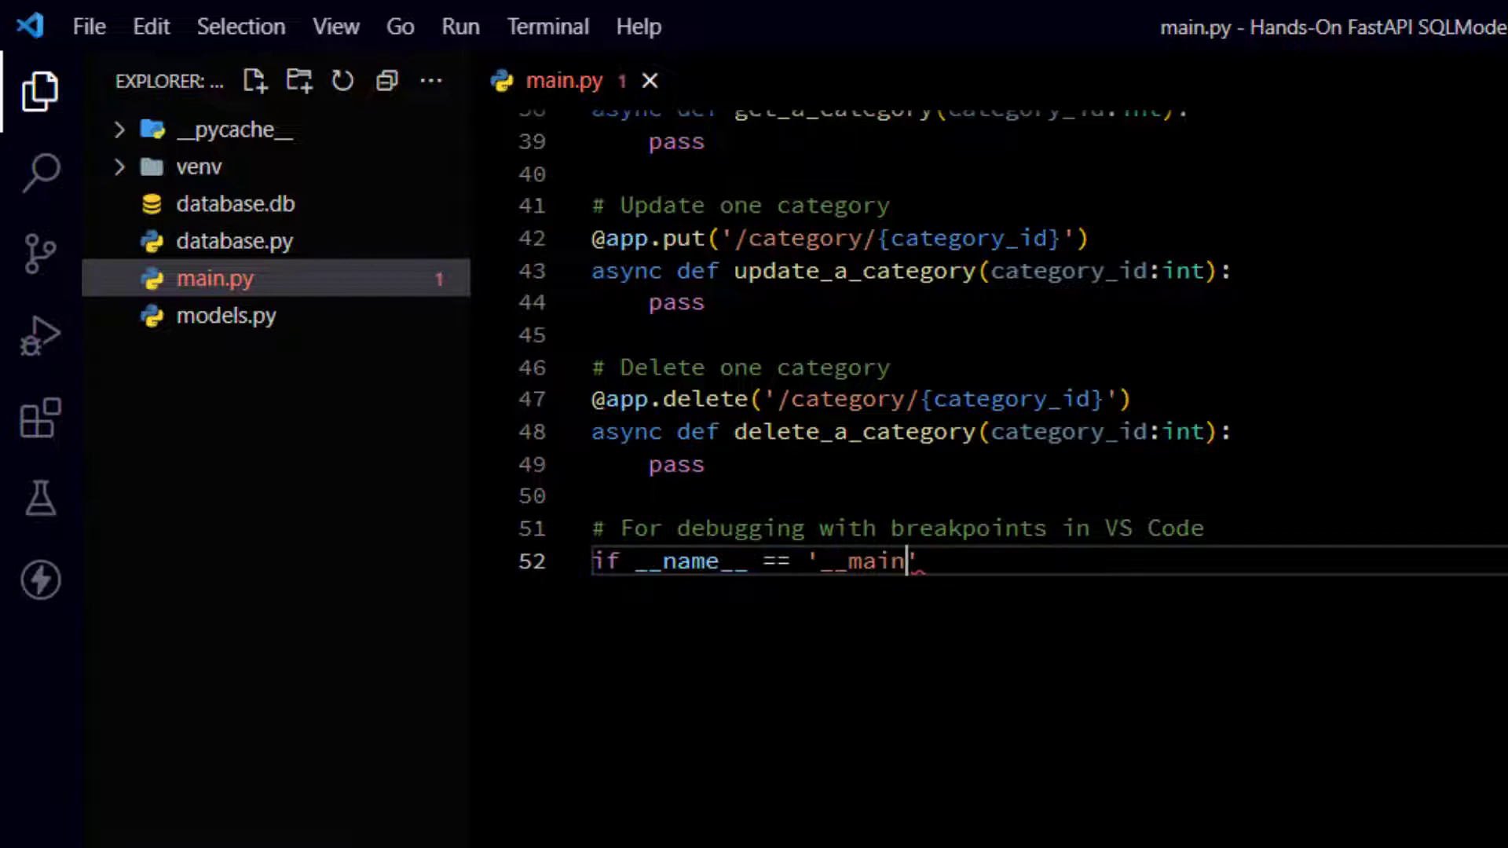
text(__')
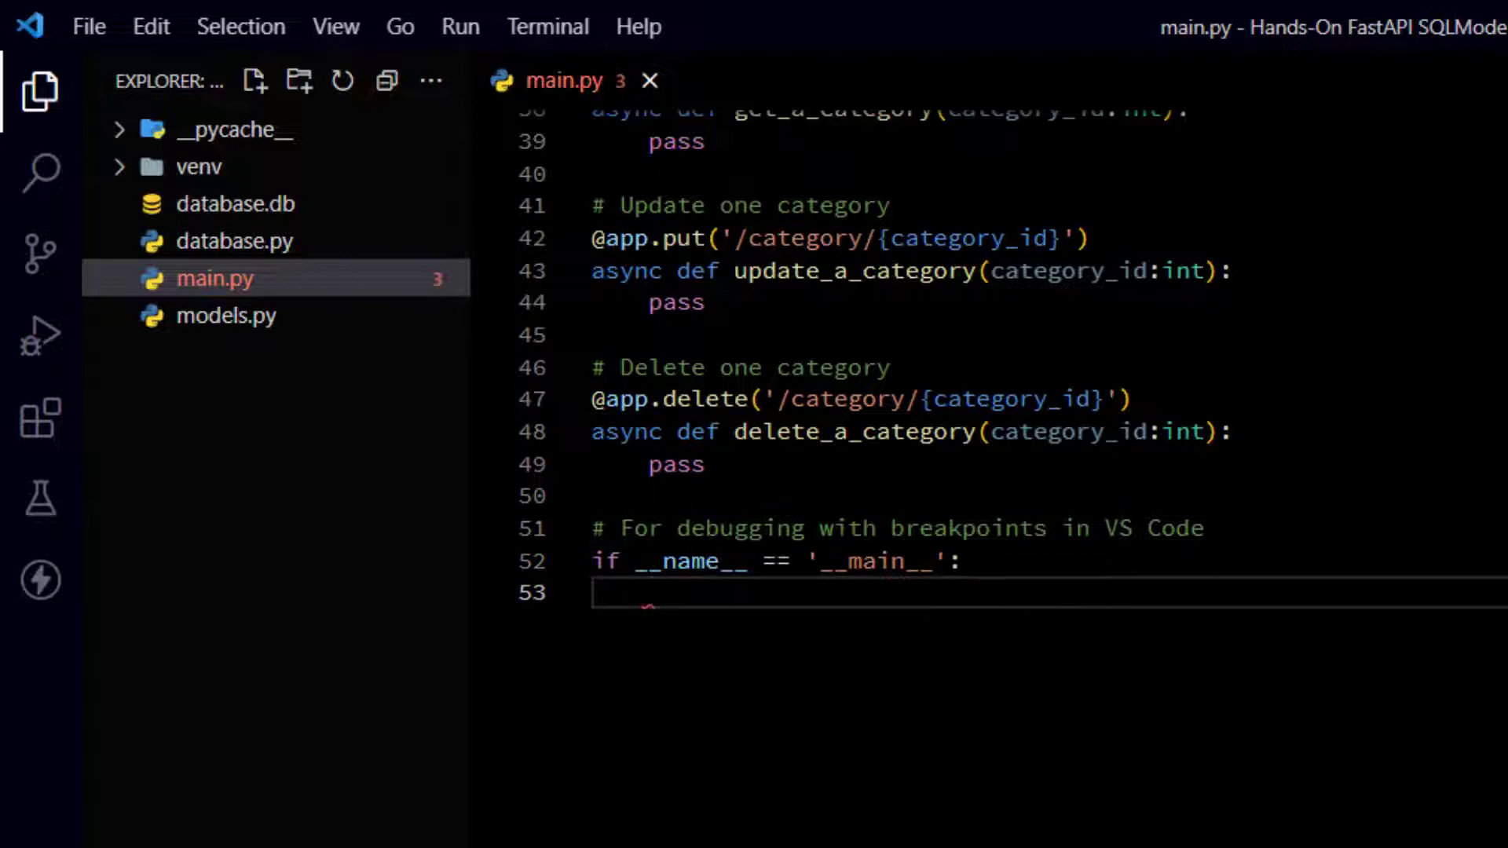
- Call uvicorn.run(app, host='0.0.0.0', port=8000) inside the main guard
text(u)
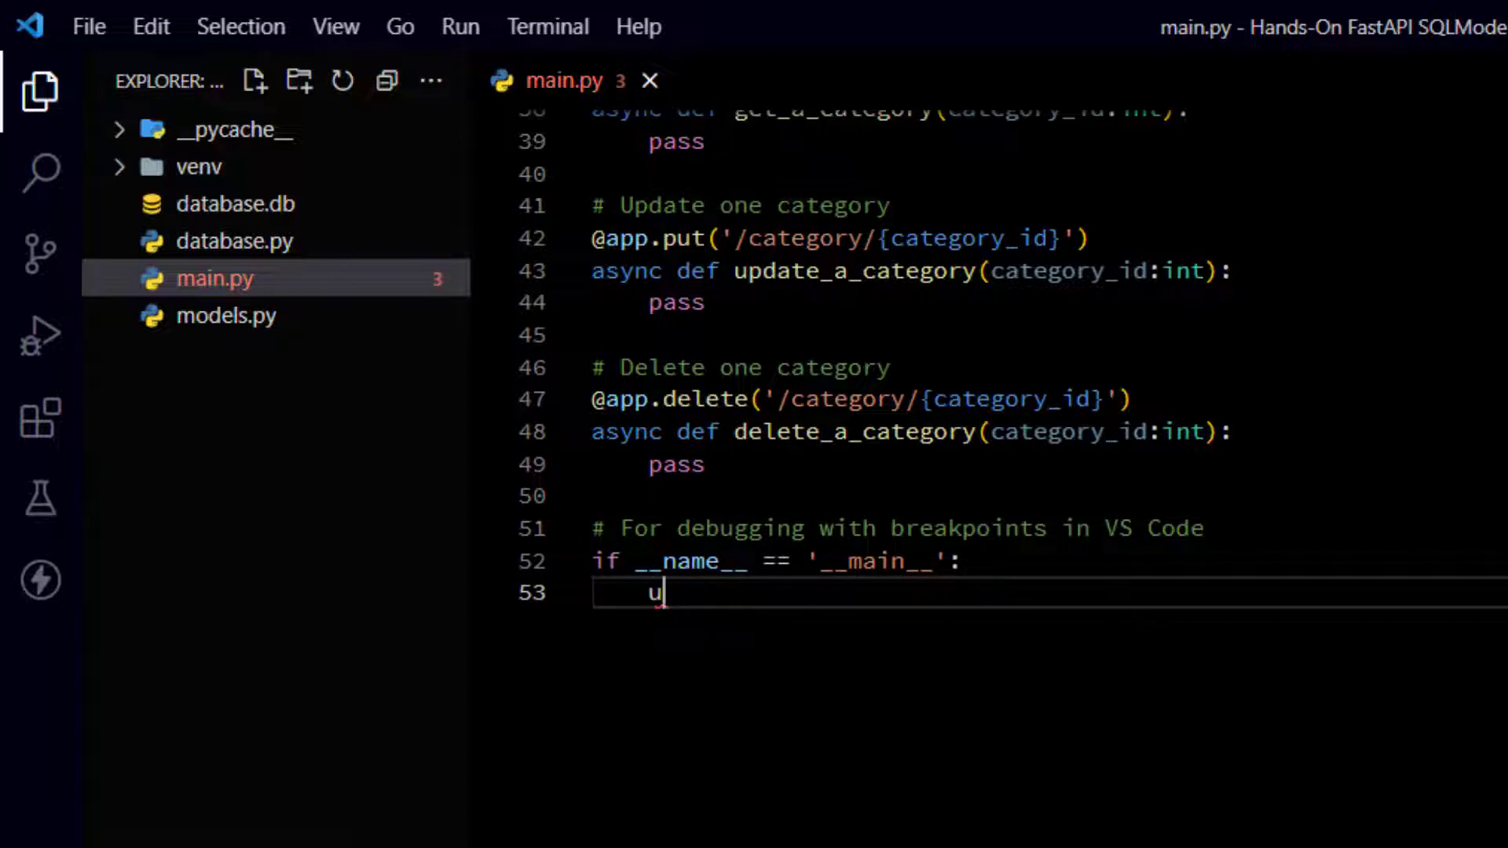
text(vicorn)
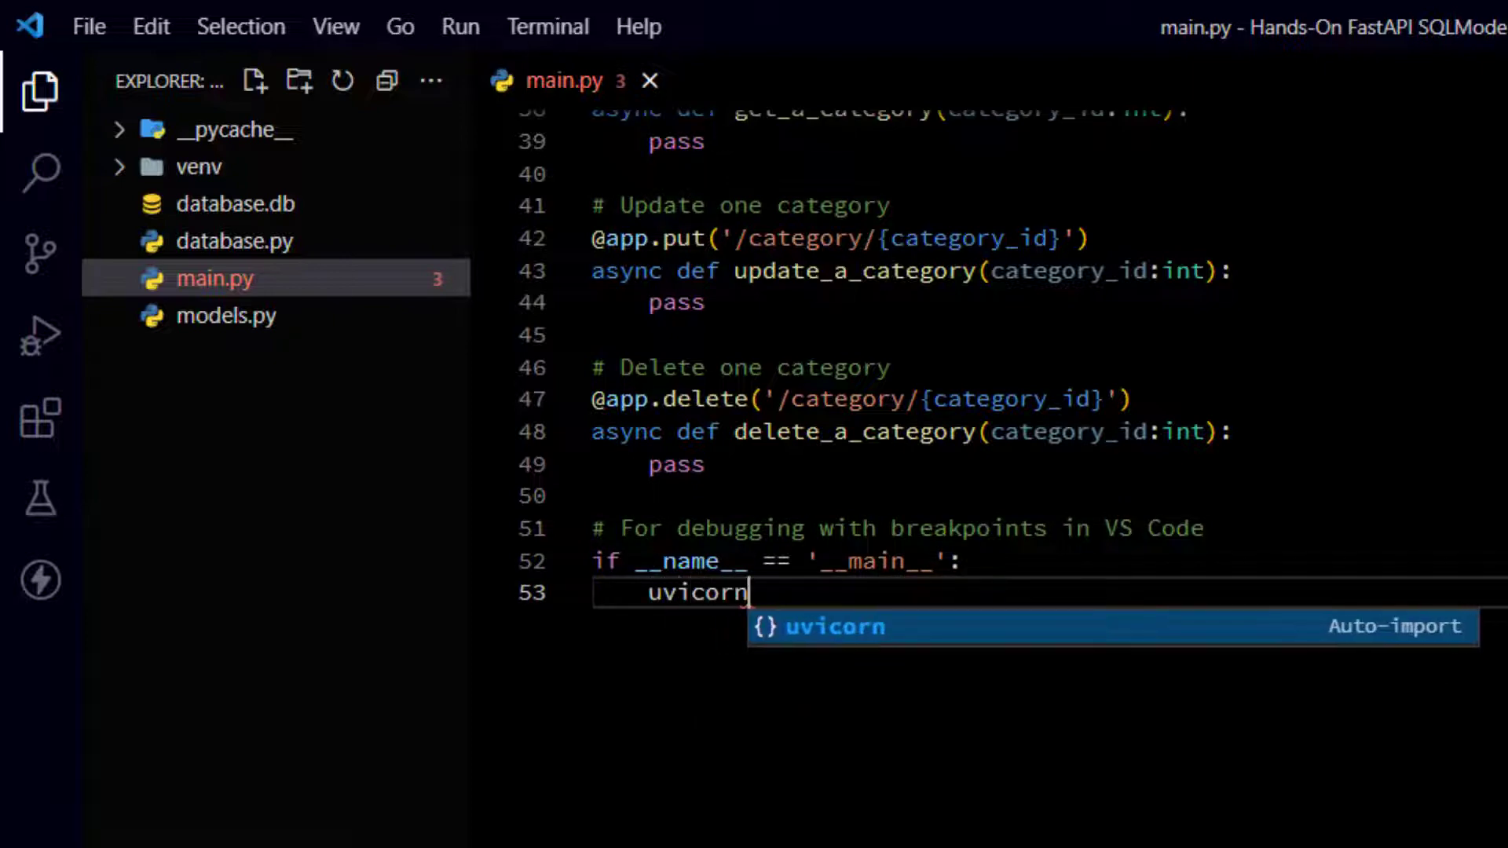
text(.r)
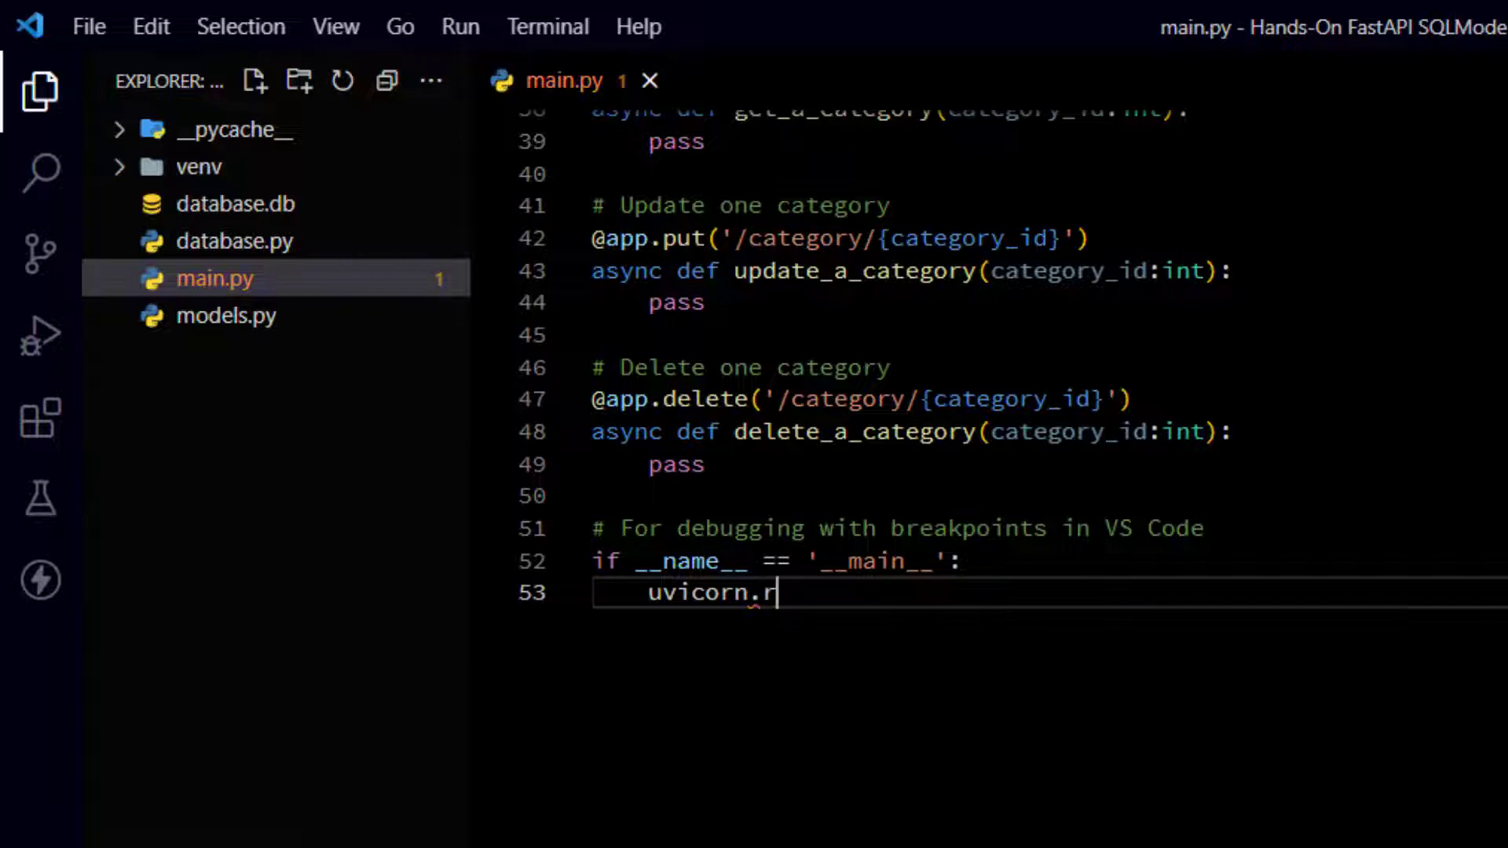
text(un(a)
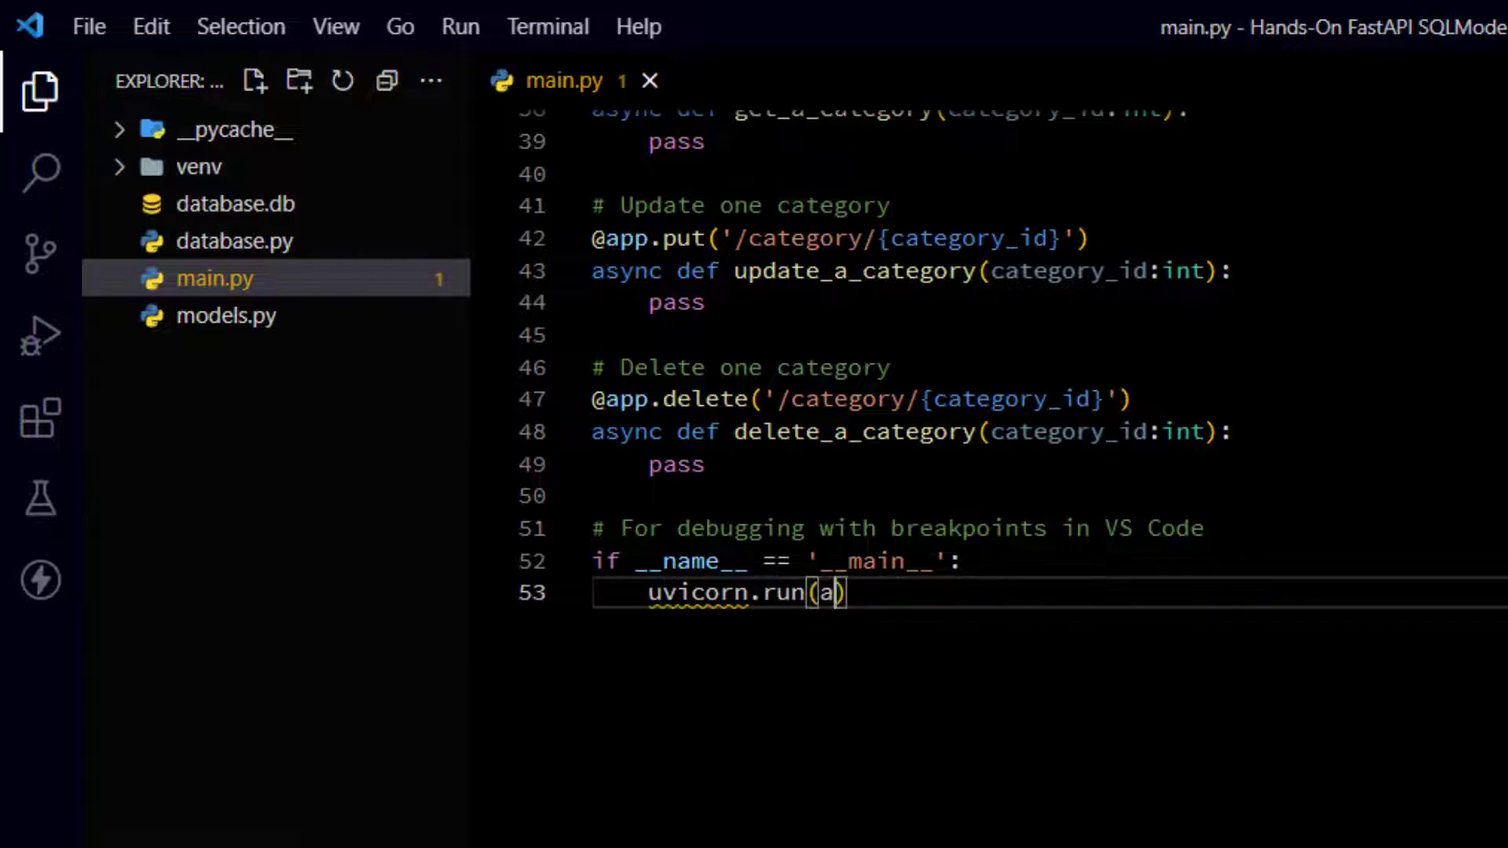
text(pp,)
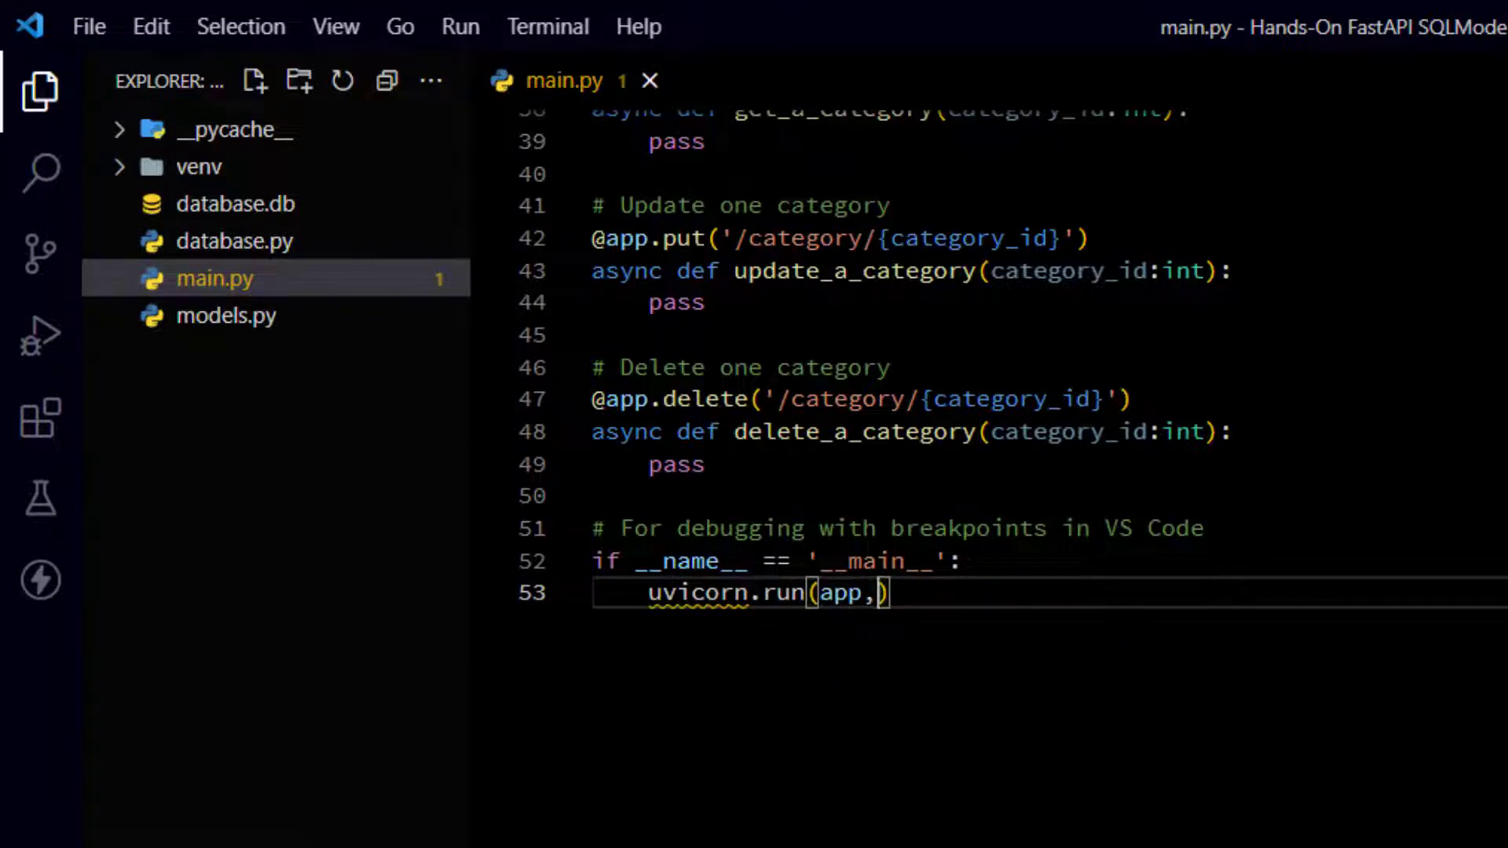
text(host)
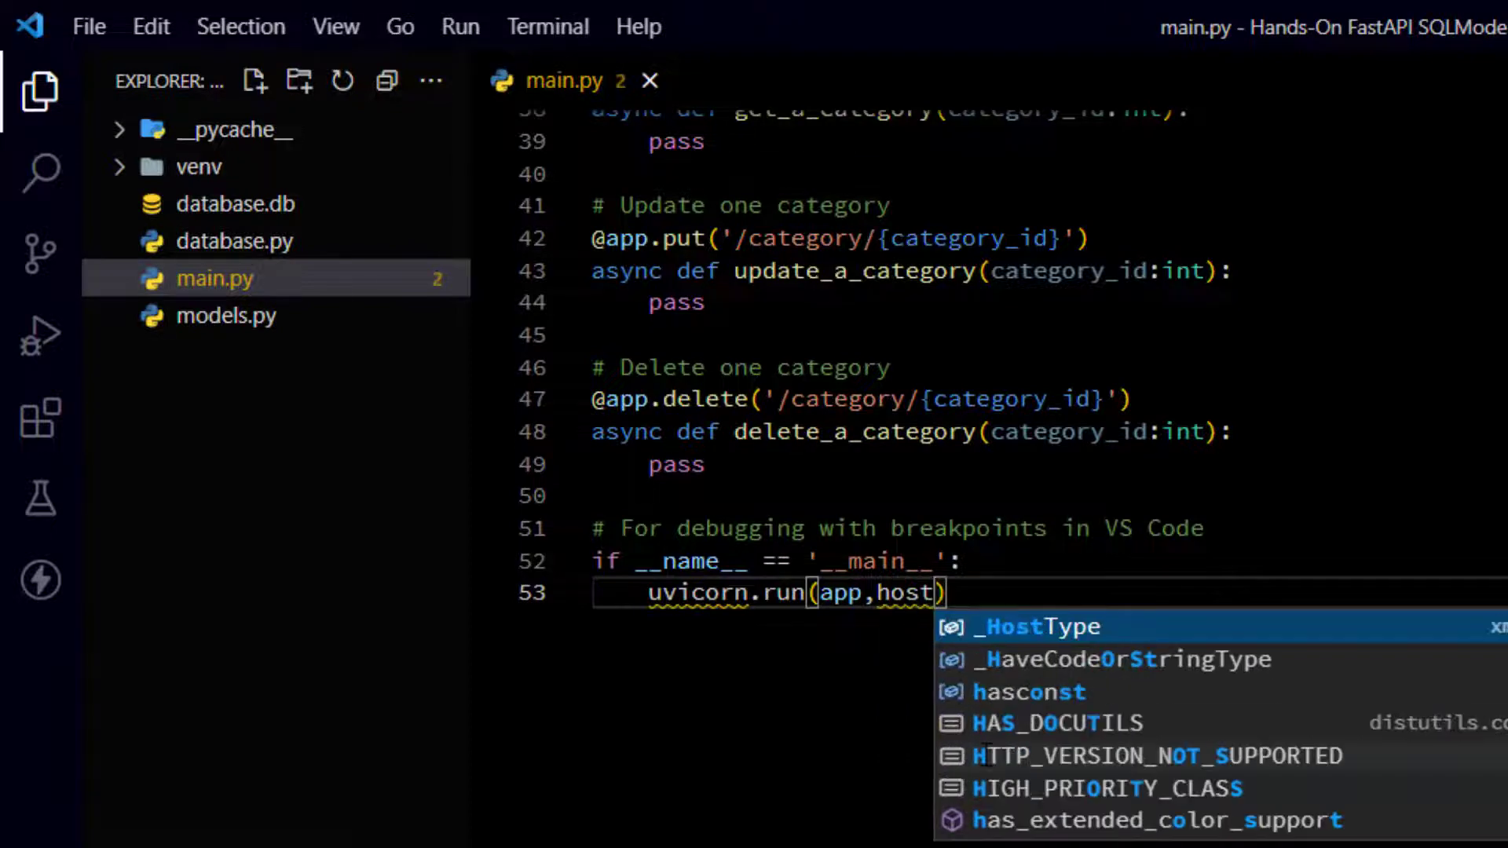
text(=)
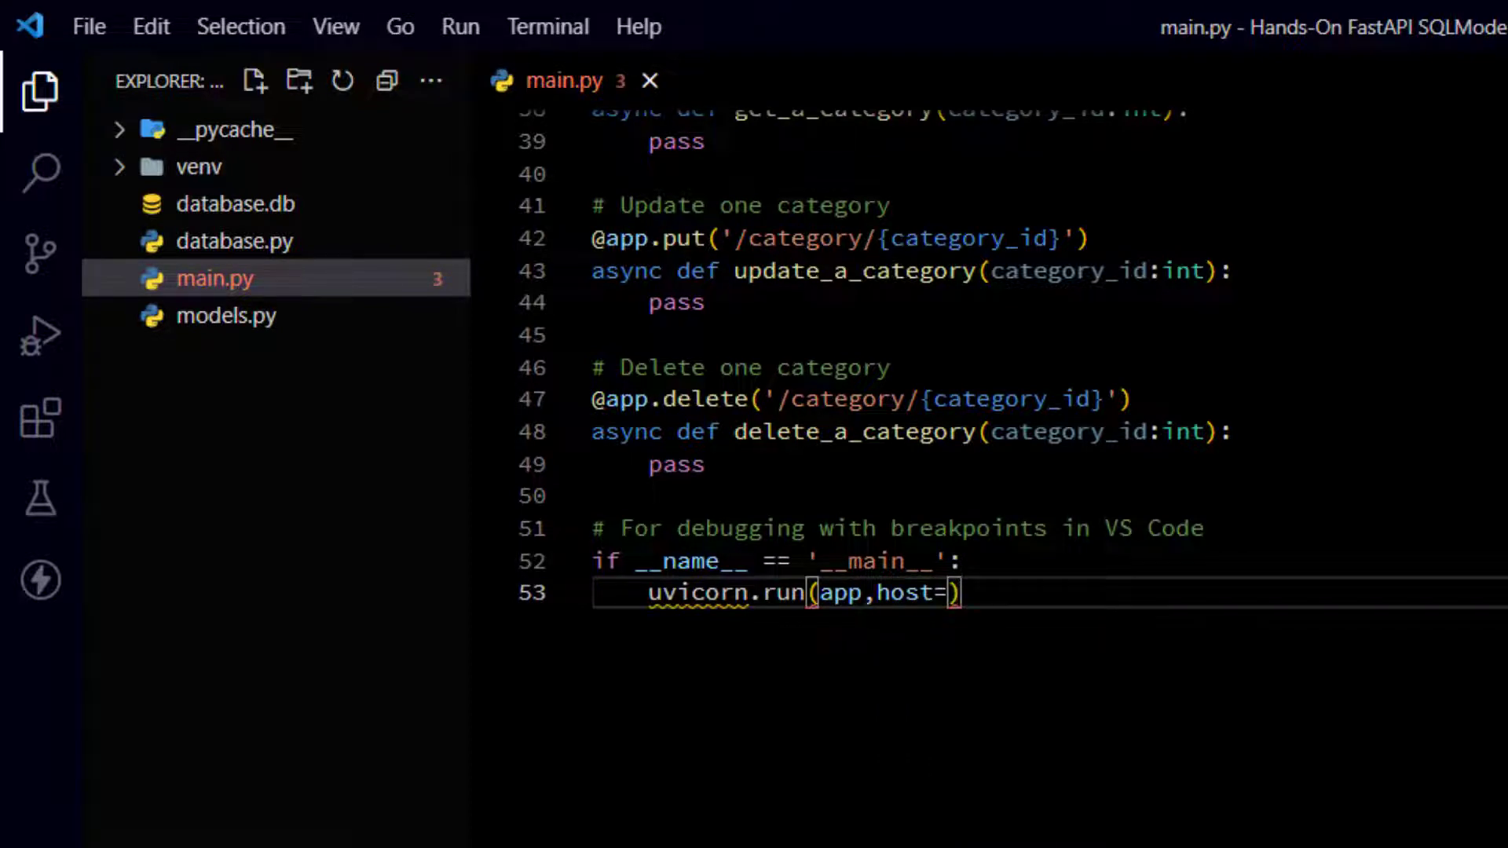
text('')
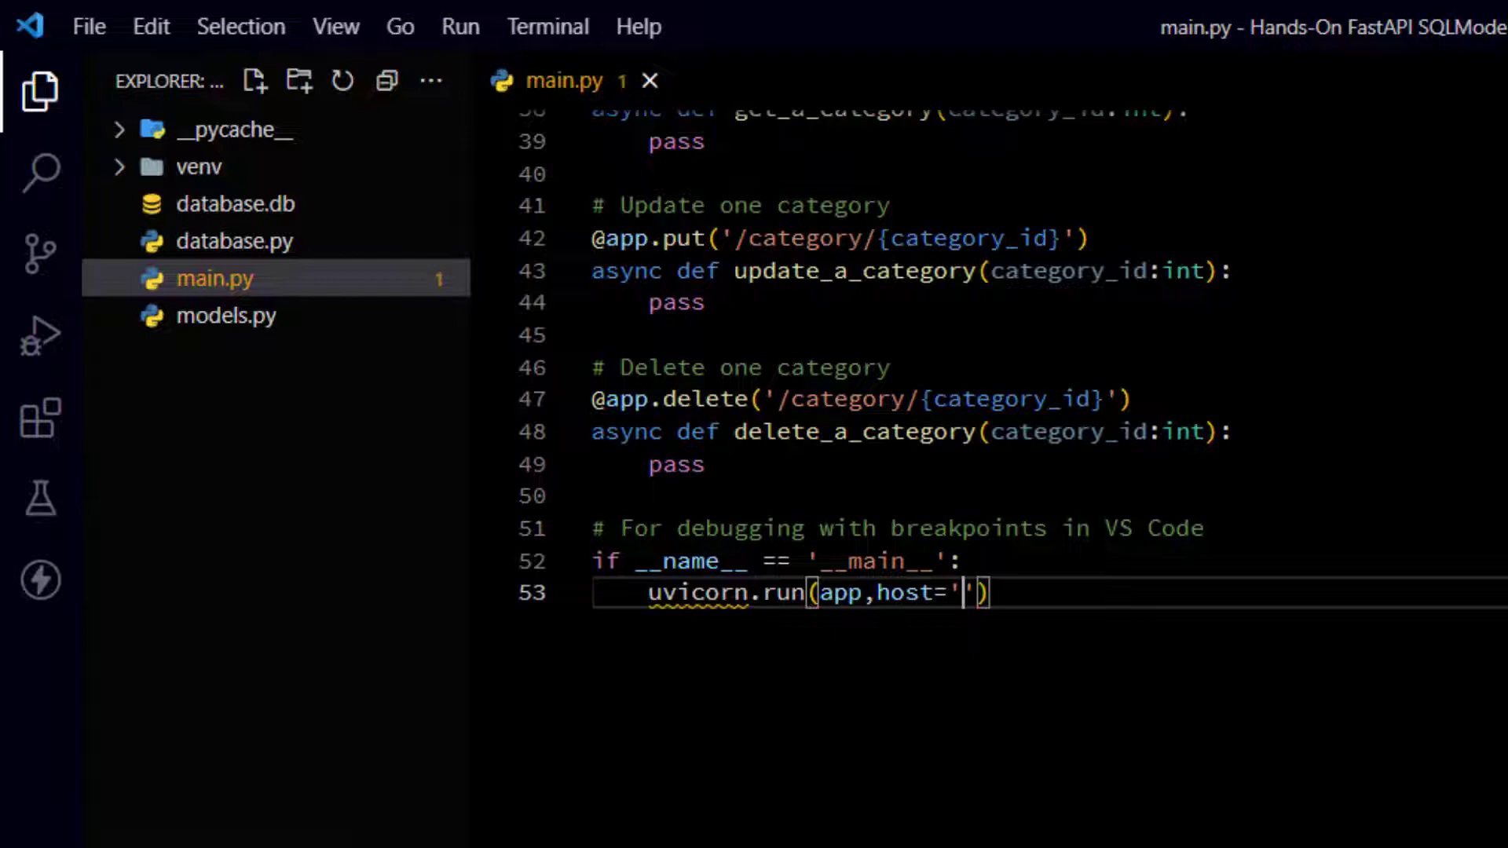
text(0.0.0.0)
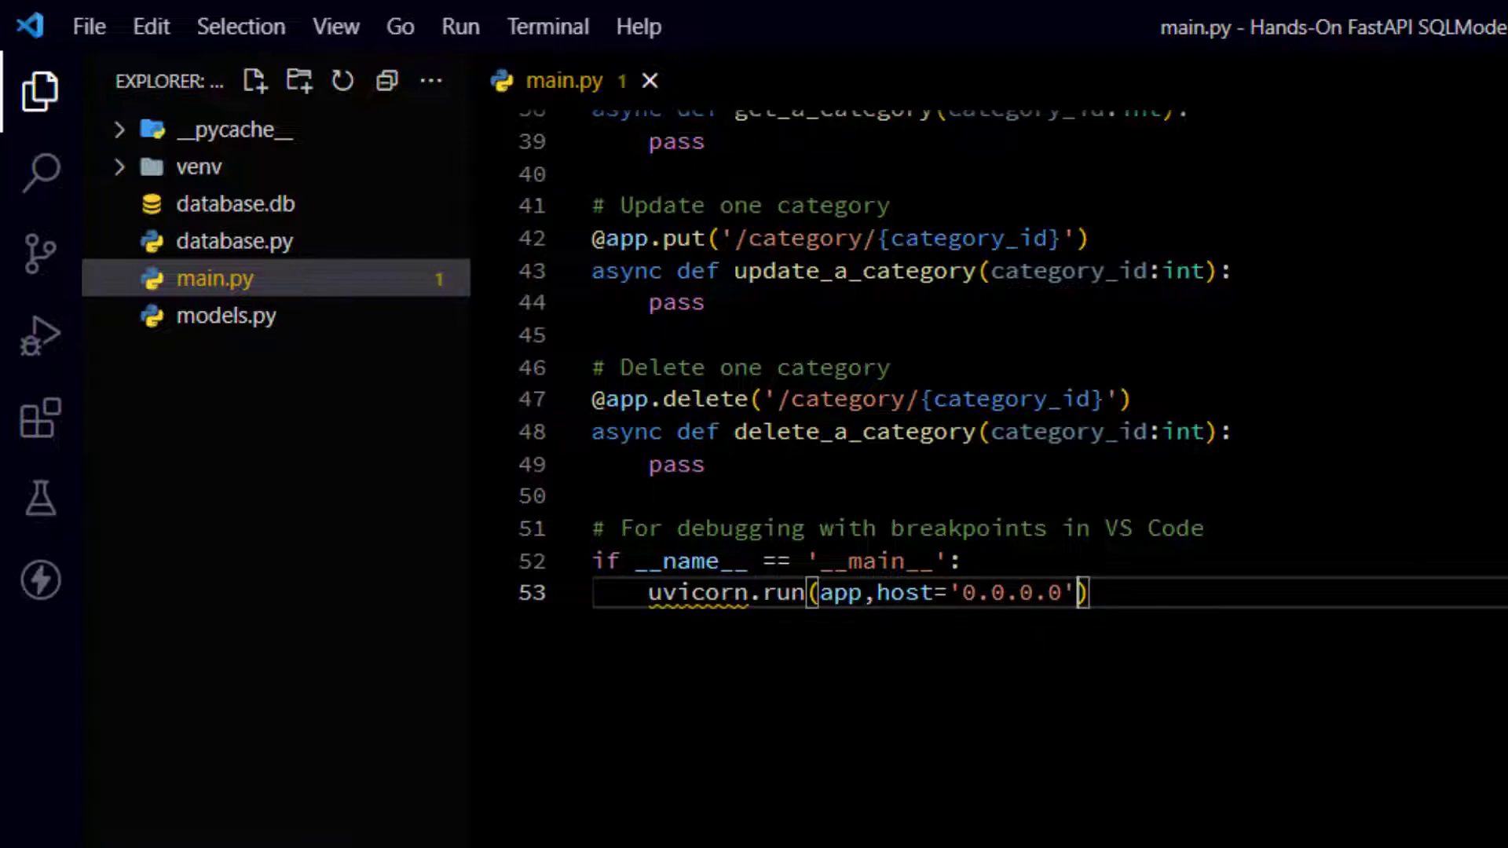
text(, p)
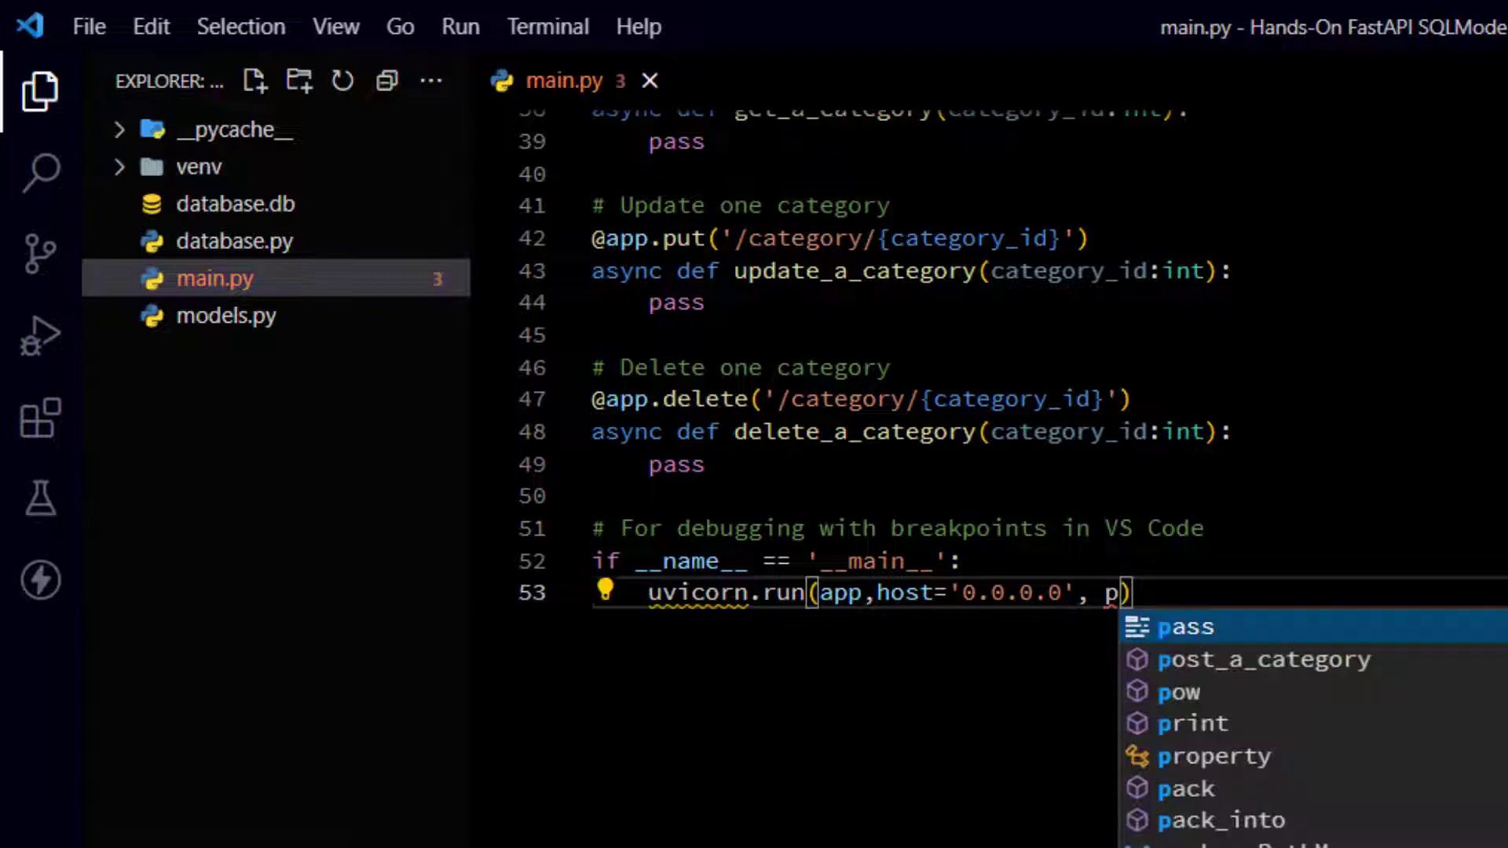
text(ort)
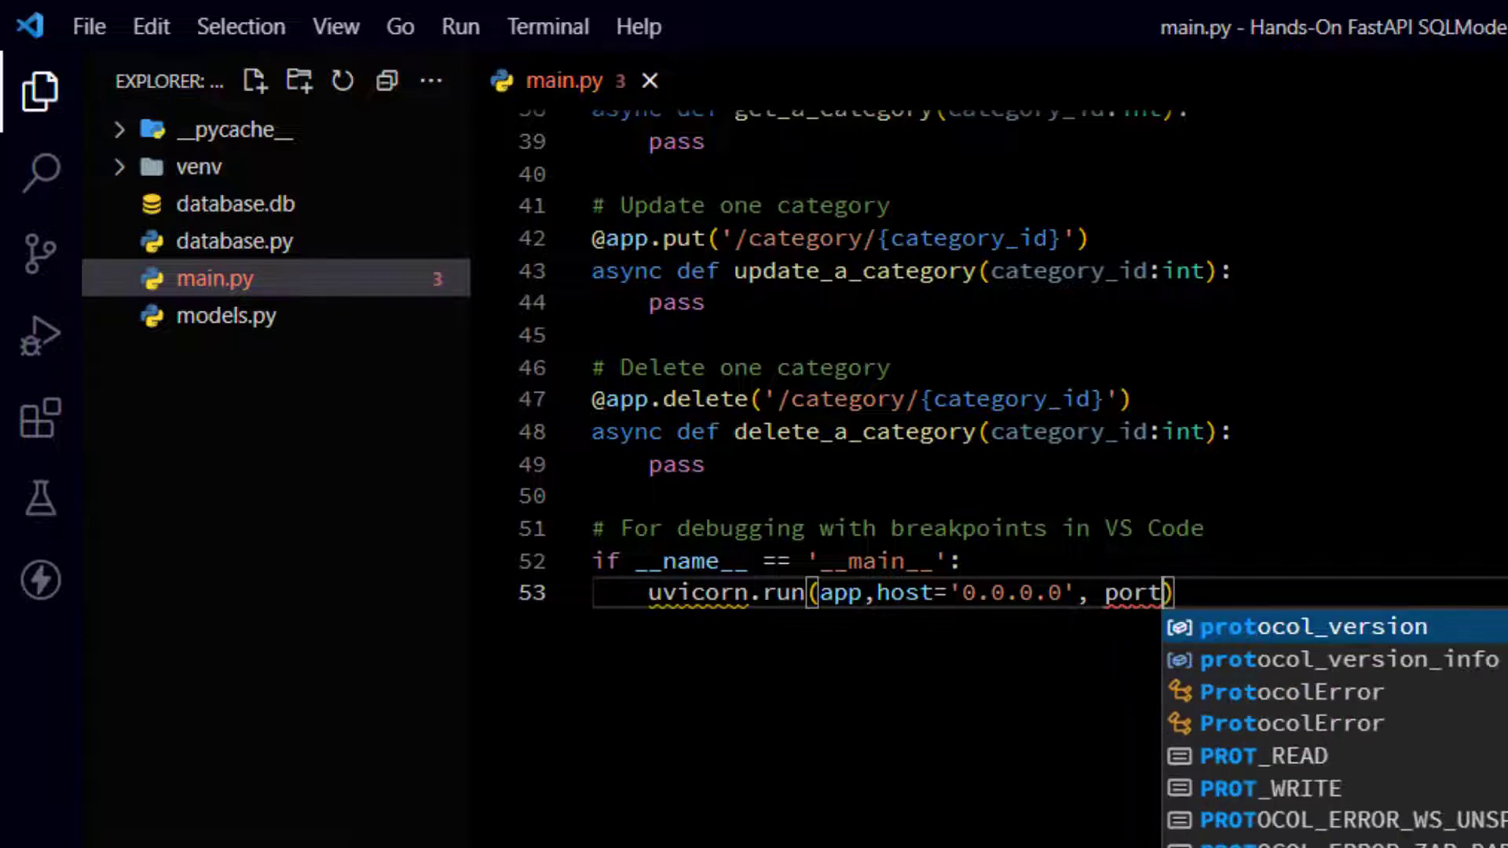
text(=8000)
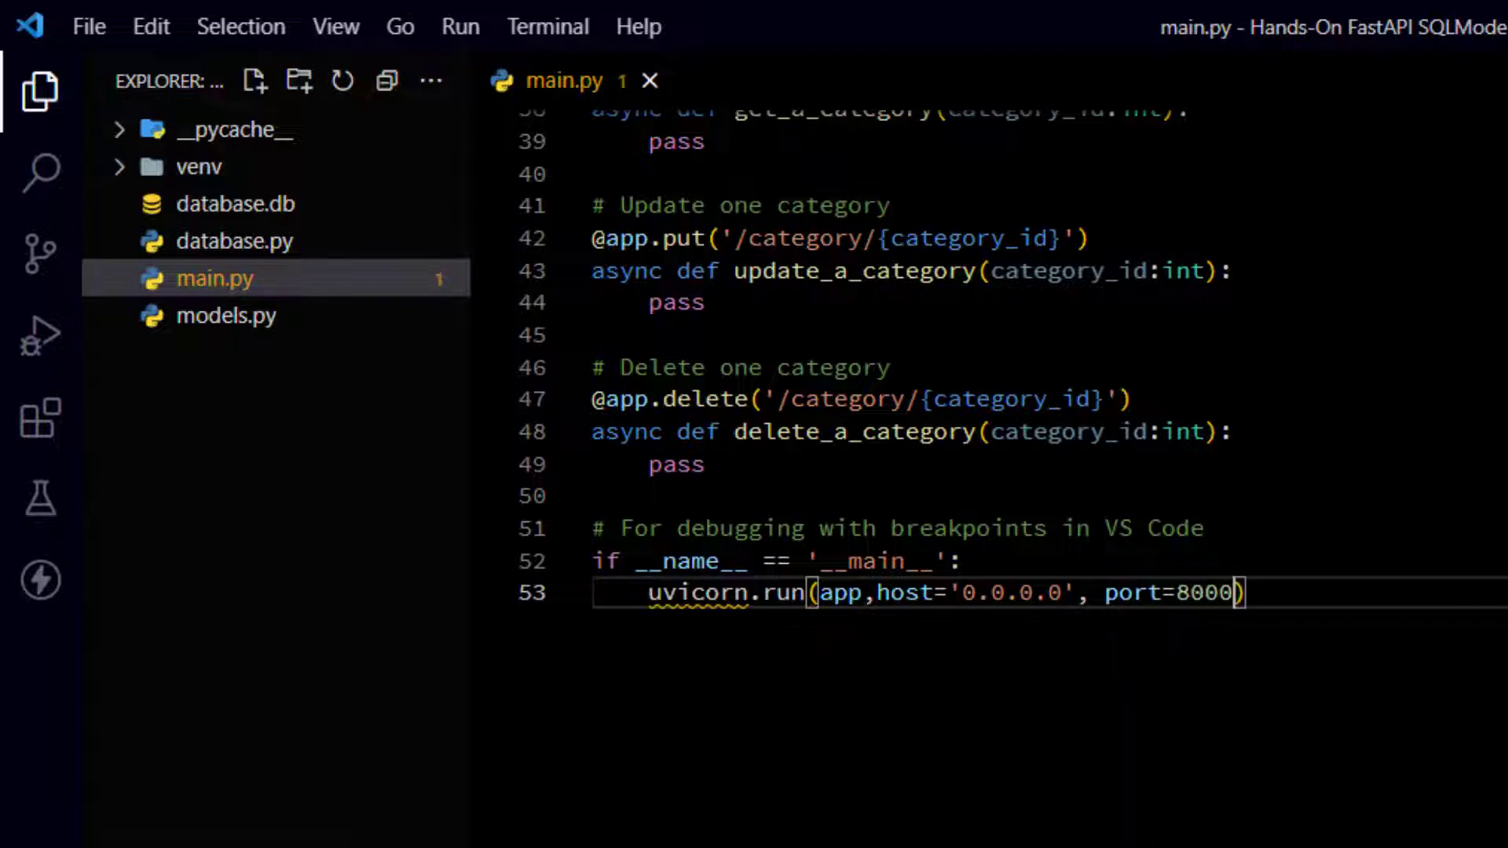
key(Enter)
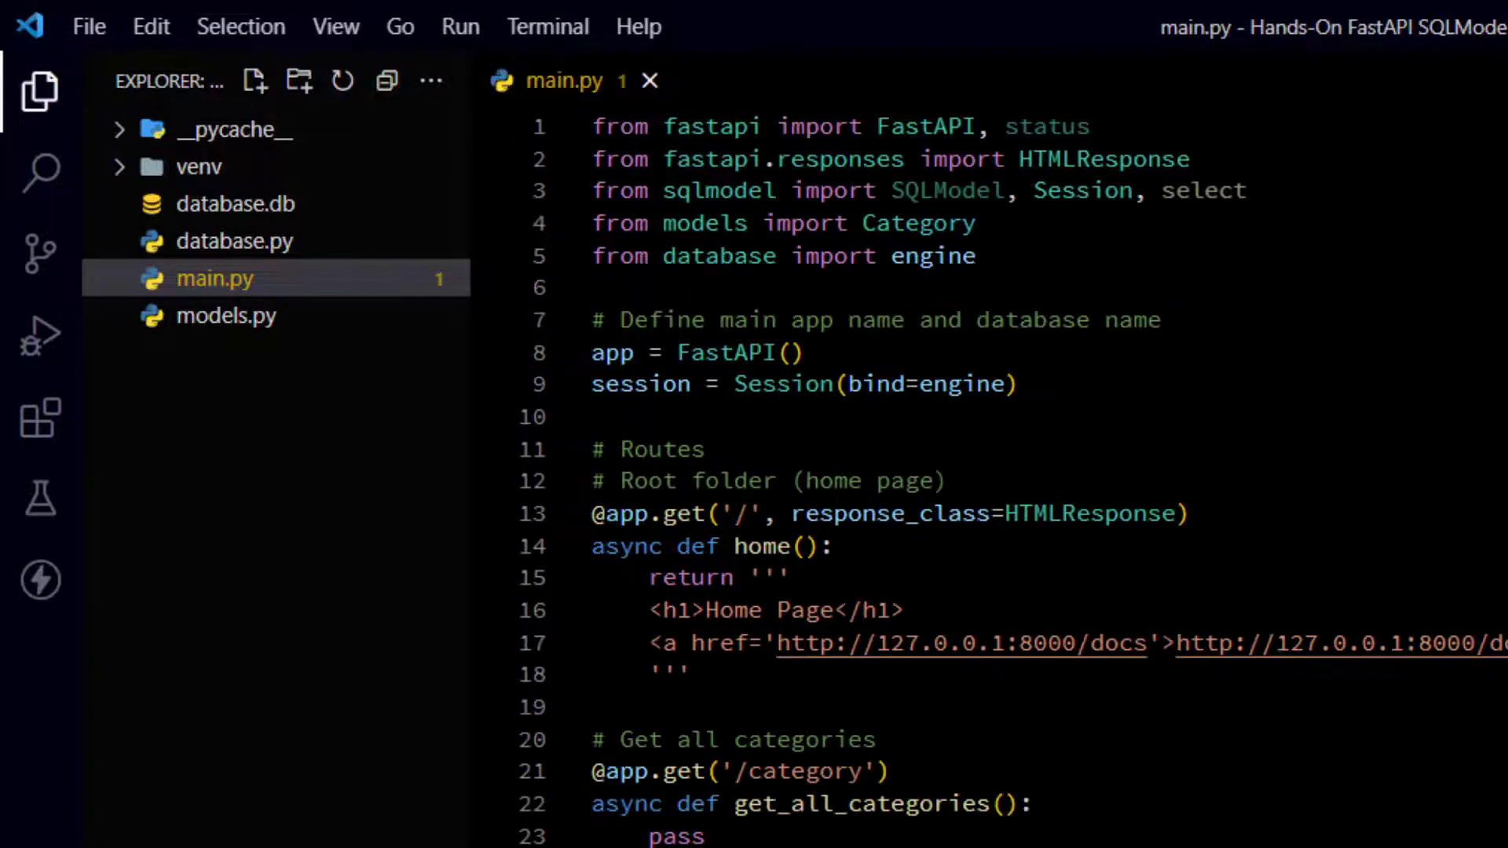
- Add 'import uvicorn' after the existing imports in main.py
double_click(933, 255)
text(import u)
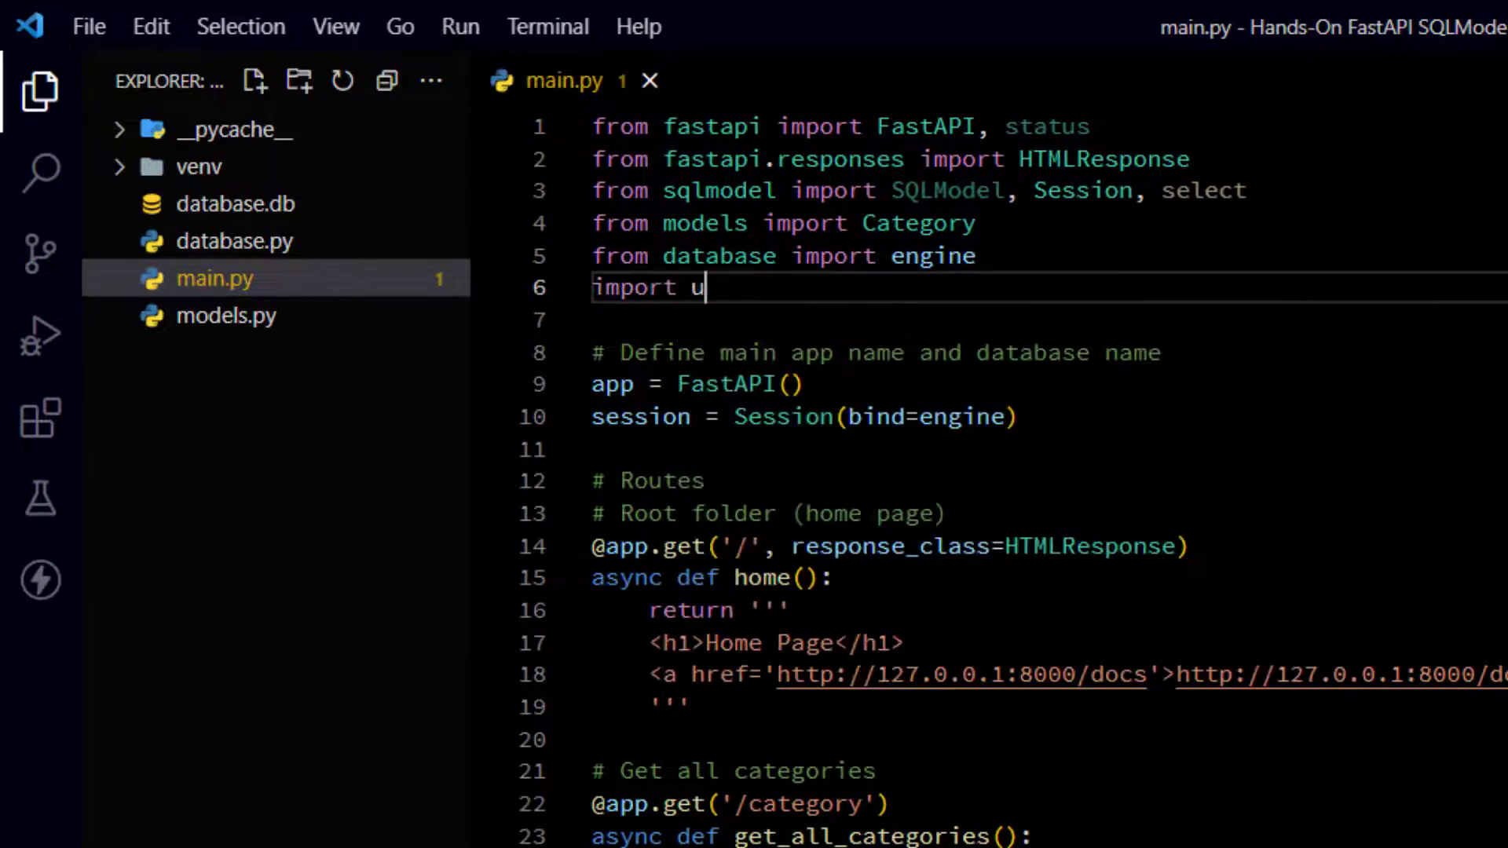
text(vicorn)
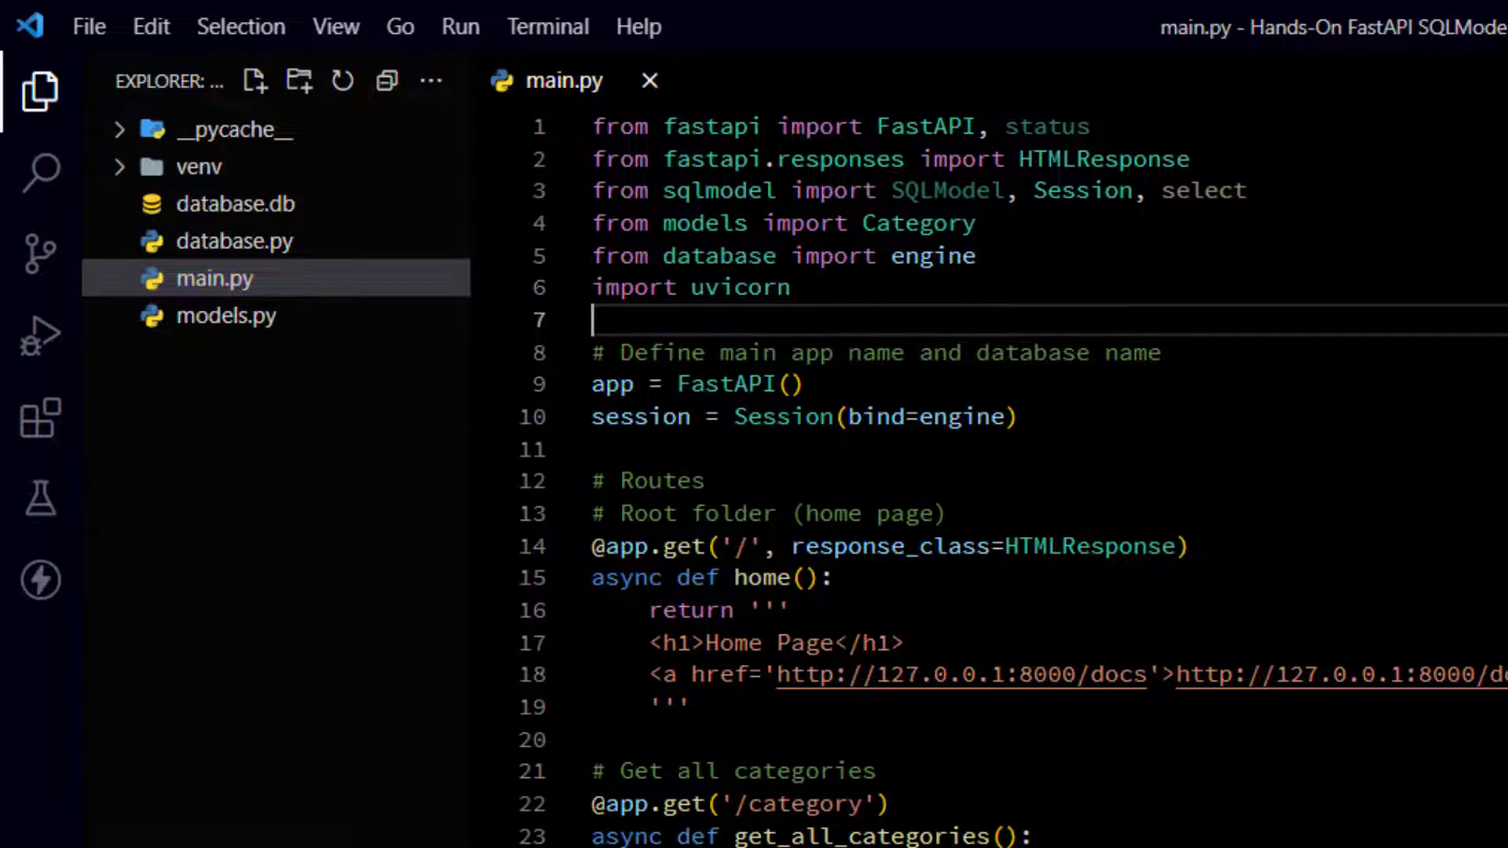
scroll(down, 3)
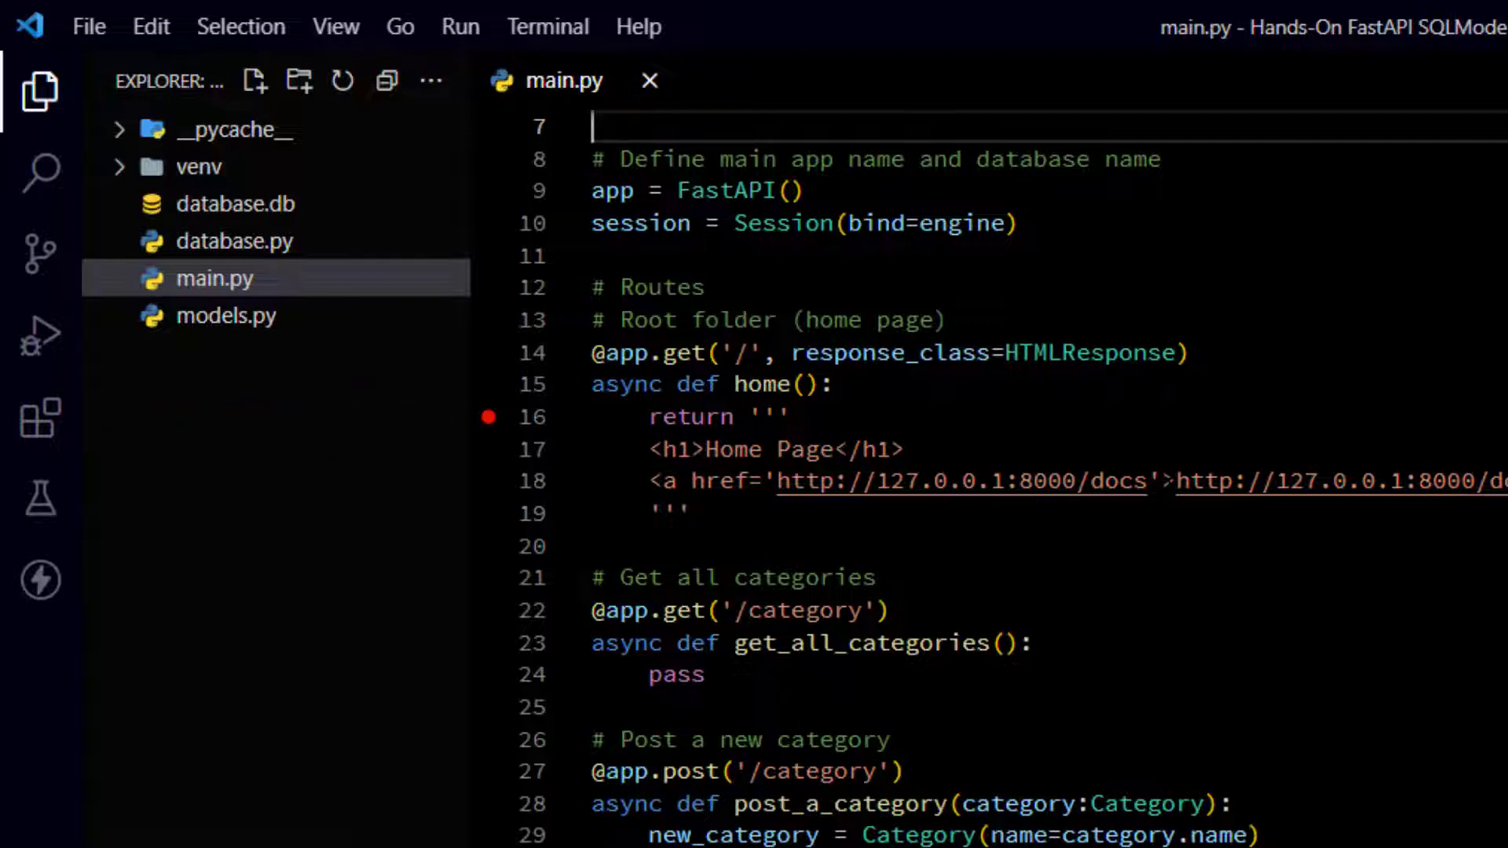
mouse_move(665, 107)
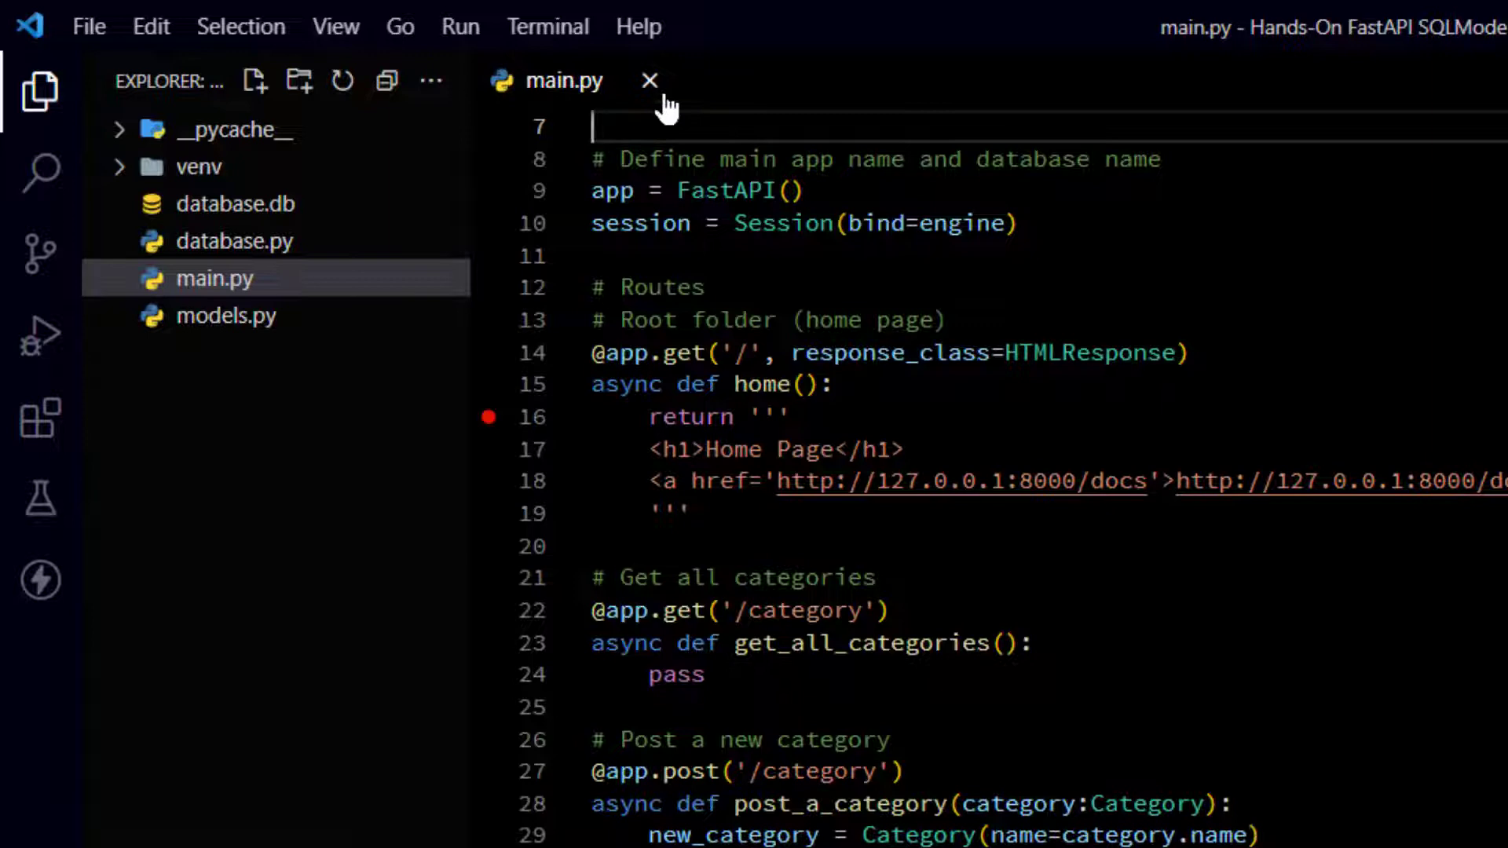
click(649, 80)
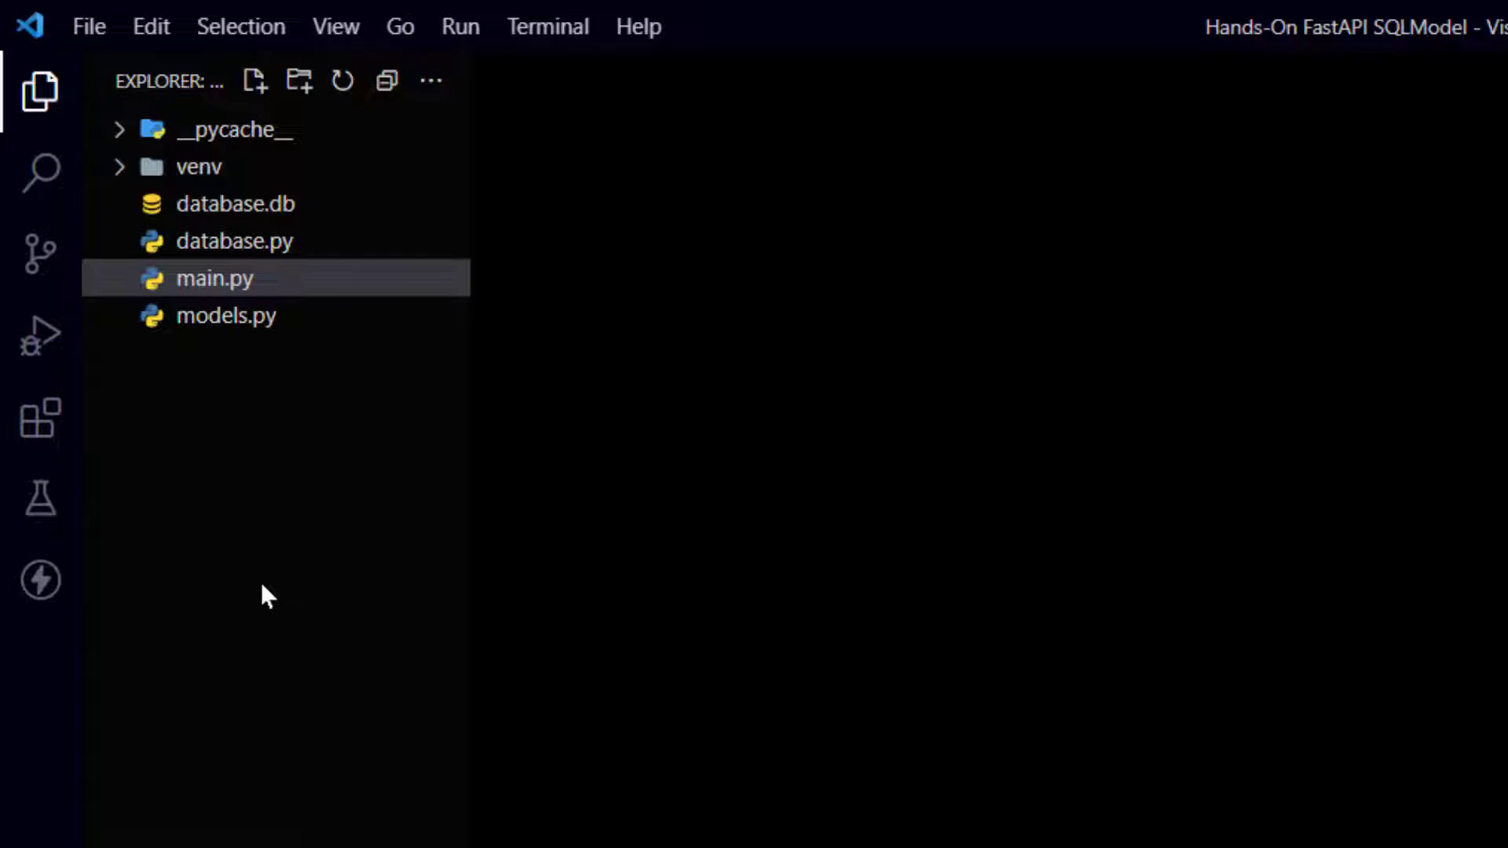
double_click(214, 278)
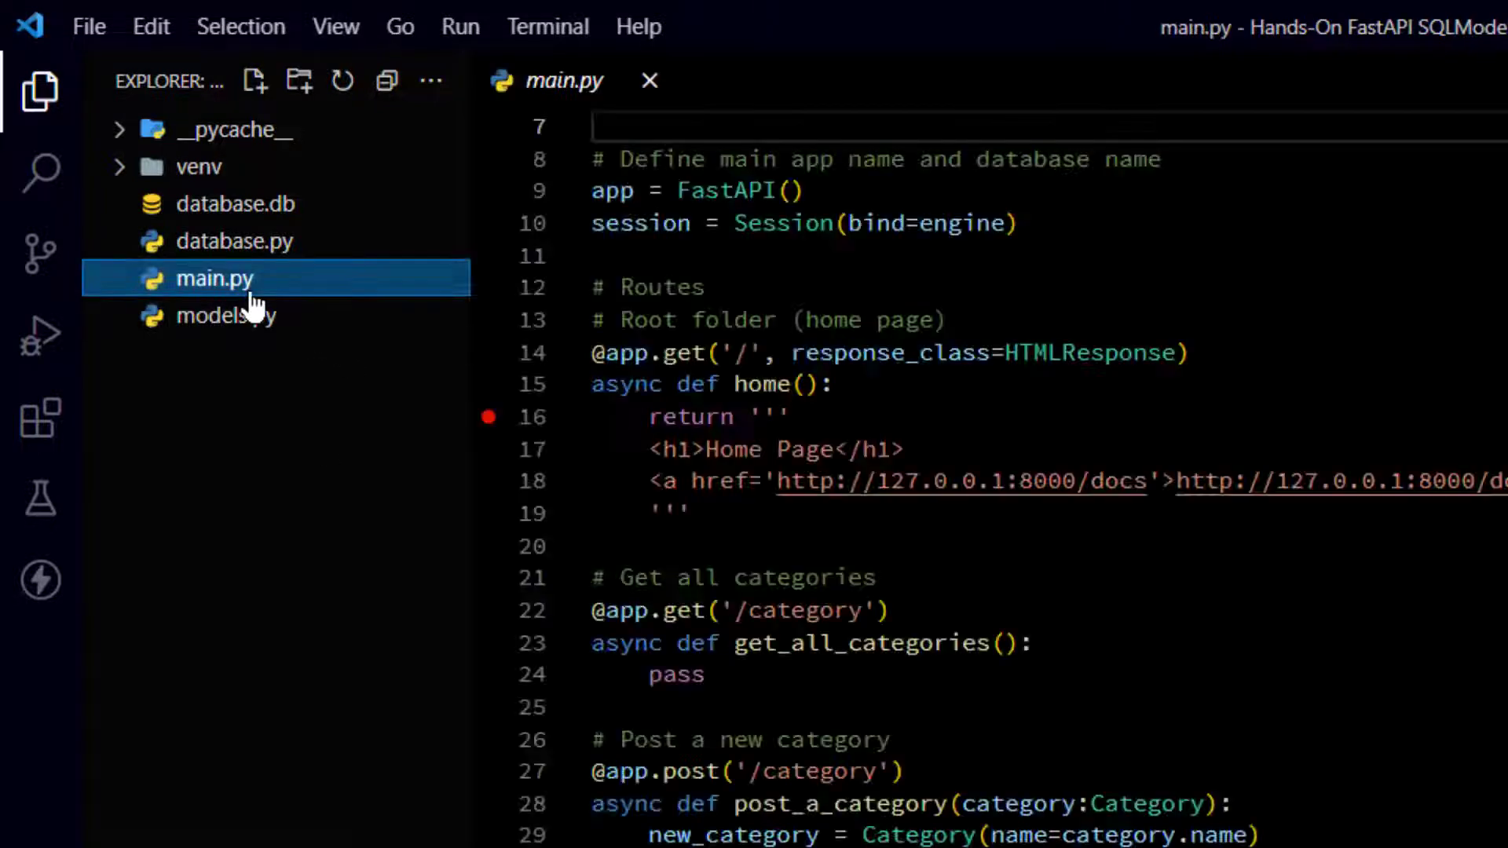
- Add a FastAPI debug configuration via Run > Add Configuration
click(460, 25)
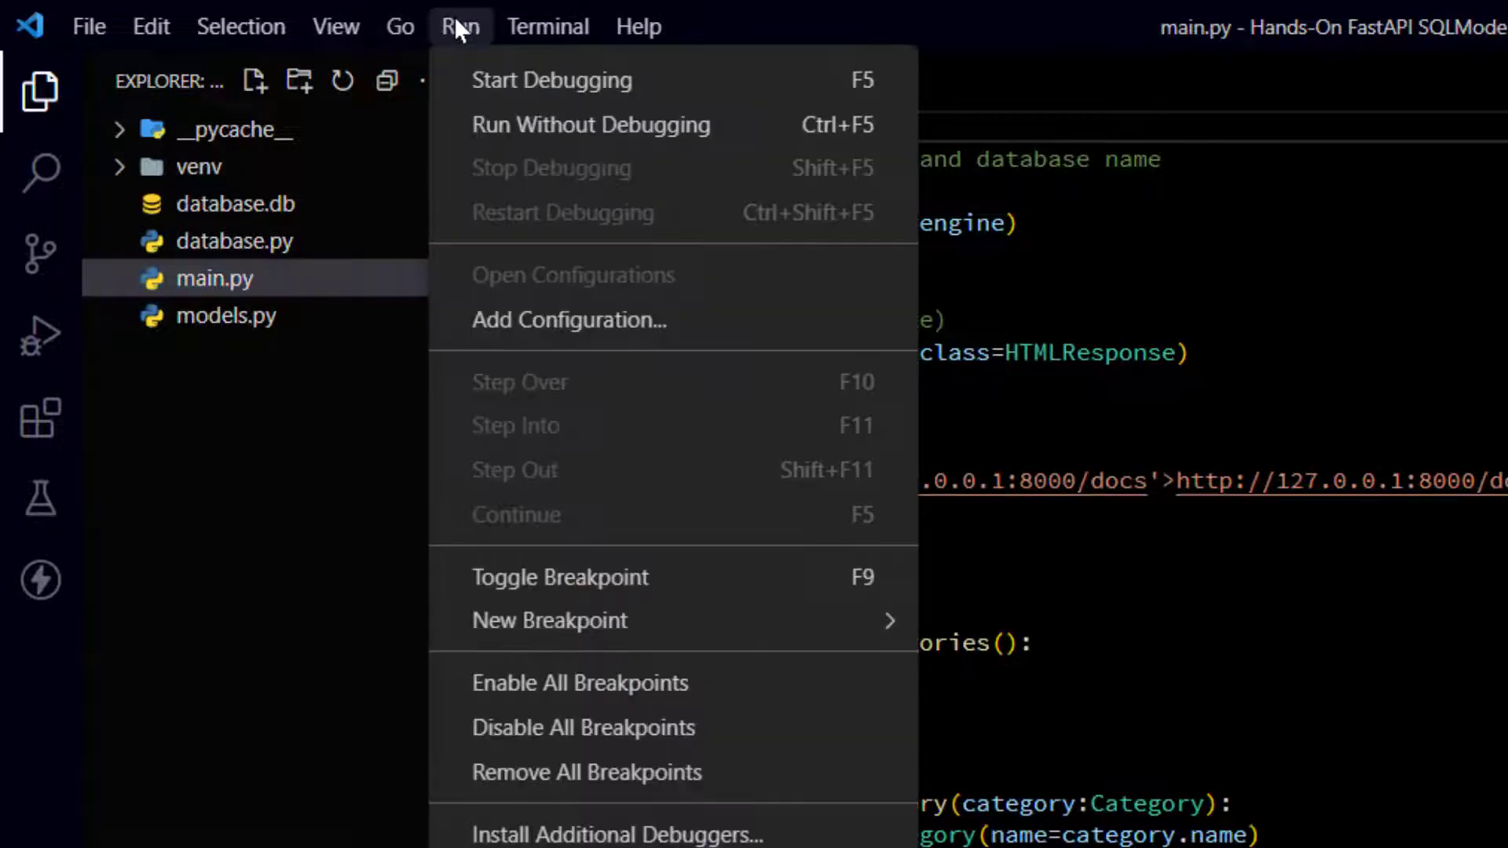
click(553, 80)
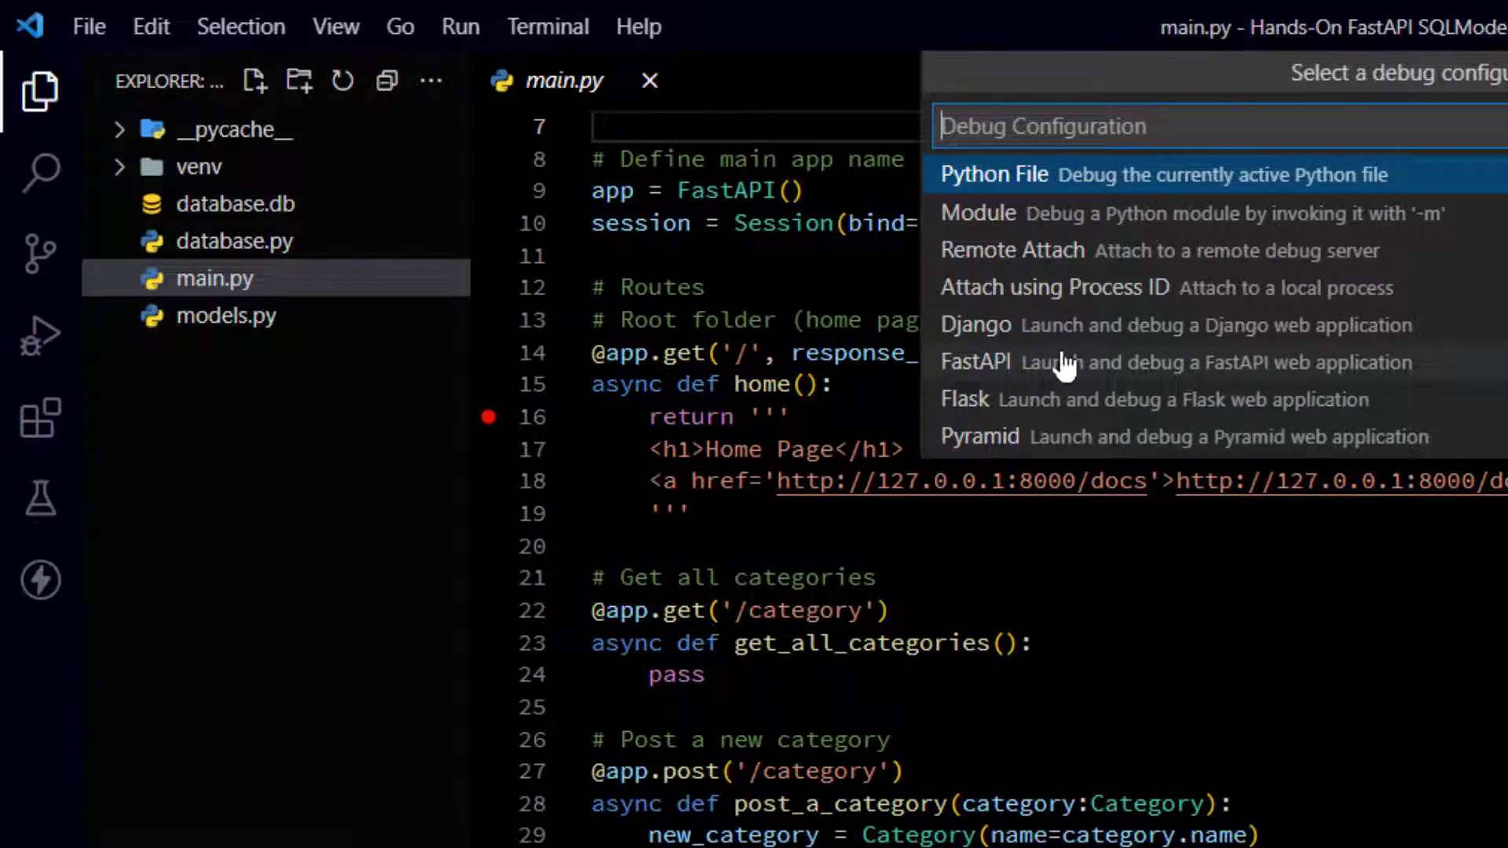
click(976, 361)
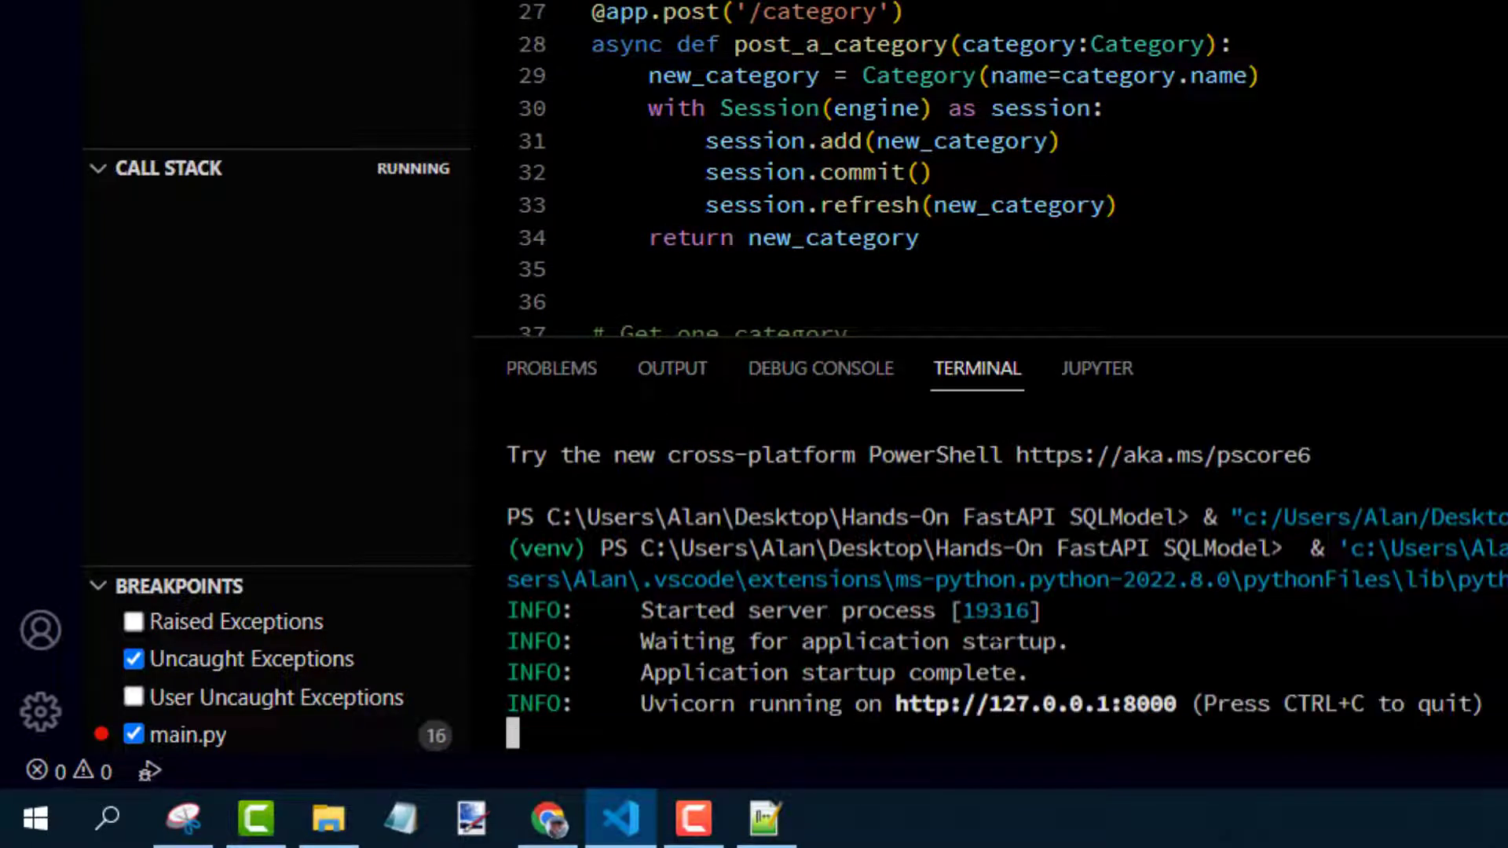
mouse_move(1015, 720)
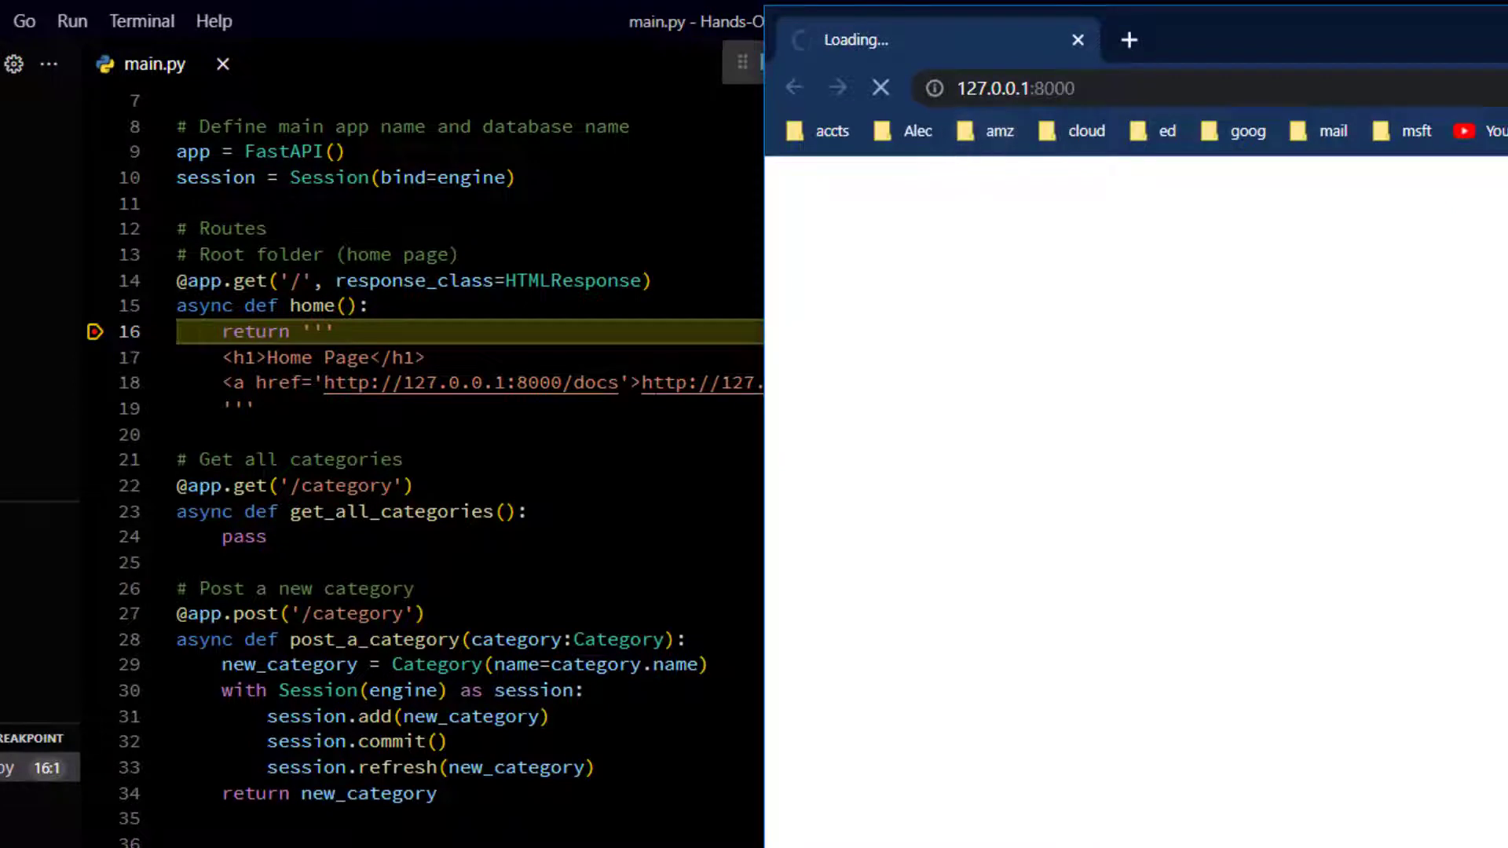
mouse_move(832, 339)
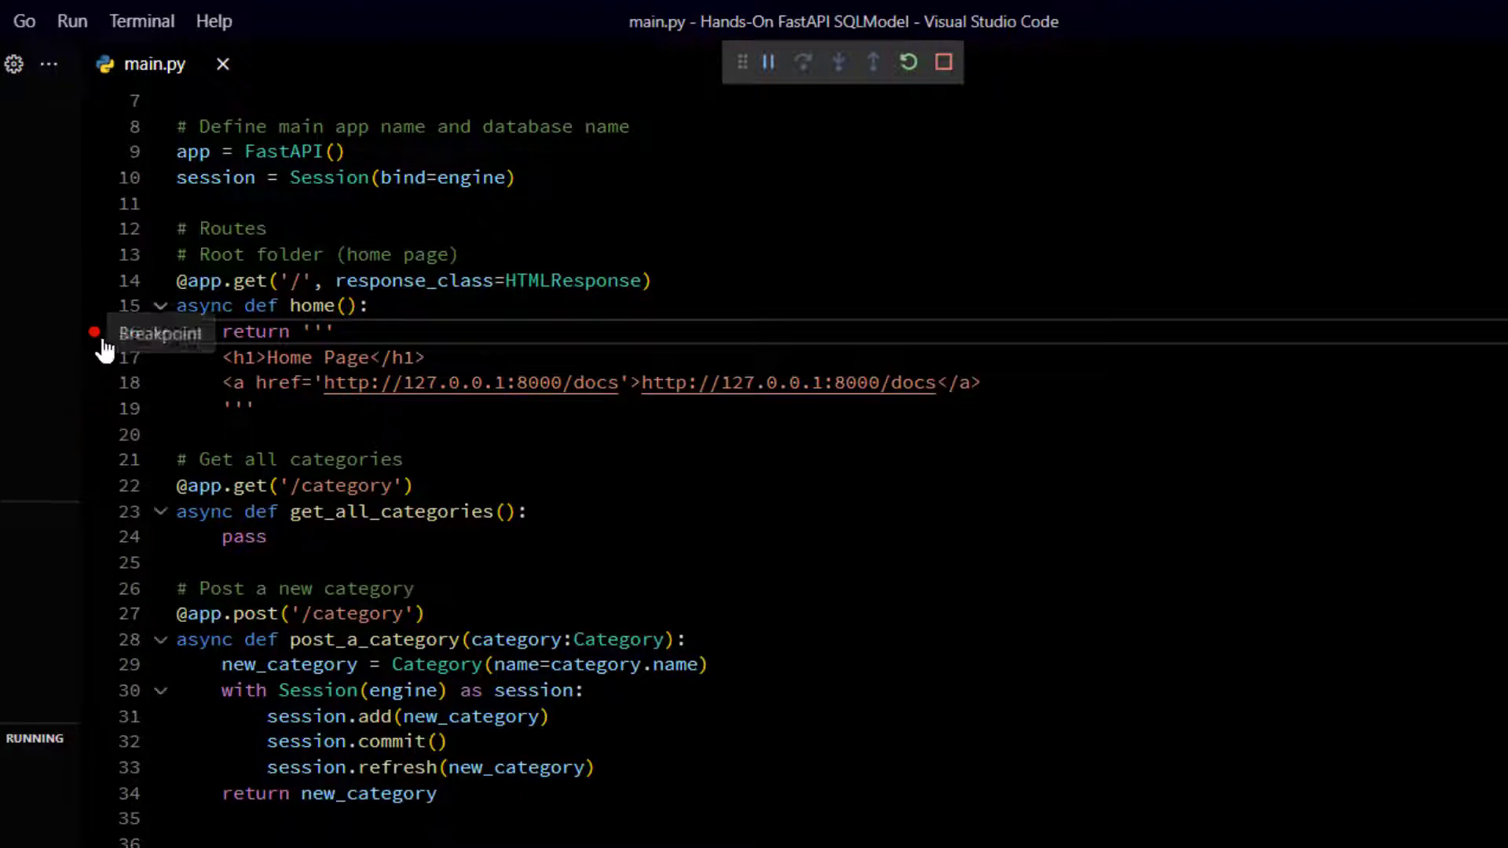
- Remove the breakpoint from the home route's return line
click(71, 22)
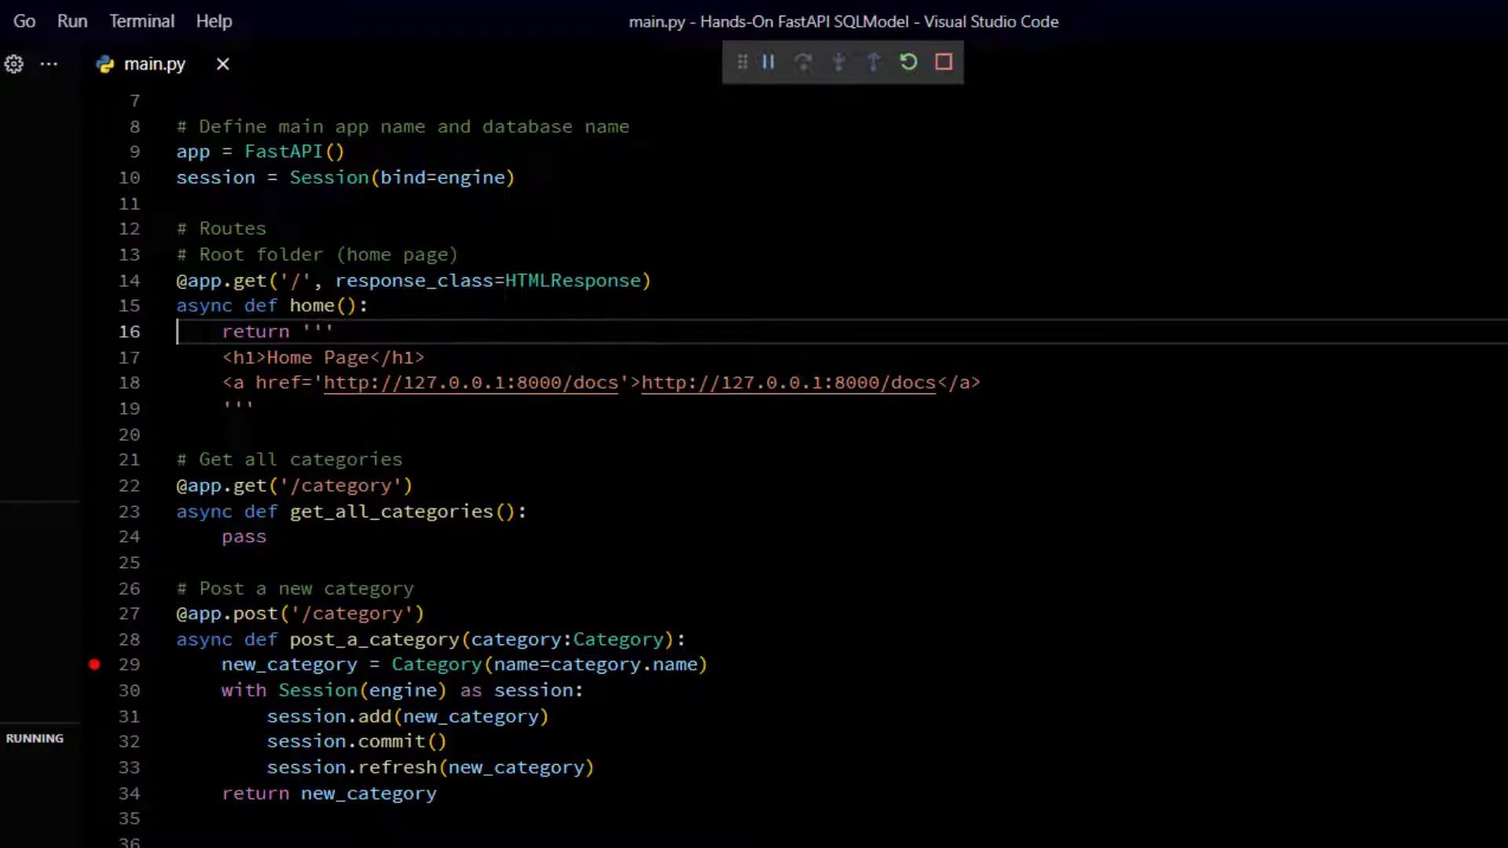
mouse_move(908, 63)
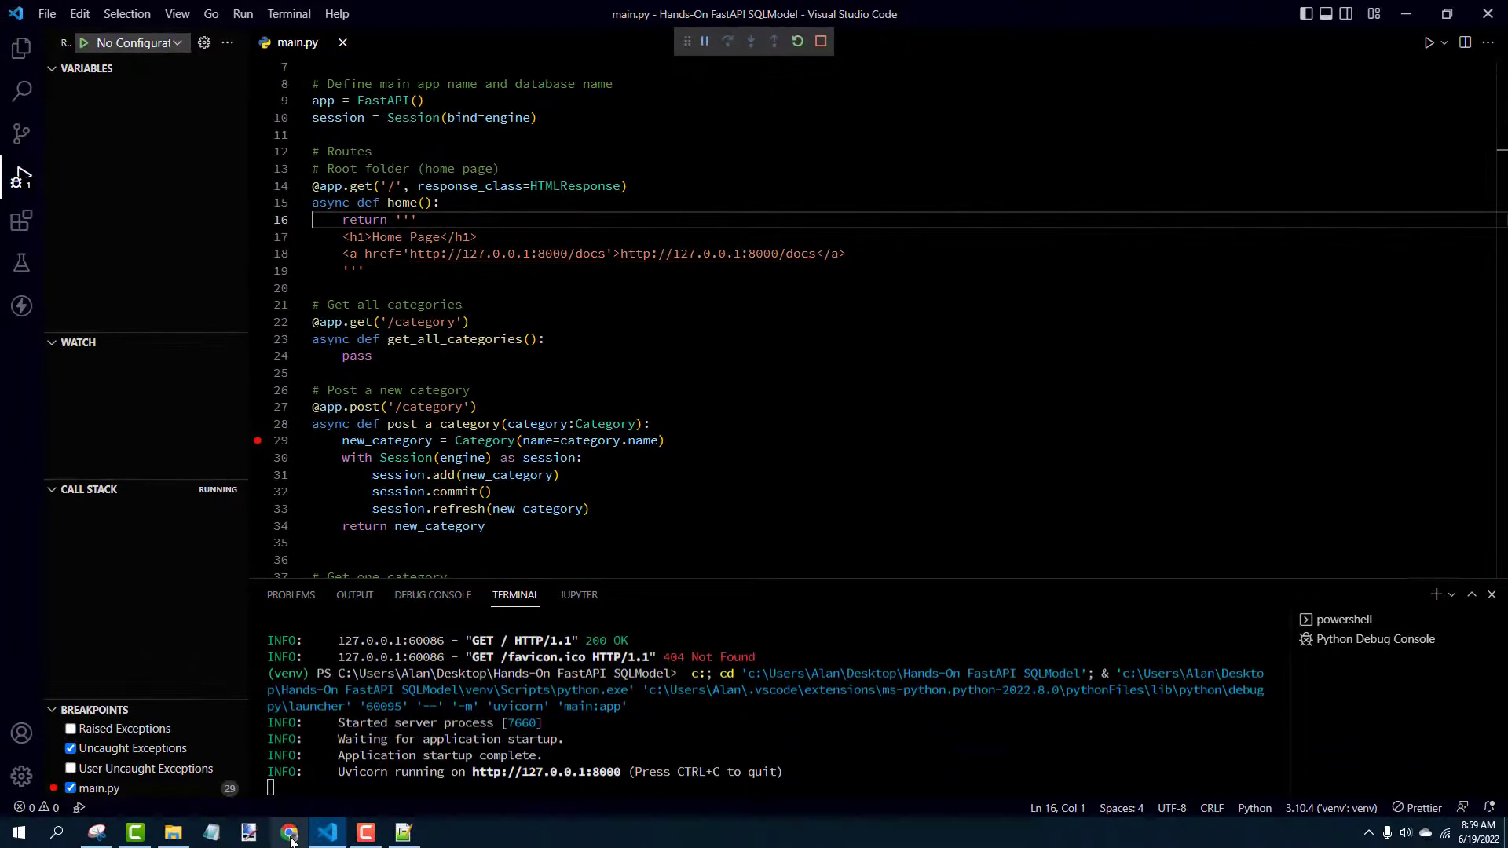
mouse_move(555, 772)
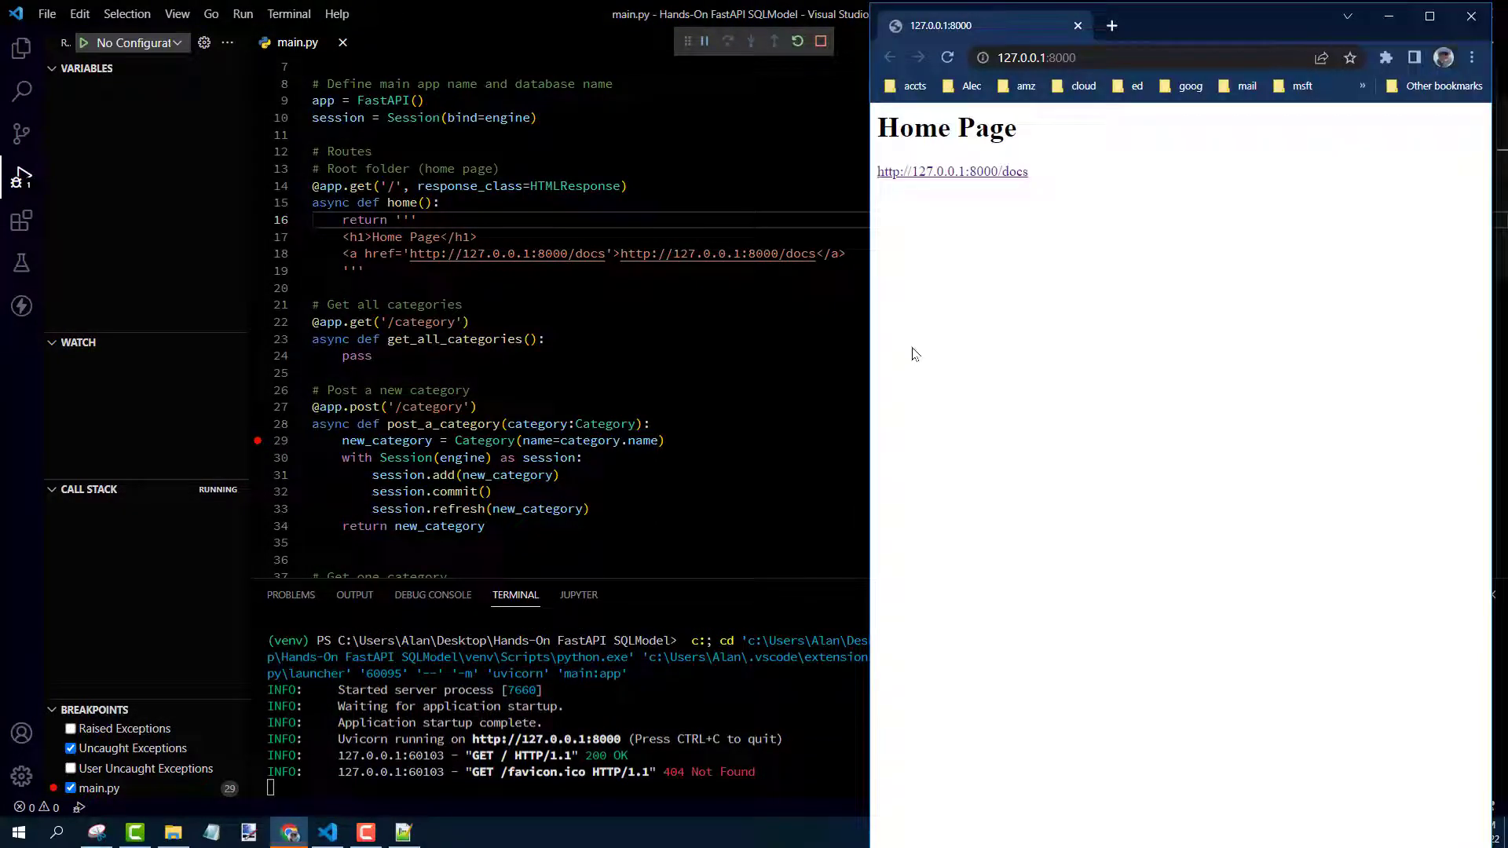
- Post an overlong category name from /docs and receive the 422 error capping names at 15 characters
click(952, 171)
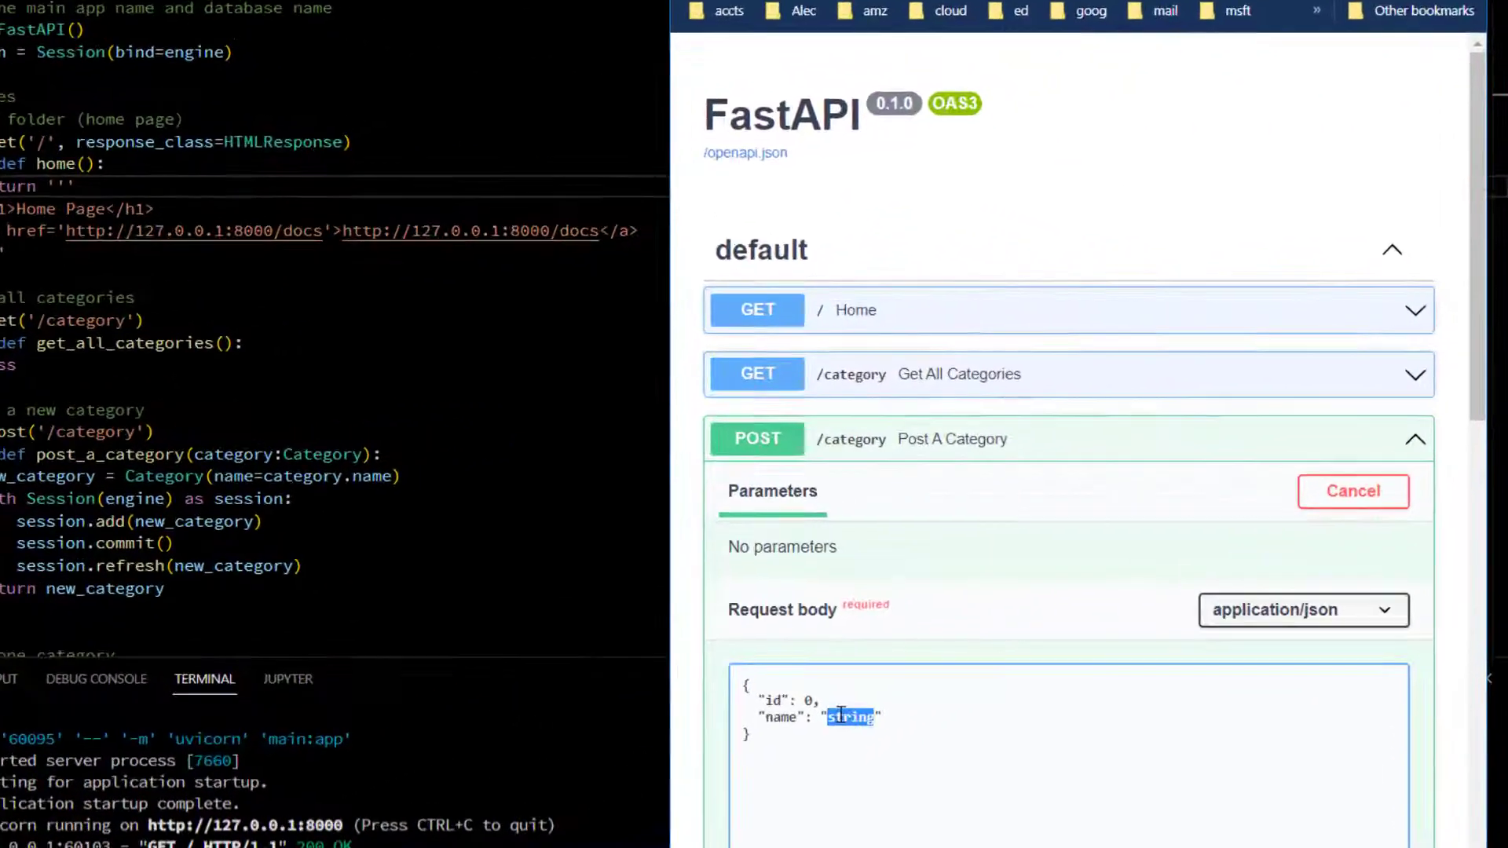
text(I am way too many words for a)
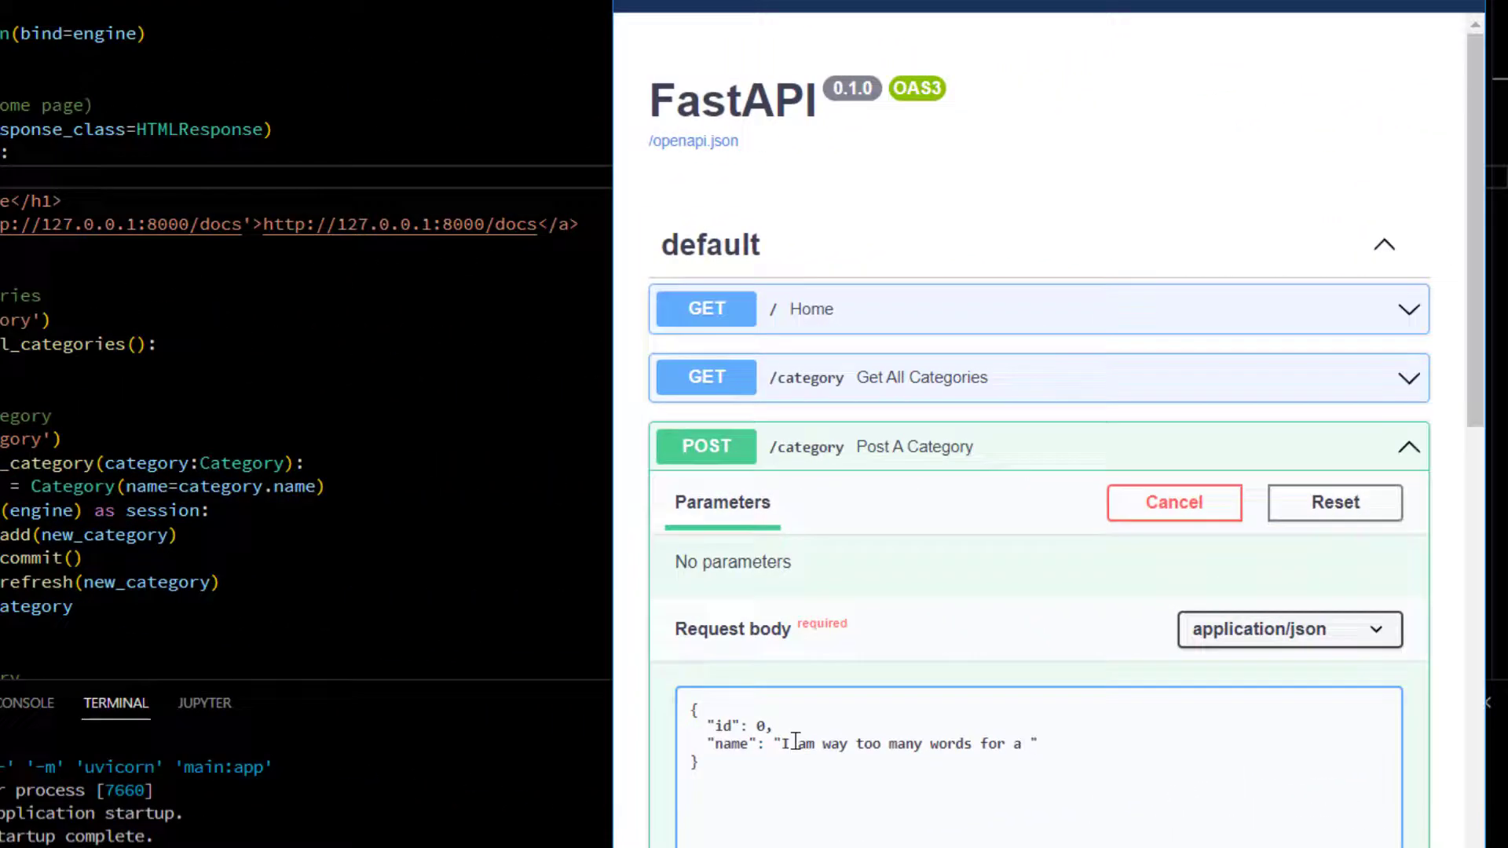
text(category name!!!!!!)
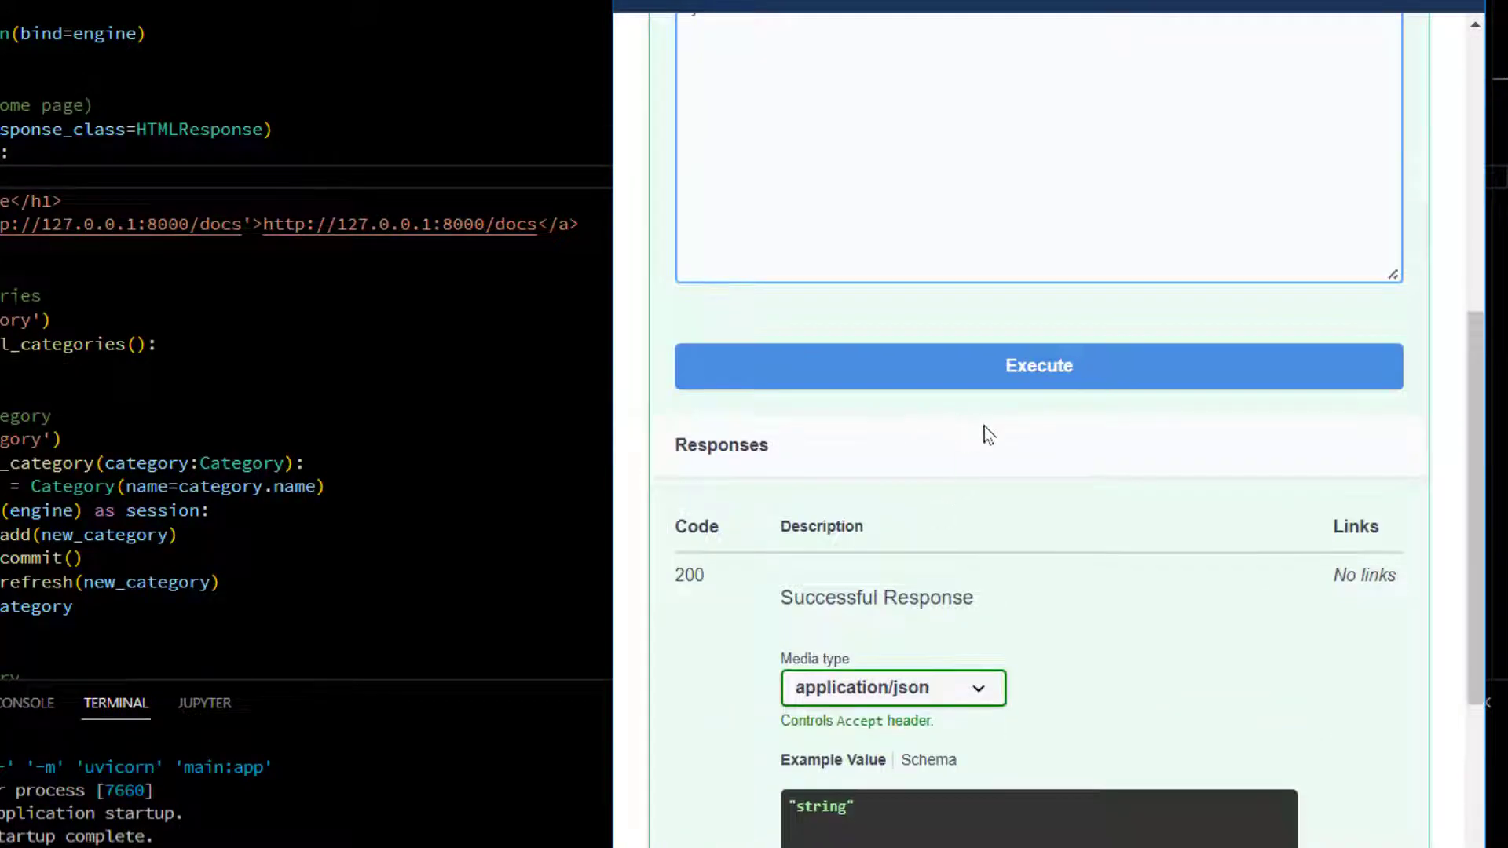
click(1041, 366)
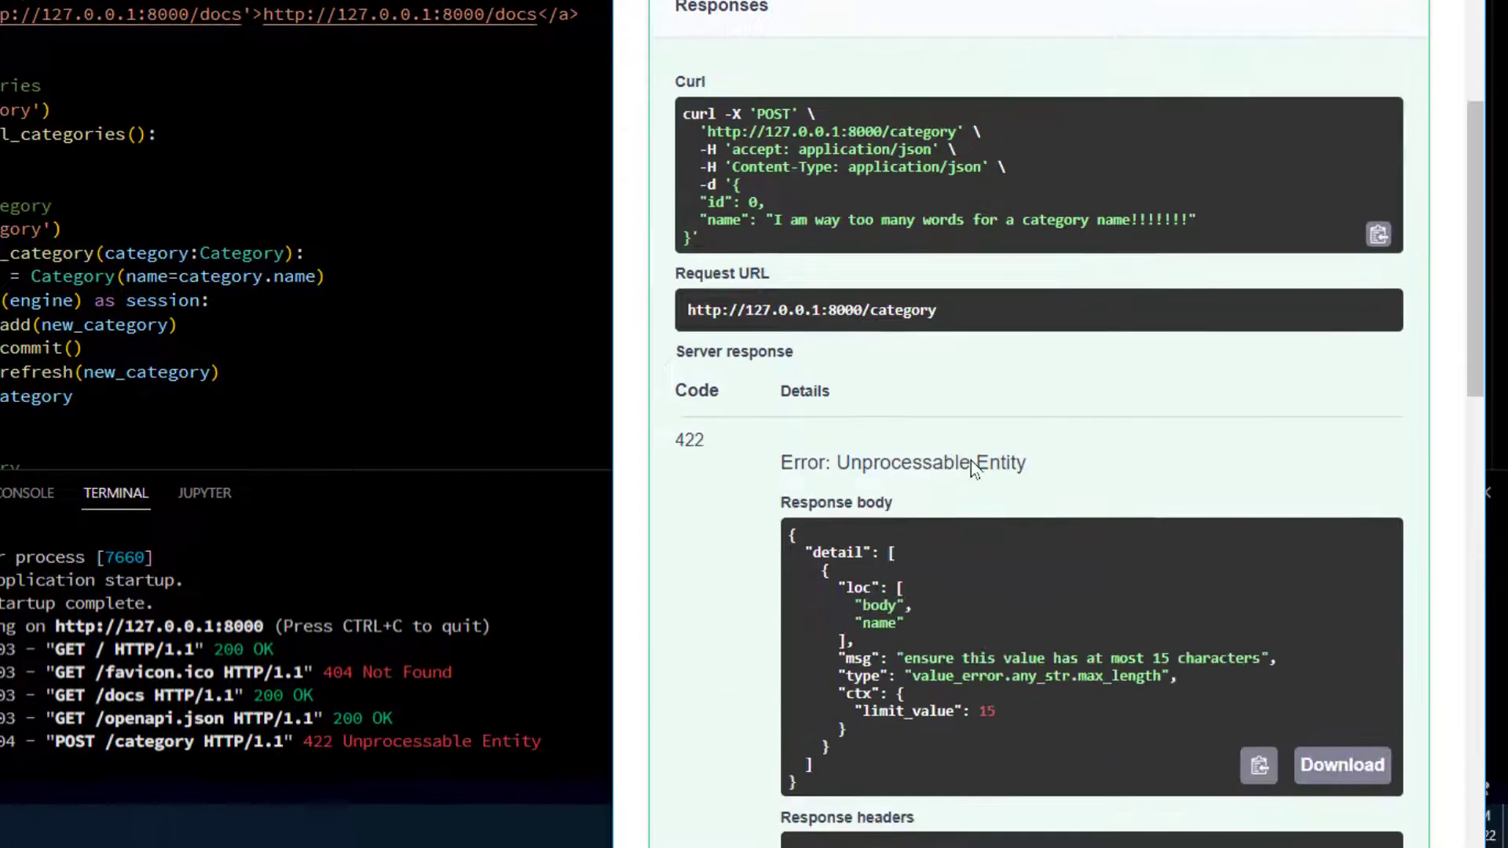
scroll(down, 3)
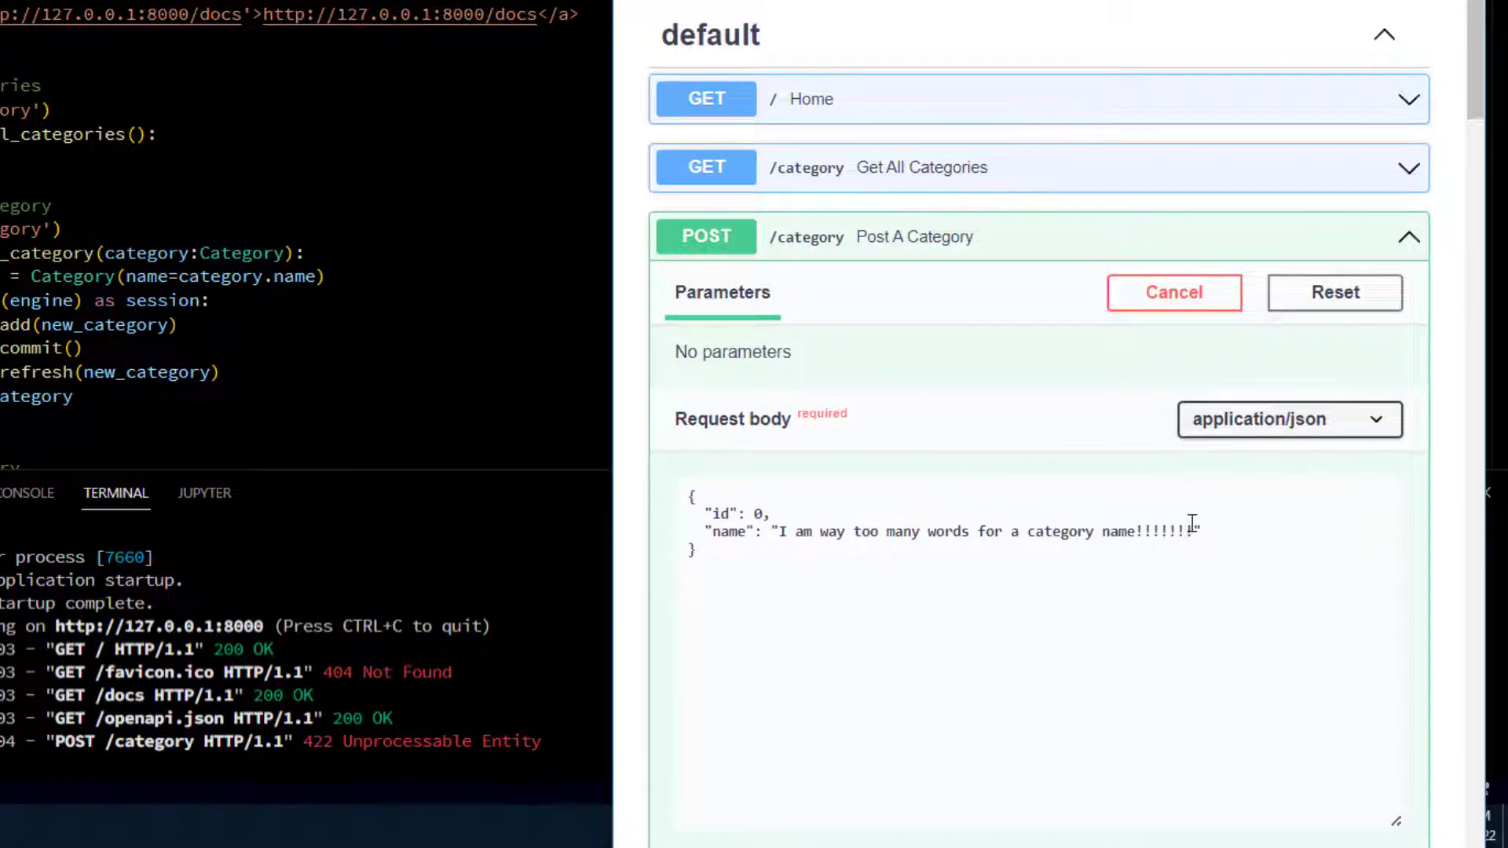
- Replace the request body name with CSS and execute the POST /category request
click(1191, 531)
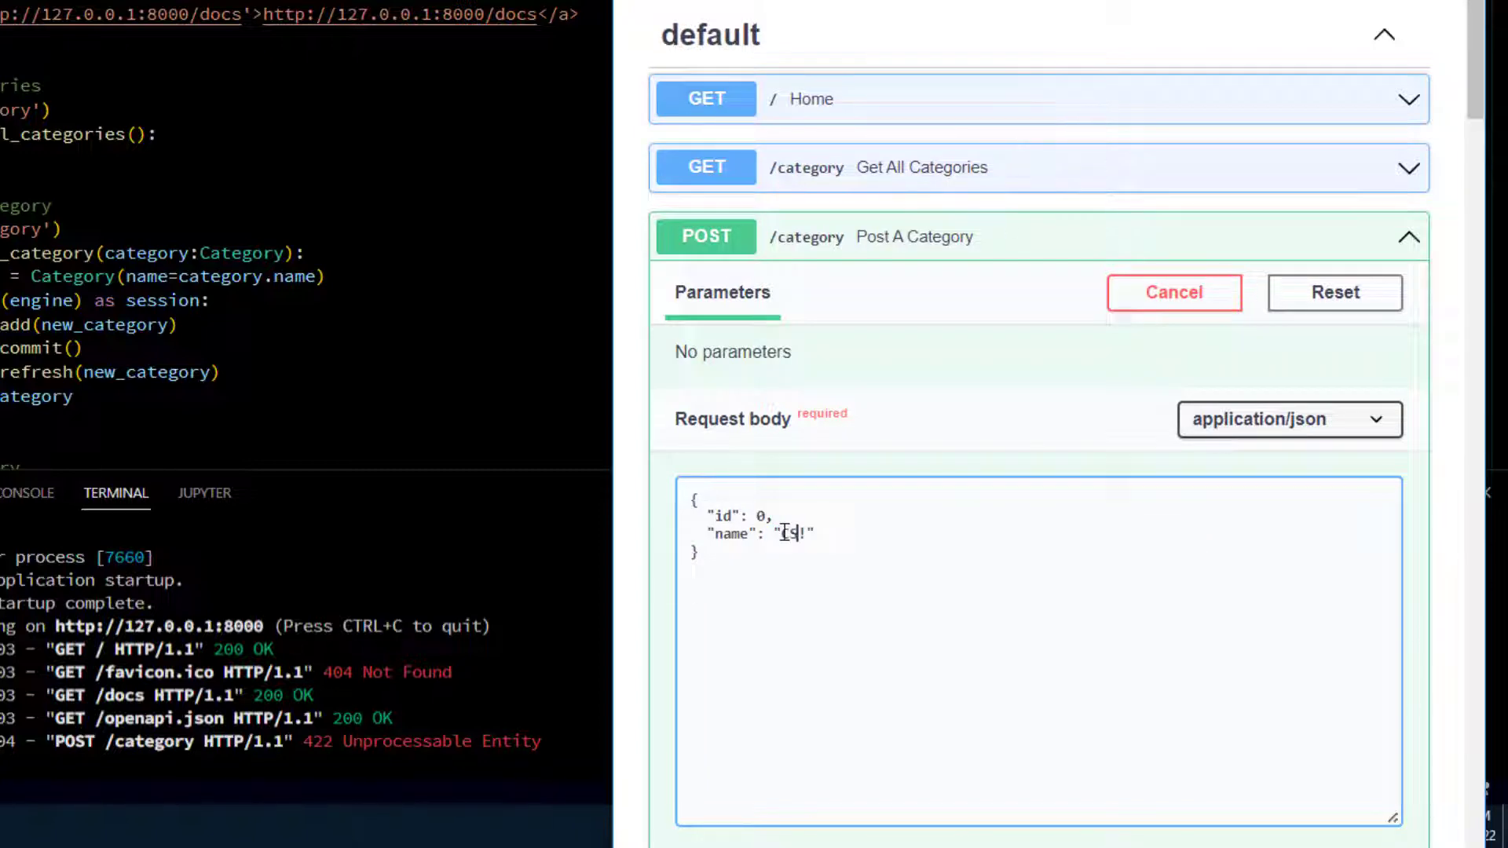
text(CSS)
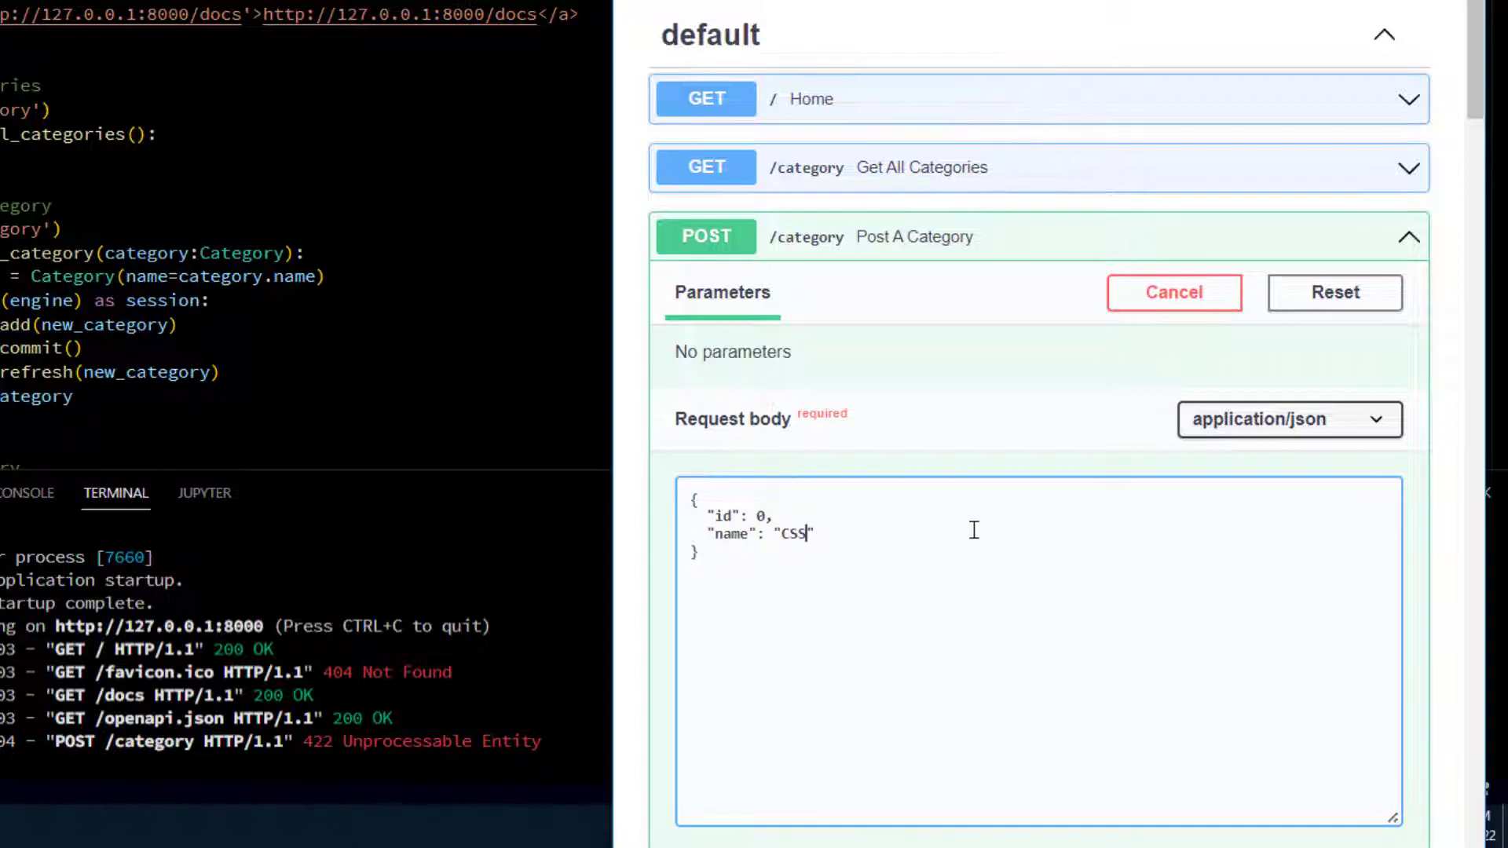
click(863, 415)
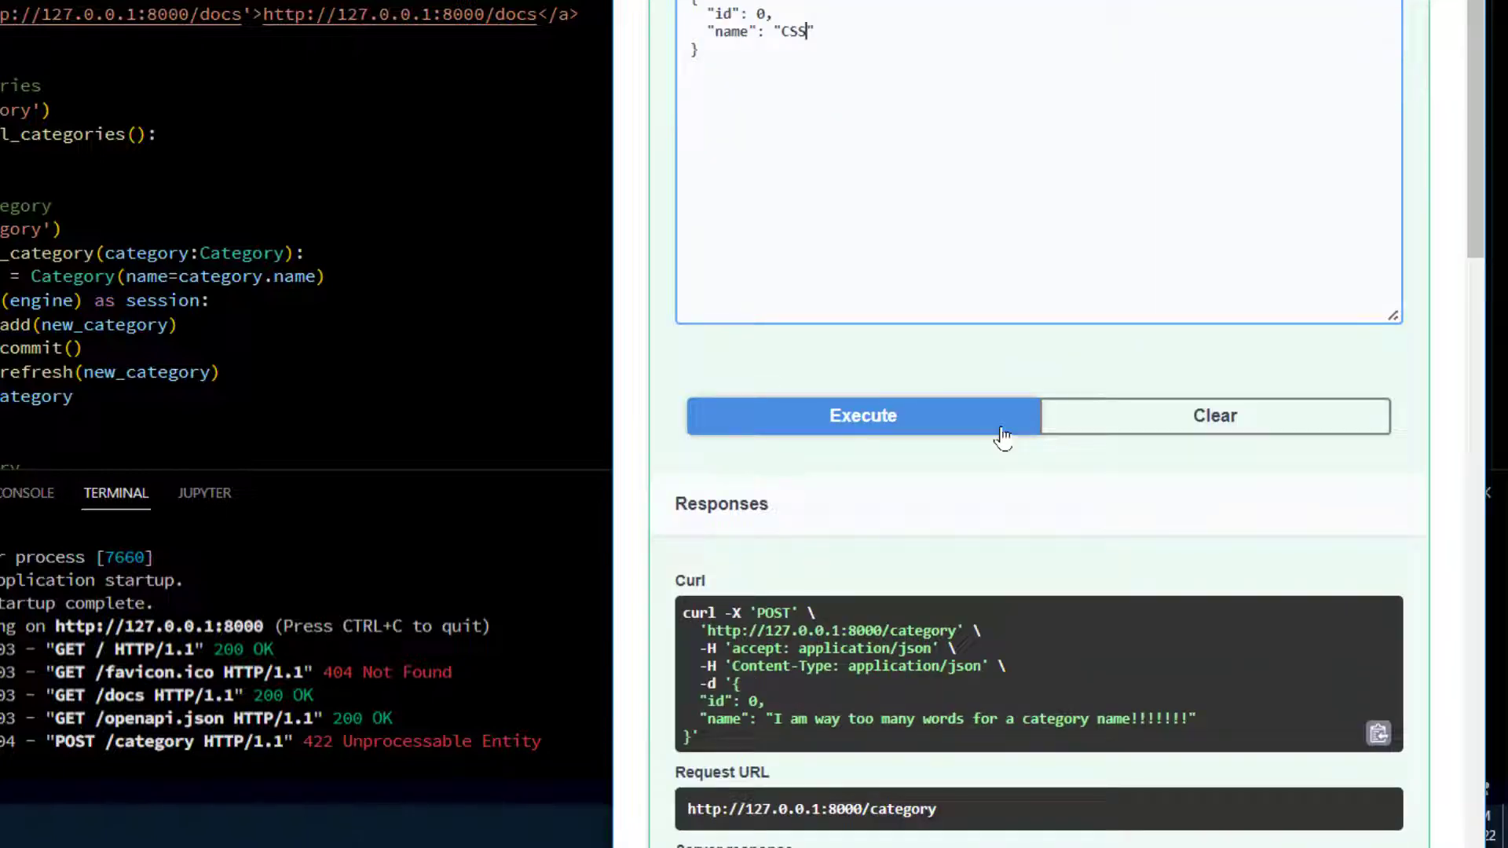
click(863, 415)
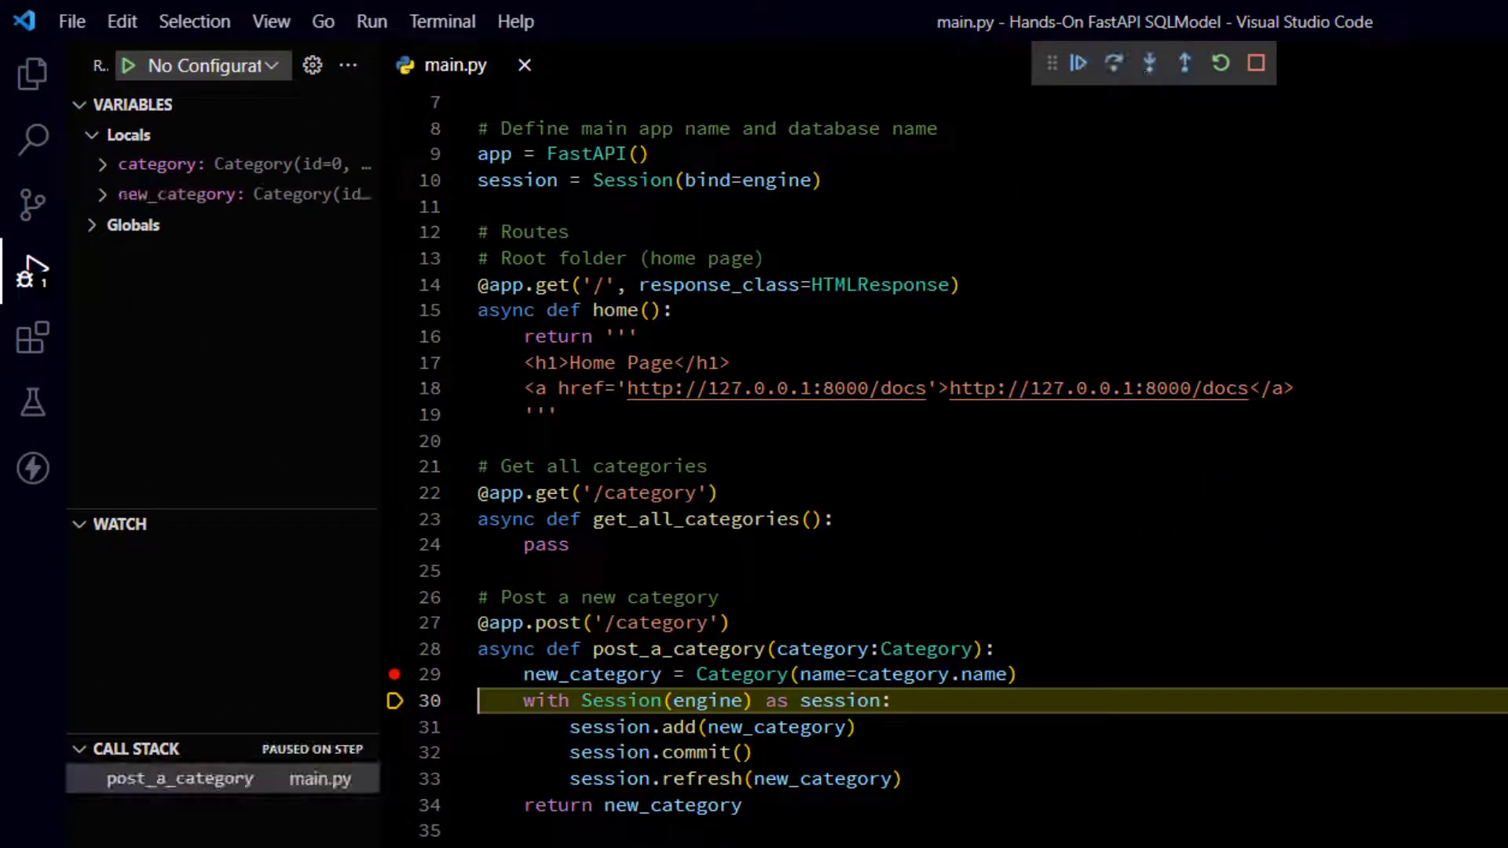
mouse_move(606, 674)
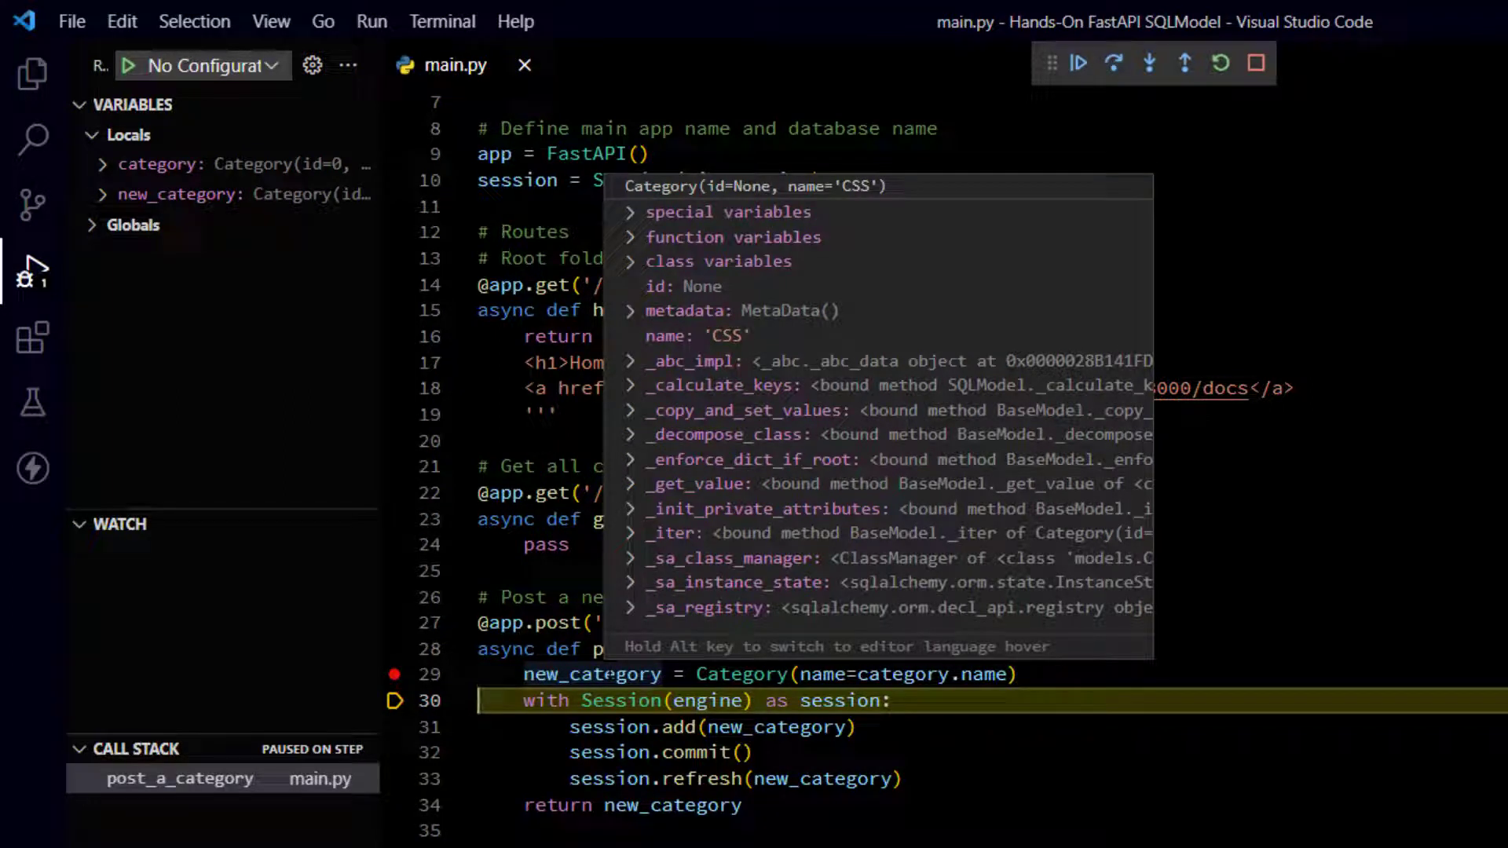
mouse_move(1170, 65)
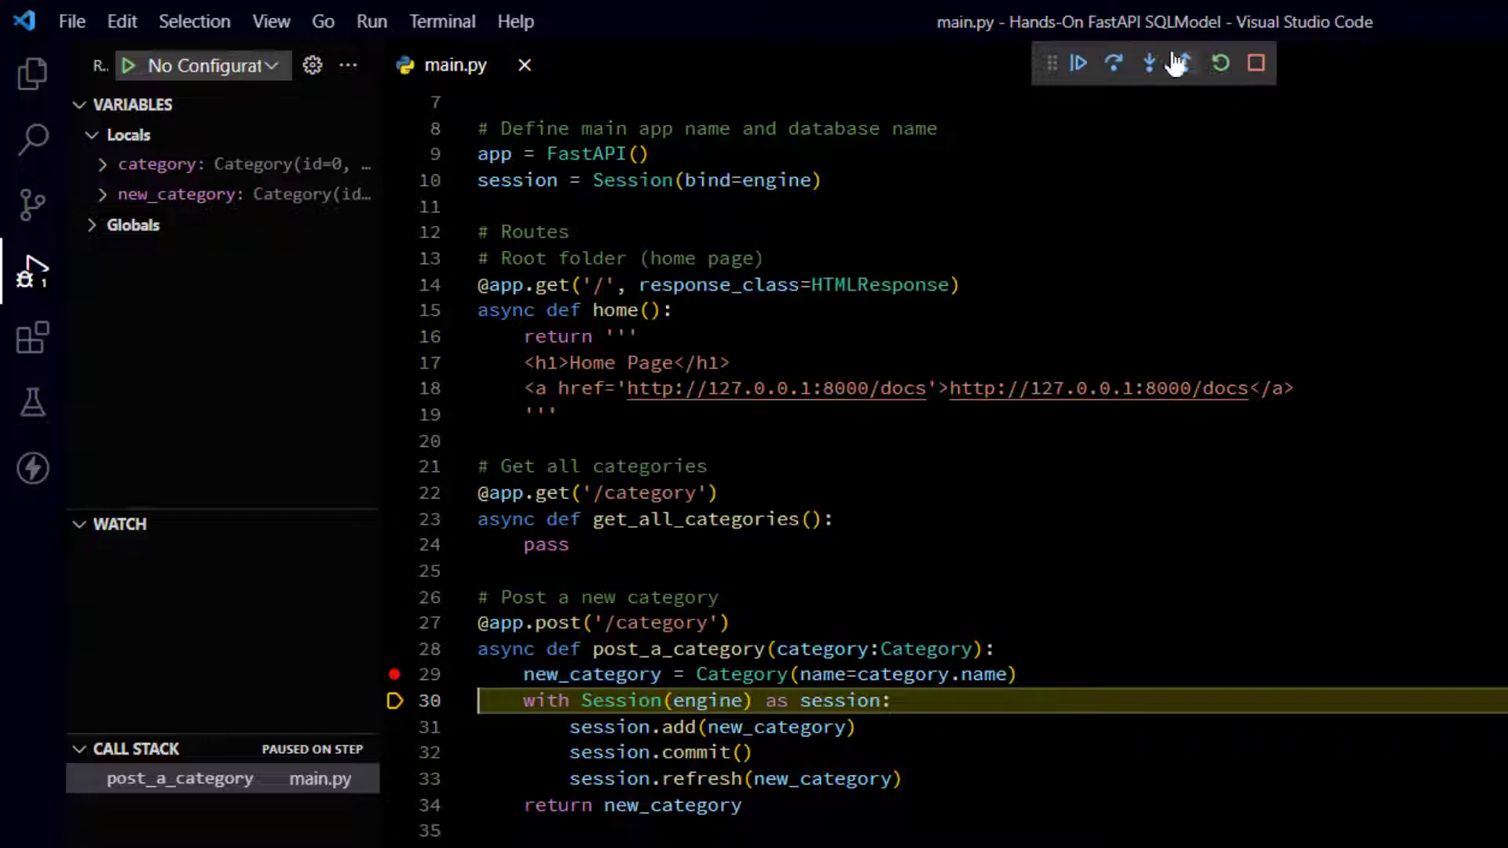
- Step over the session open, add and commit lines, then continue until POST /category returns 200 OK
click(1150, 63)
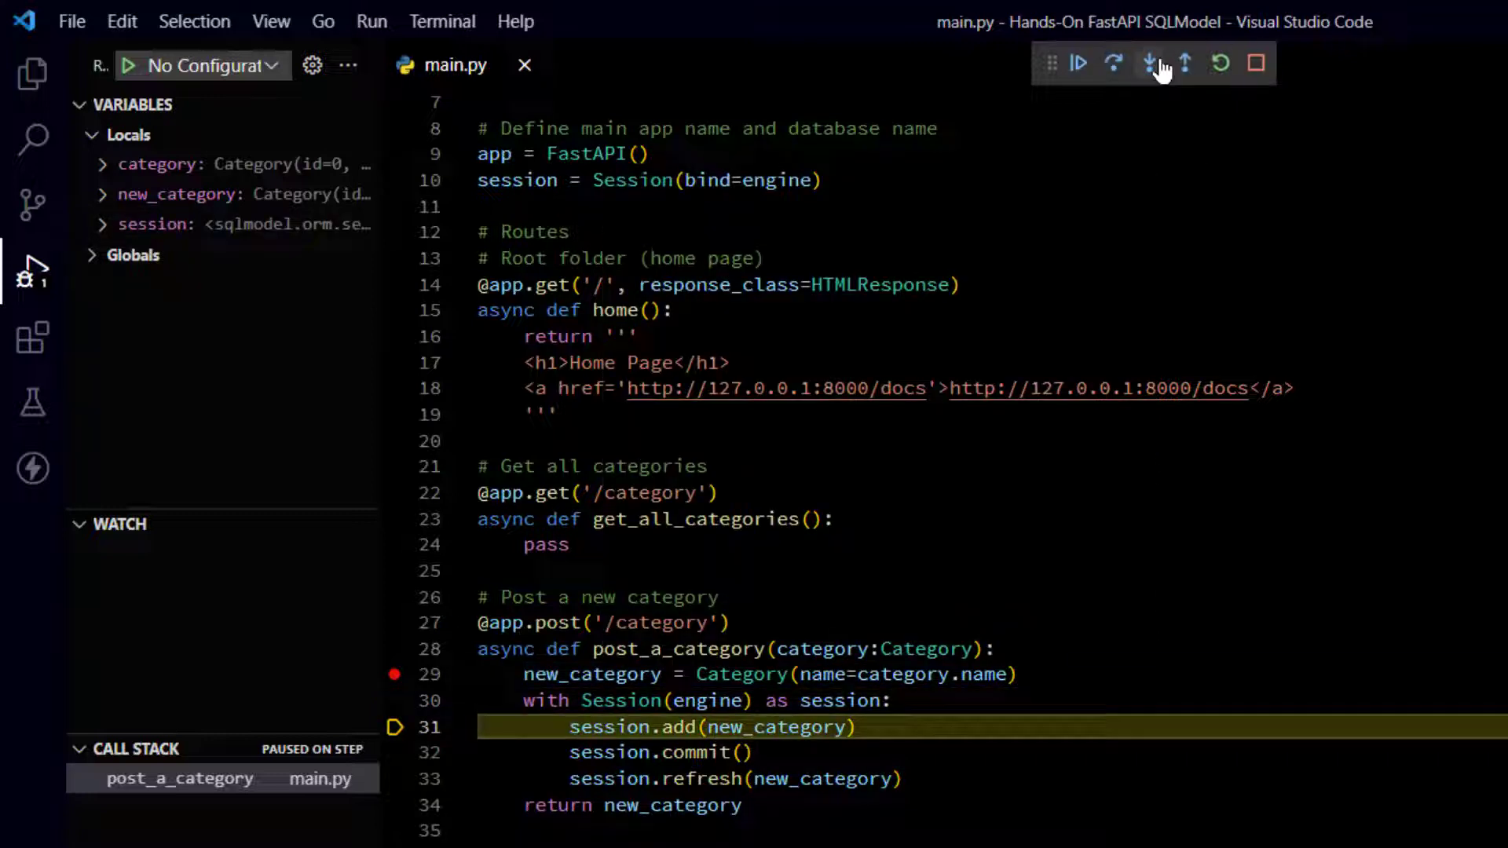
click(1150, 66)
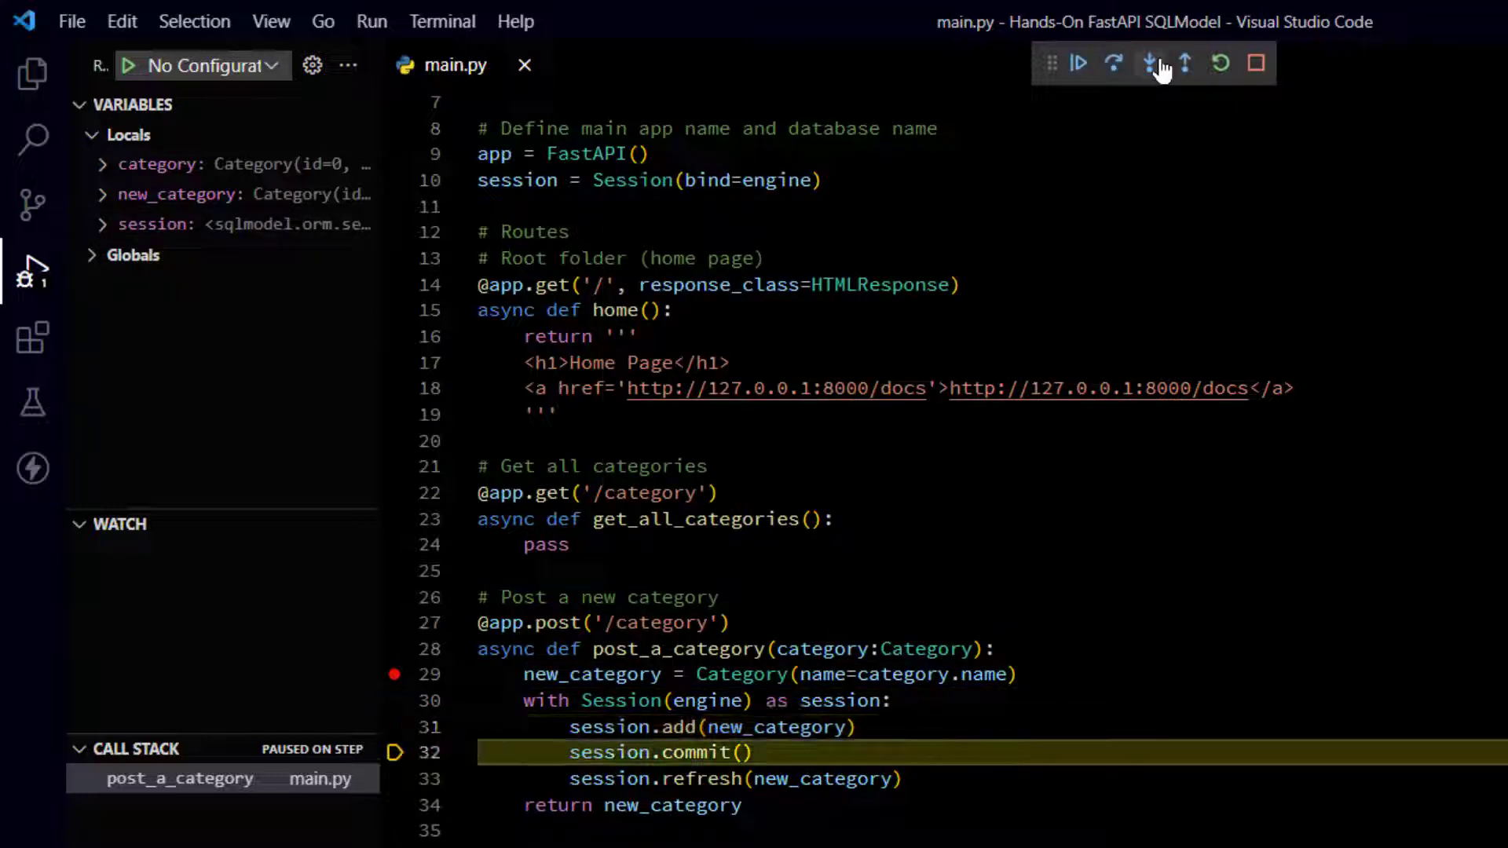
click(1149, 62)
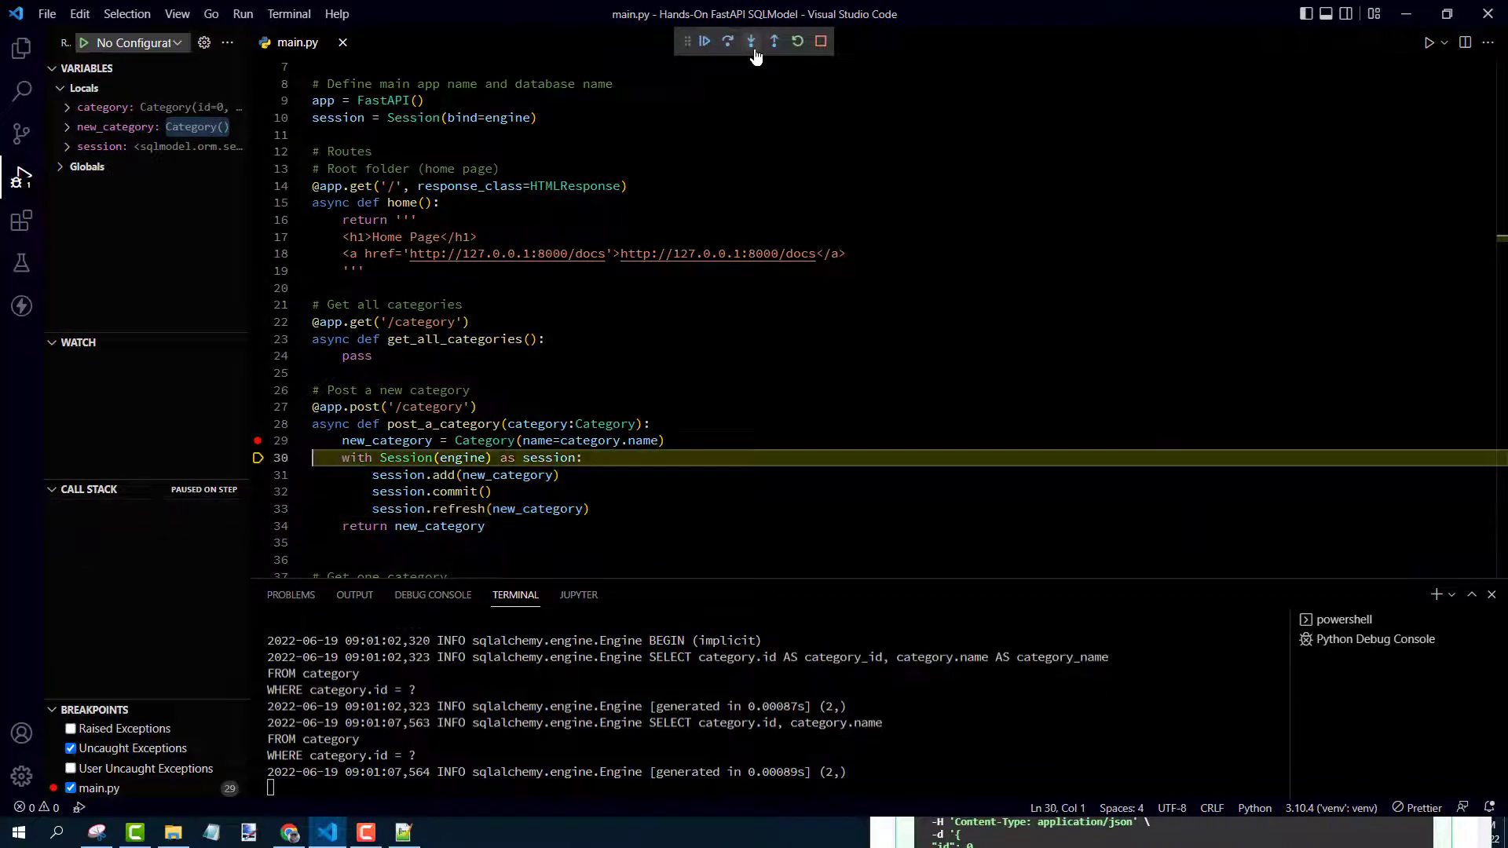
click(751, 41)
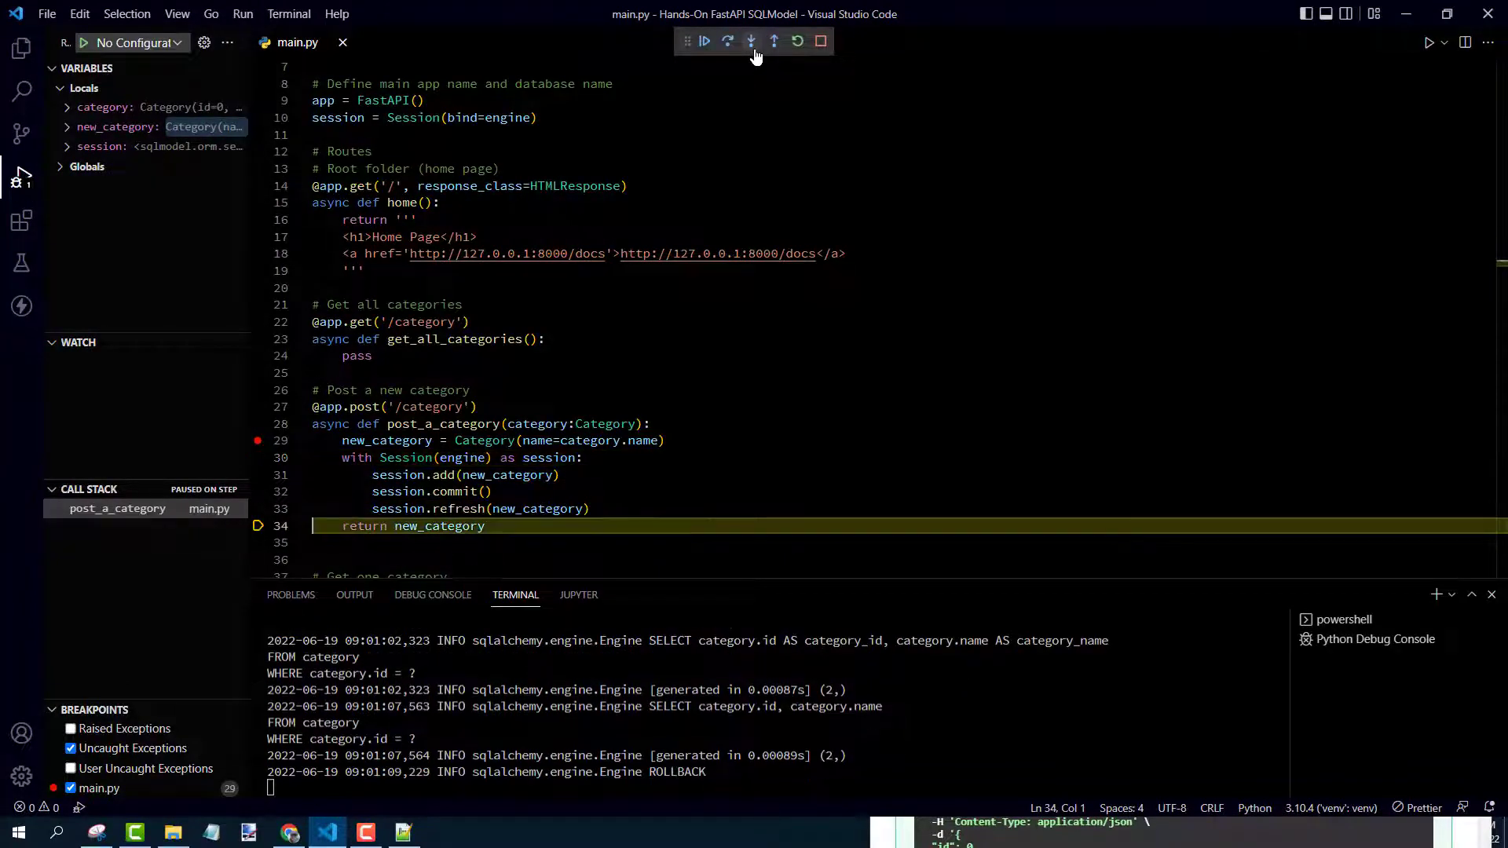
click(707, 41)
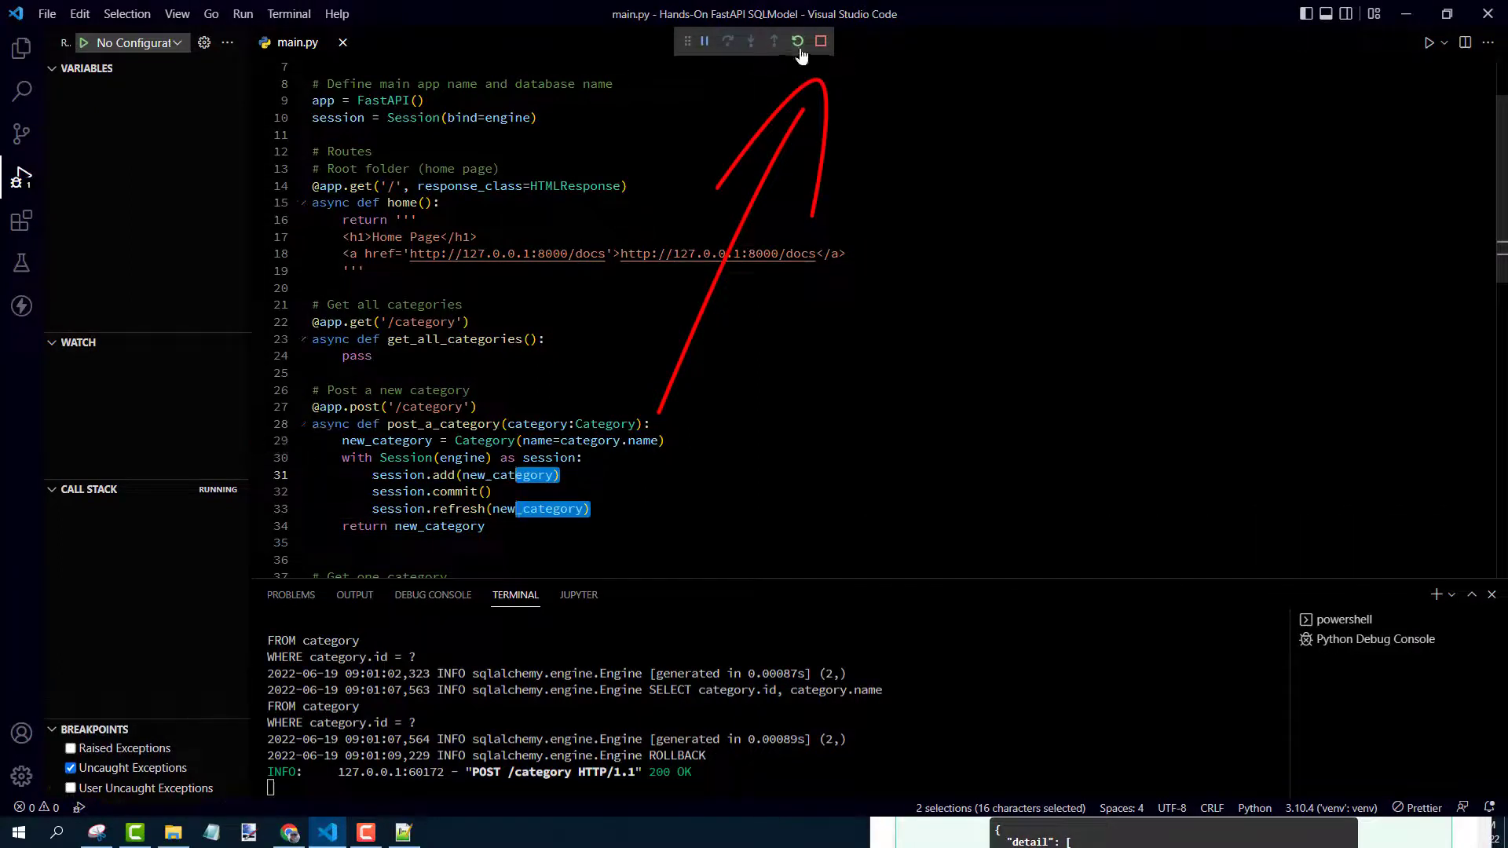
mouse_move(820, 44)
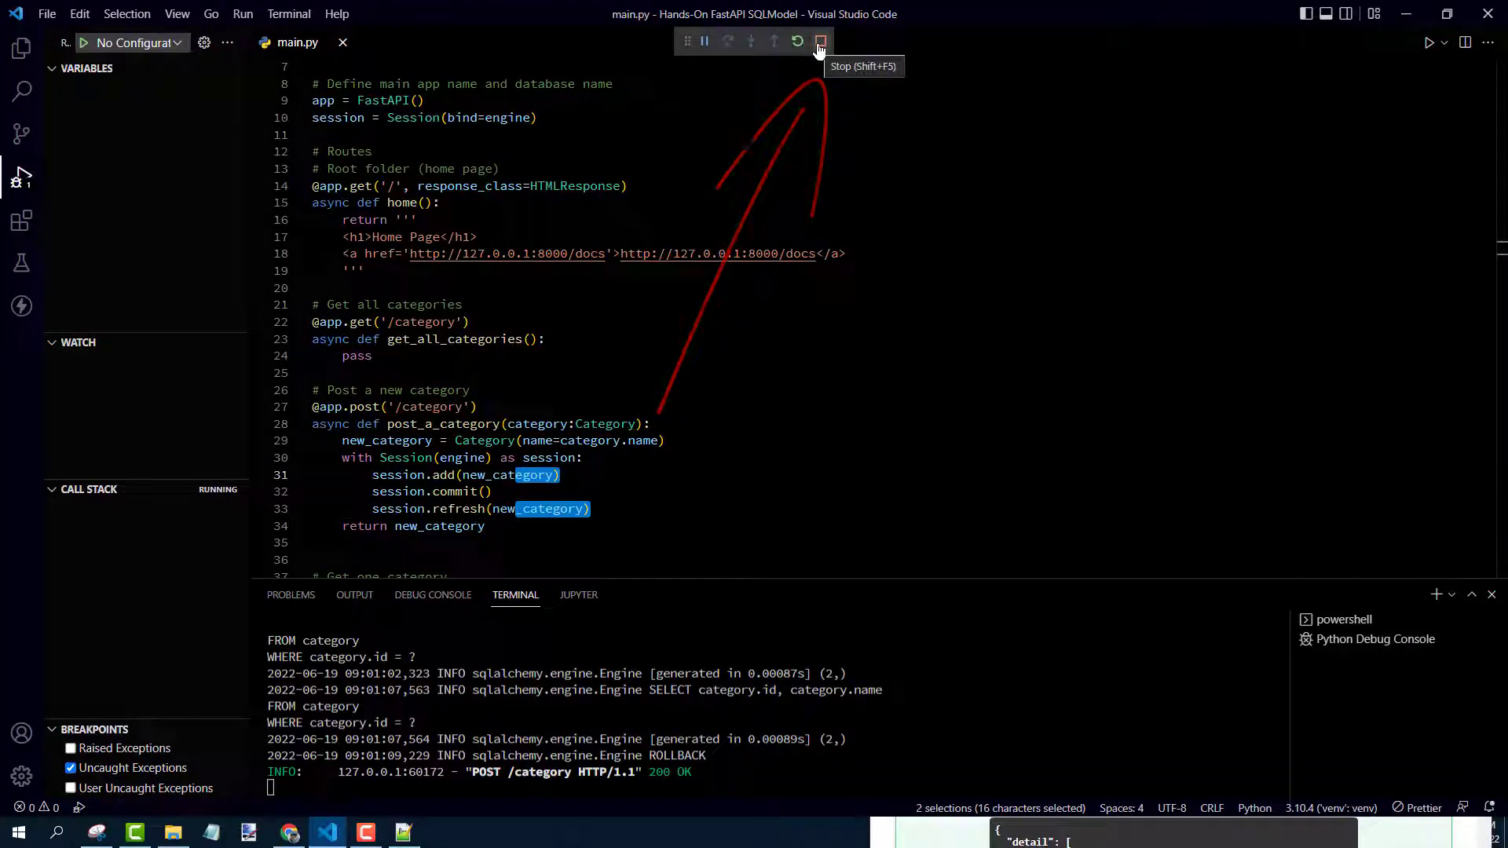
- Stop debugging, show the Explorer file list and launch DB Browser for SQLite
click(820, 41)
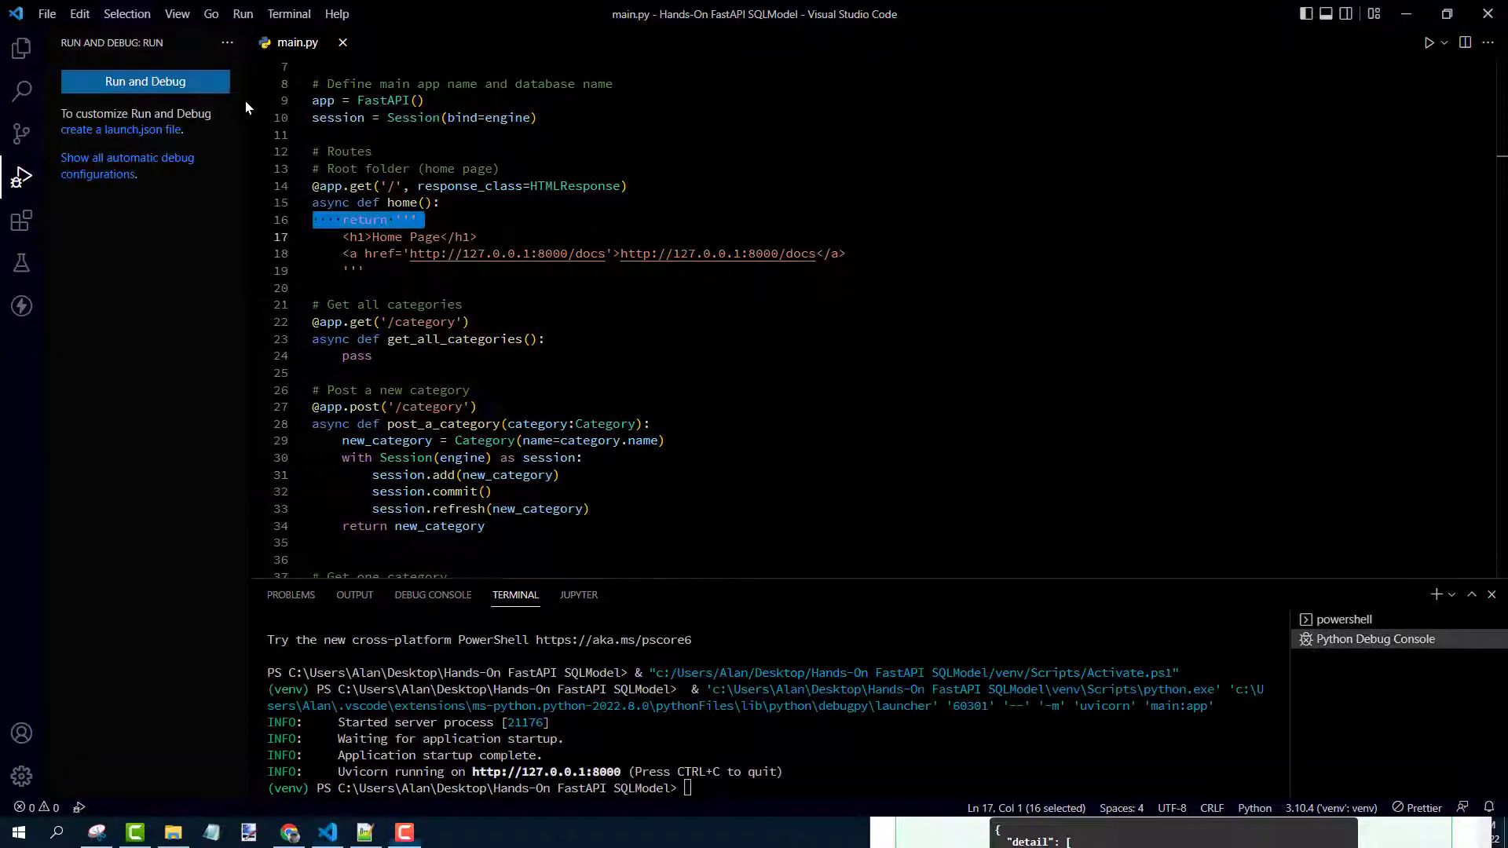
mouse_move(138, 104)
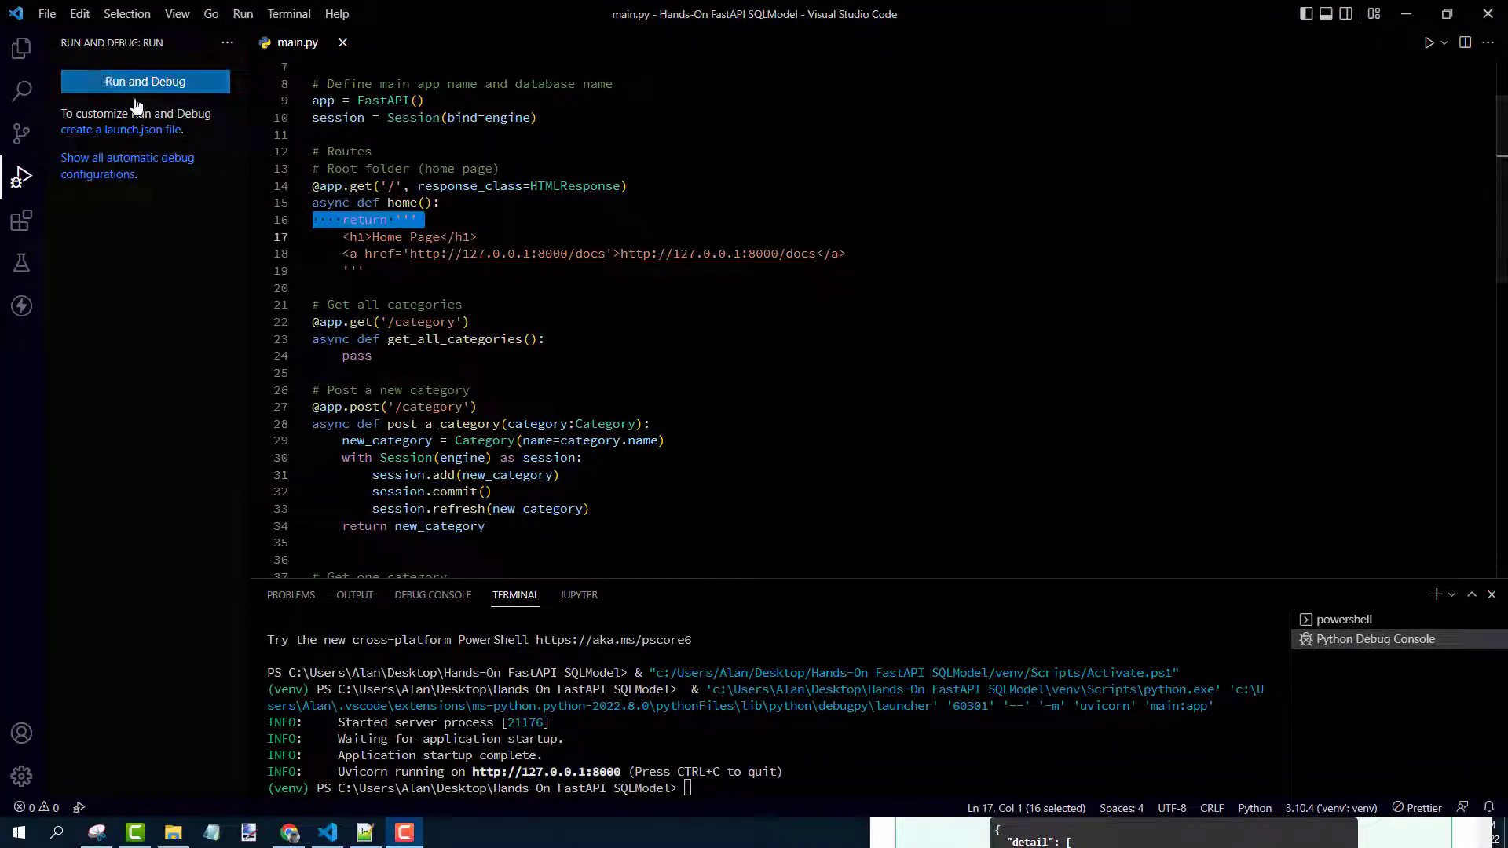
click(18, 48)
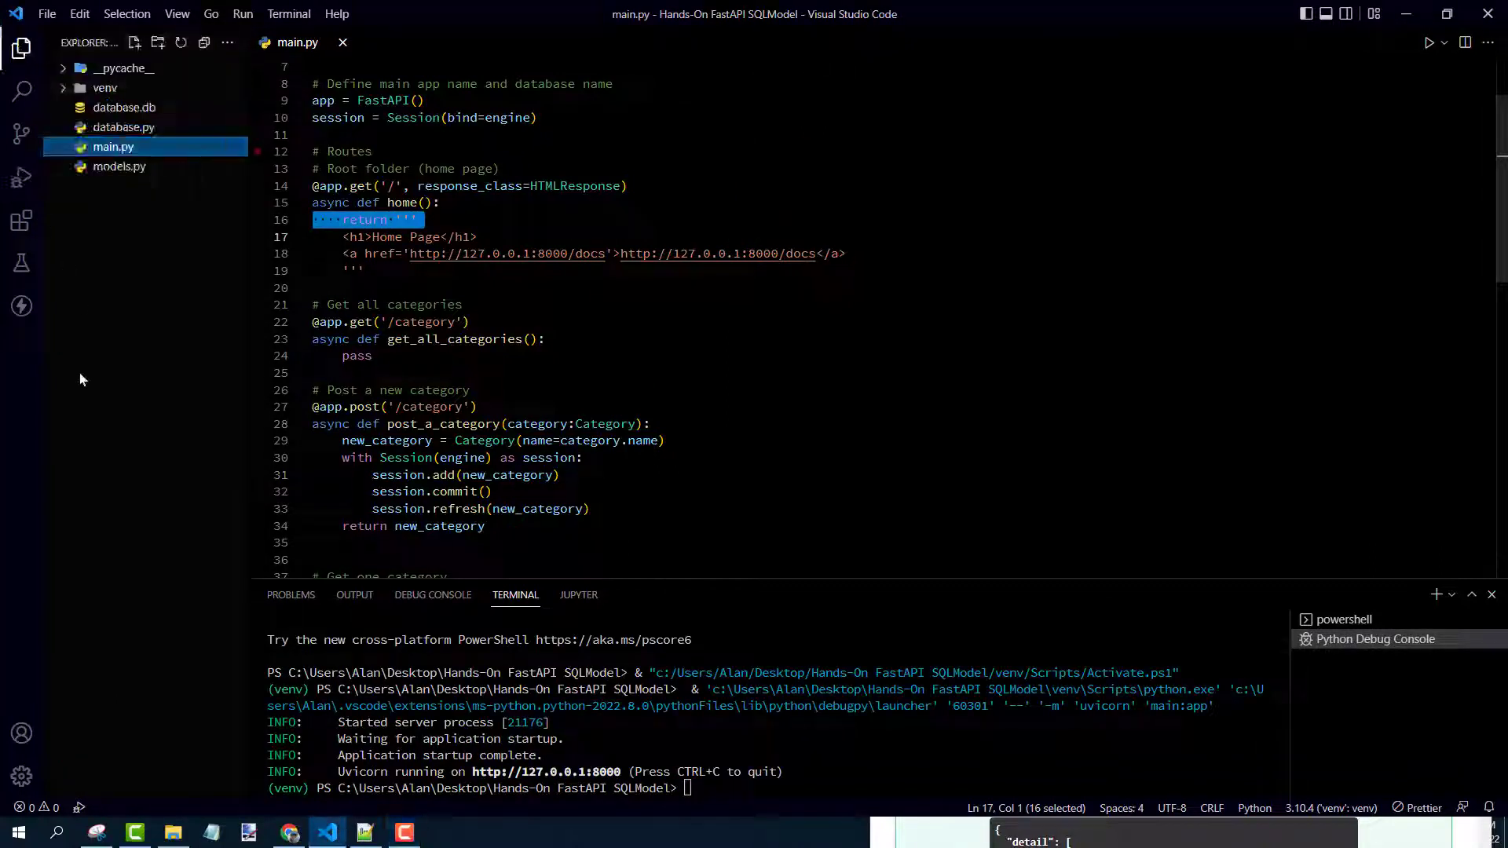
mouse_move(182, 234)
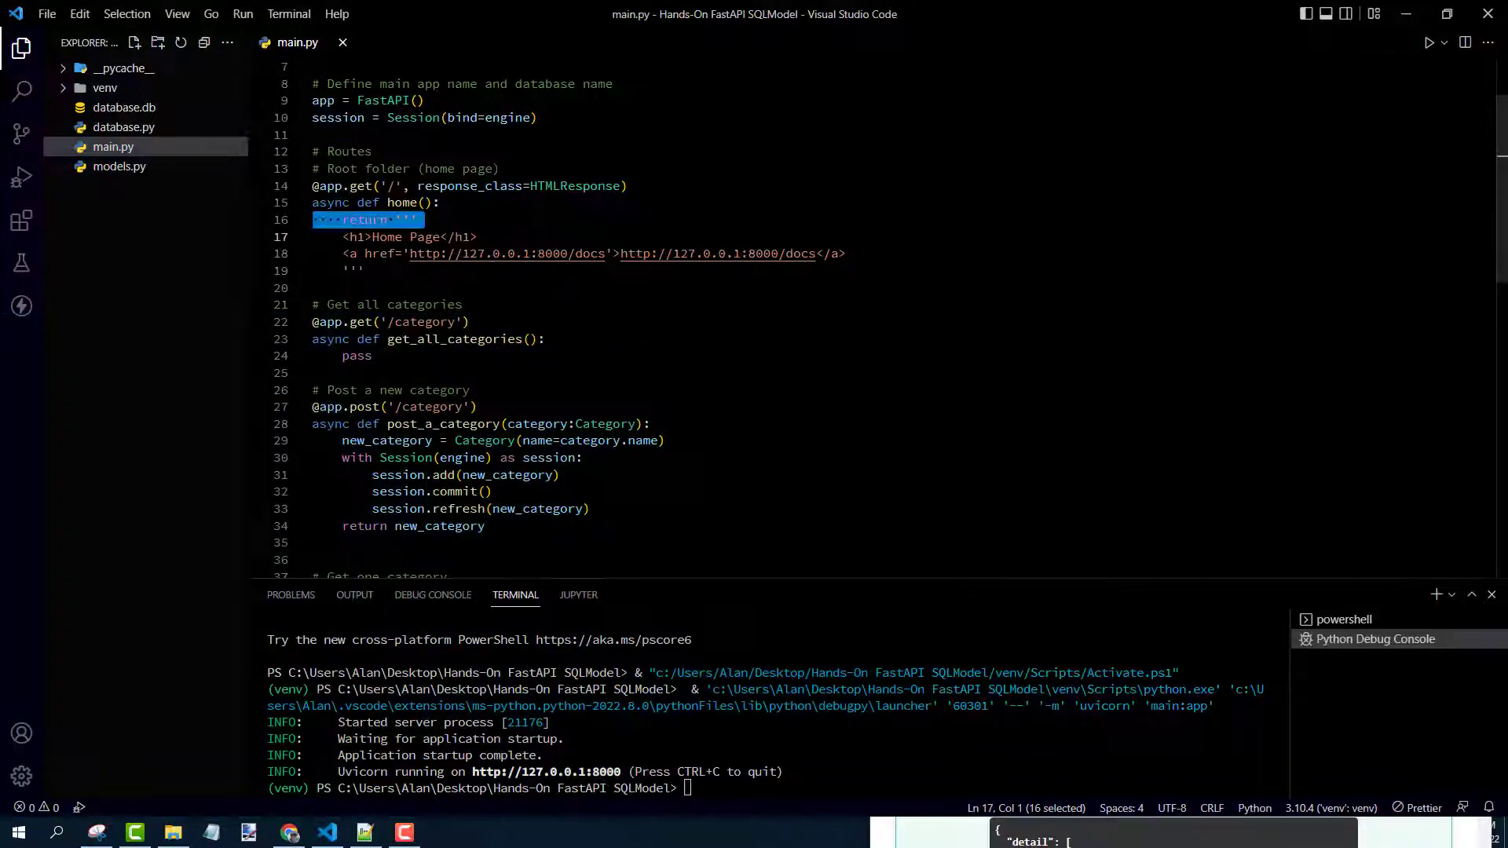
click(437, 833)
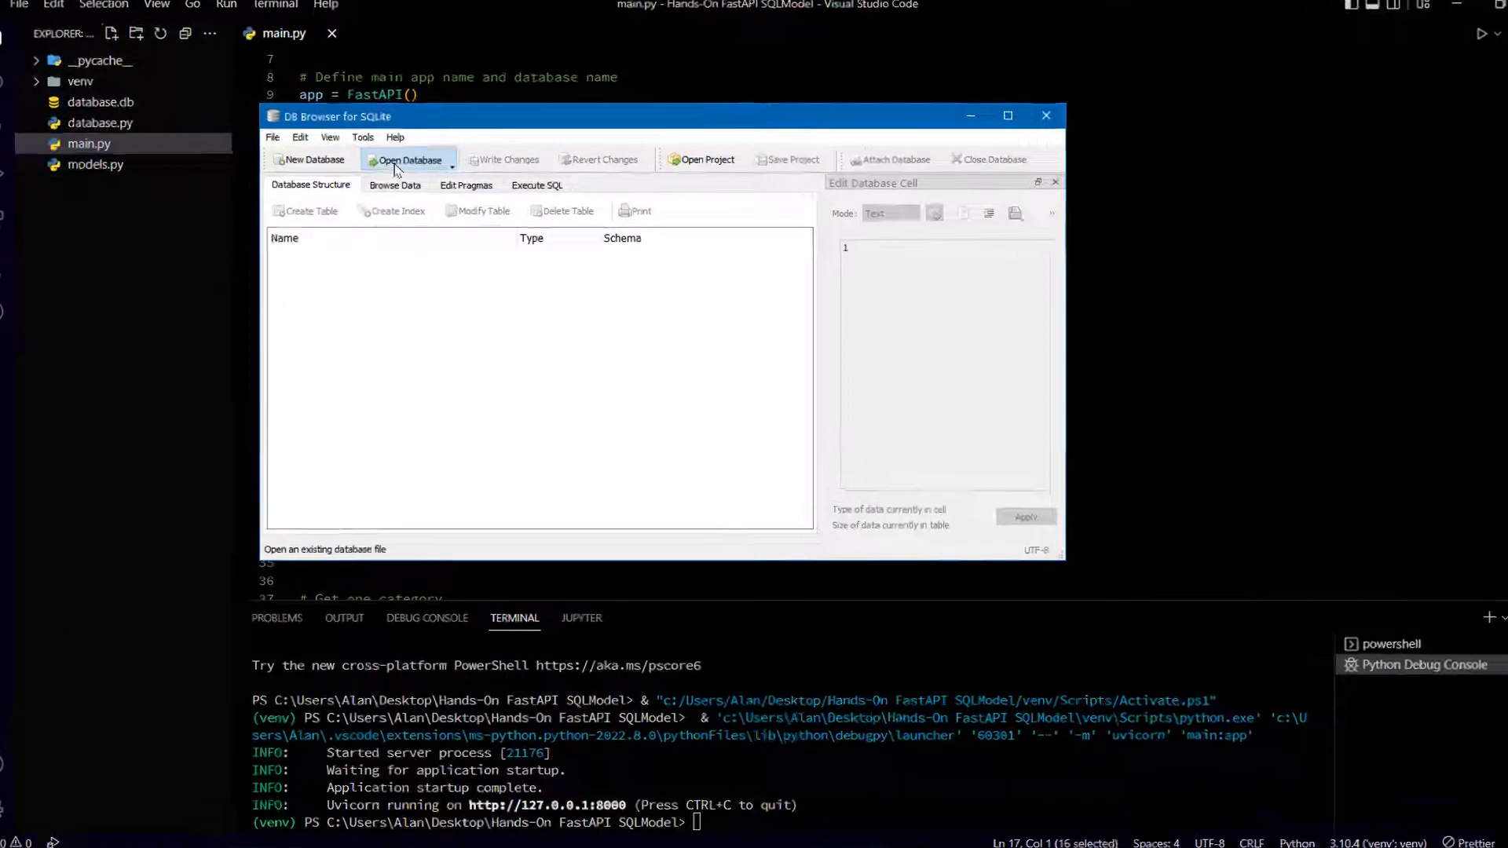
- Load database.db and browse the category table showing the HTML and CSS rows
click(405, 160)
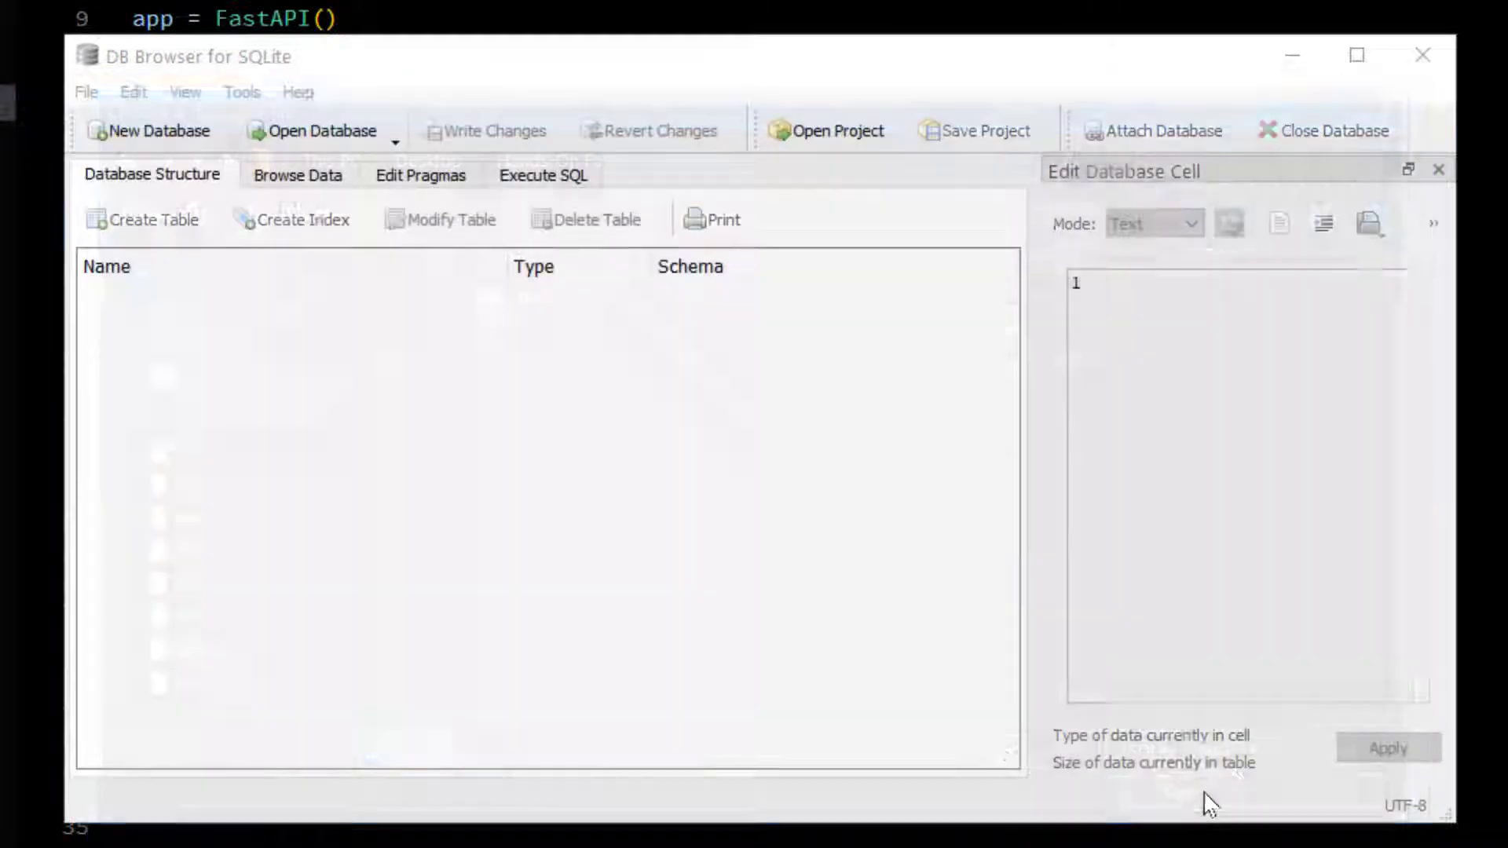
click(297, 175)
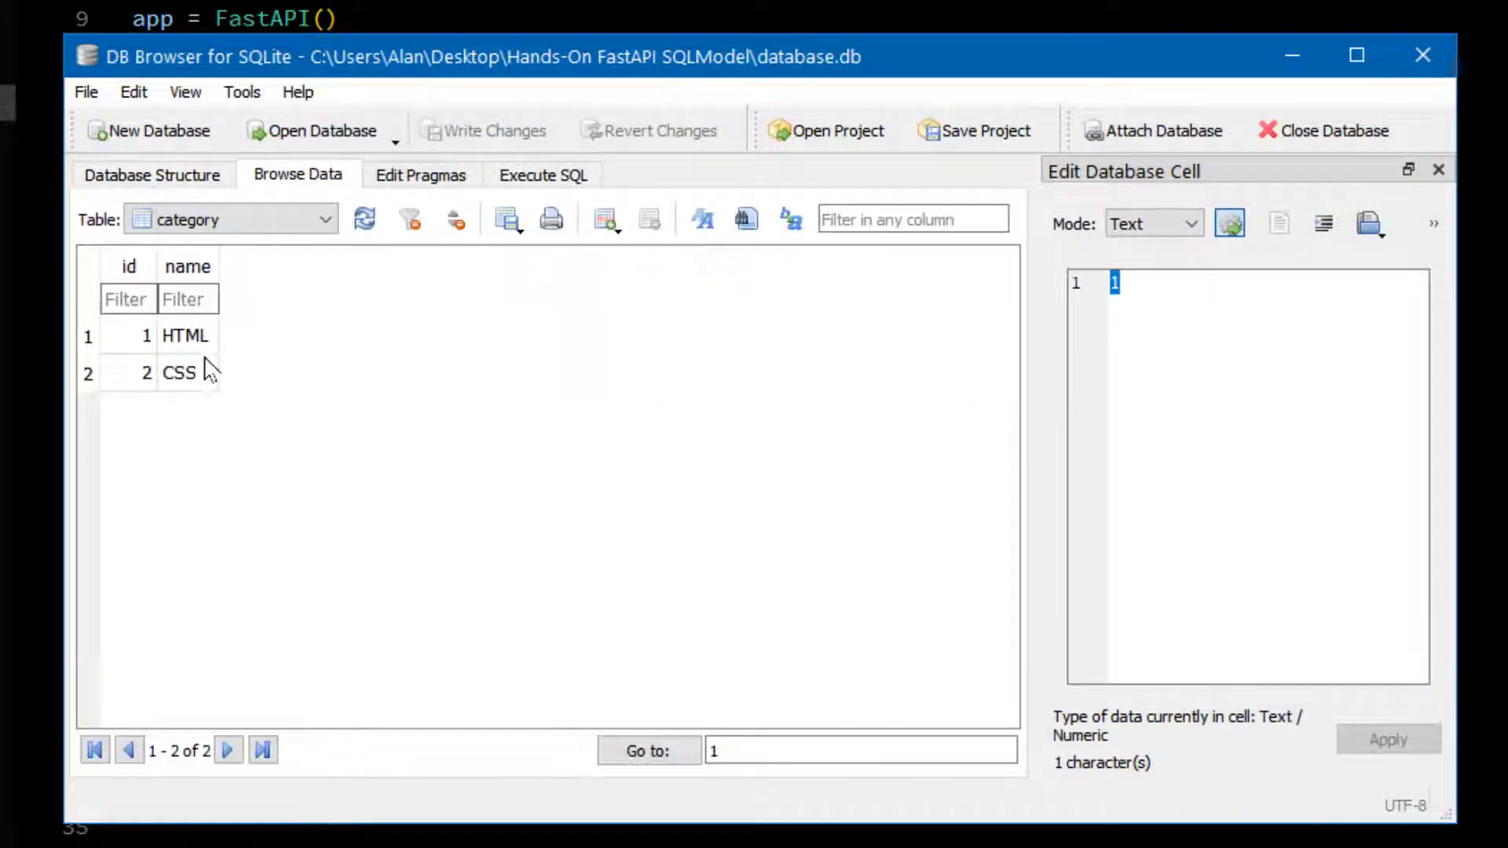
mouse_move(150, 415)
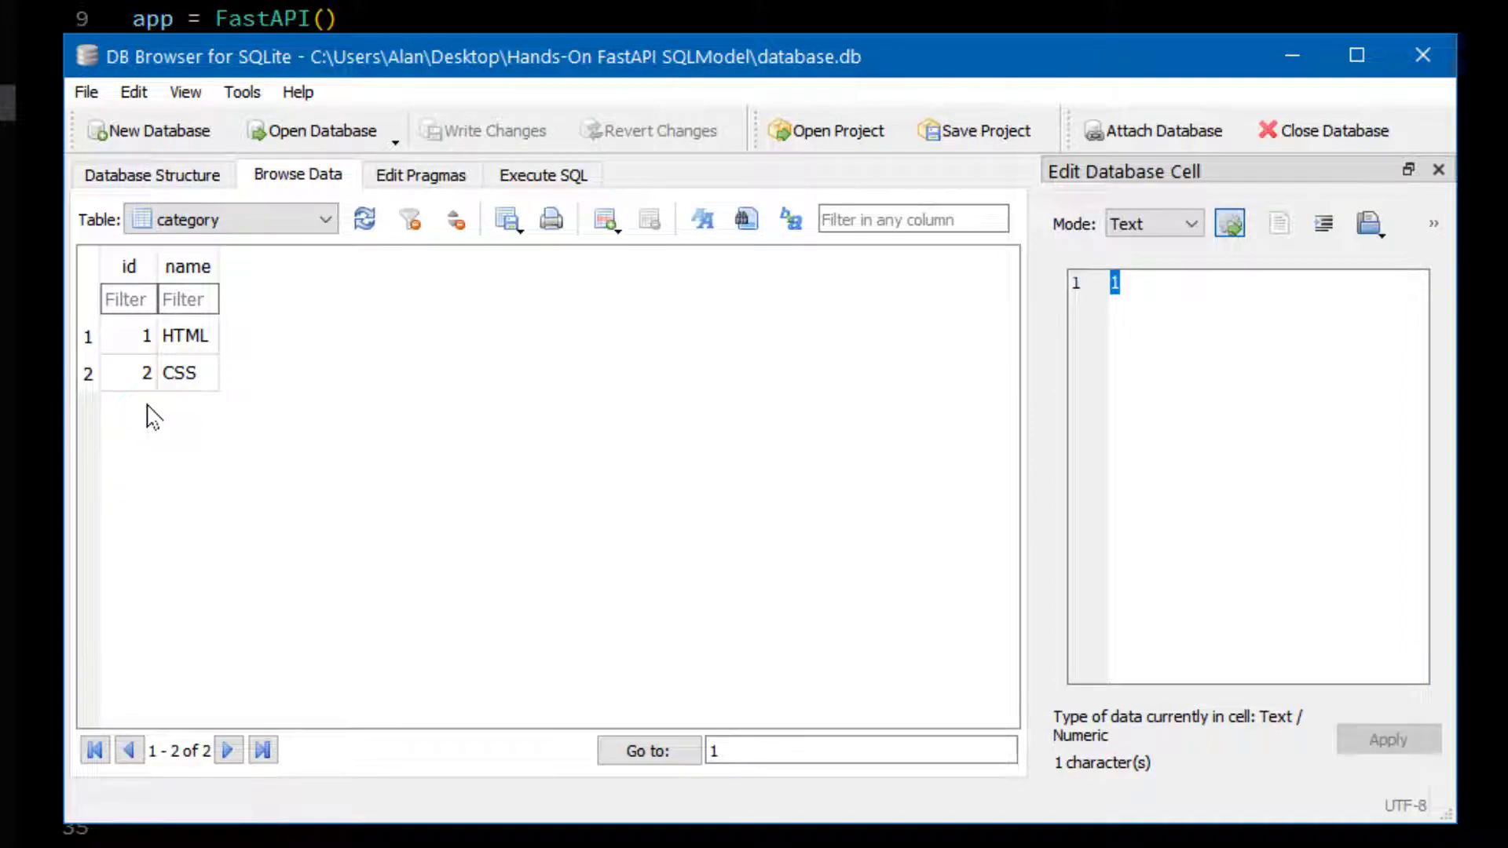